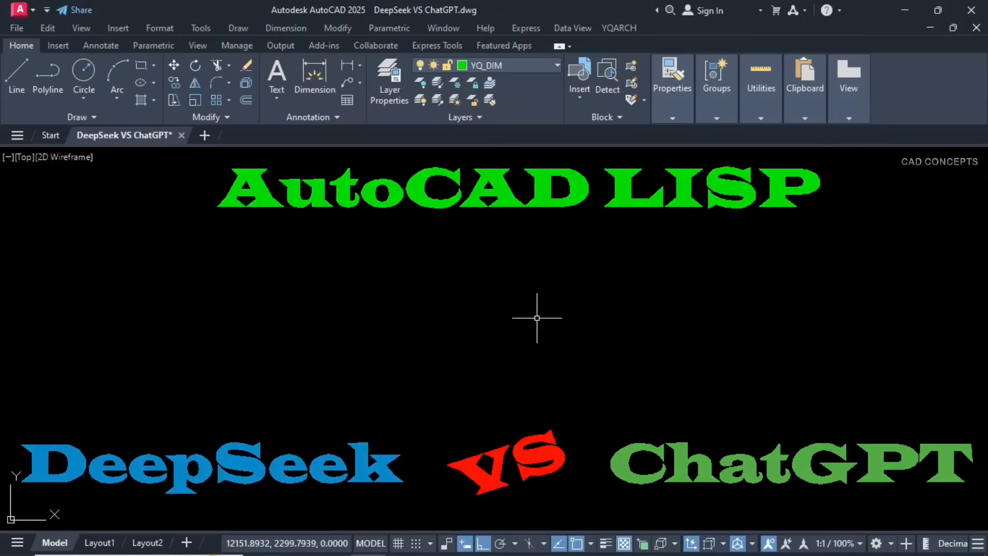
{"action": "mouse_move", "coordinate": [599, 505]}
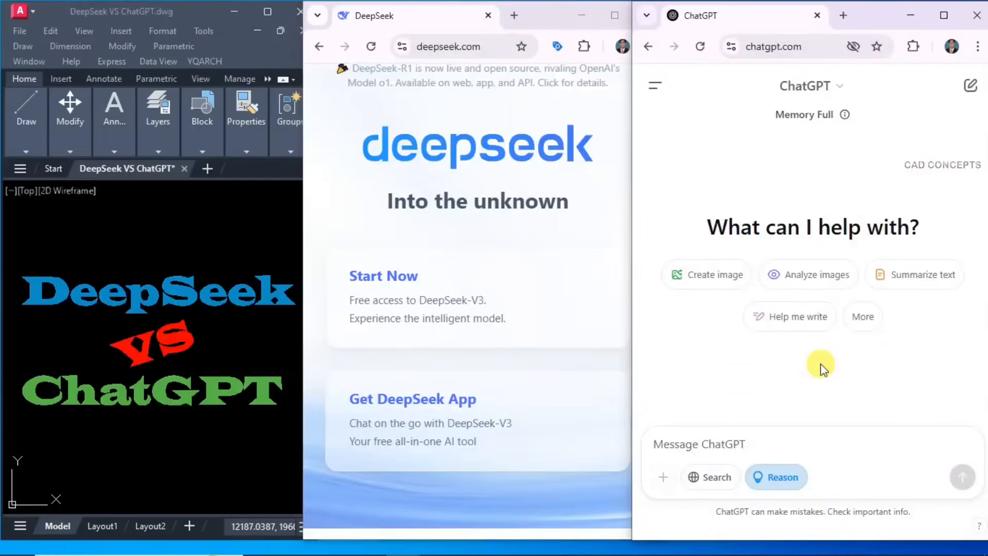
{"action": "mouse_move", "coordinate": [388, 154]}
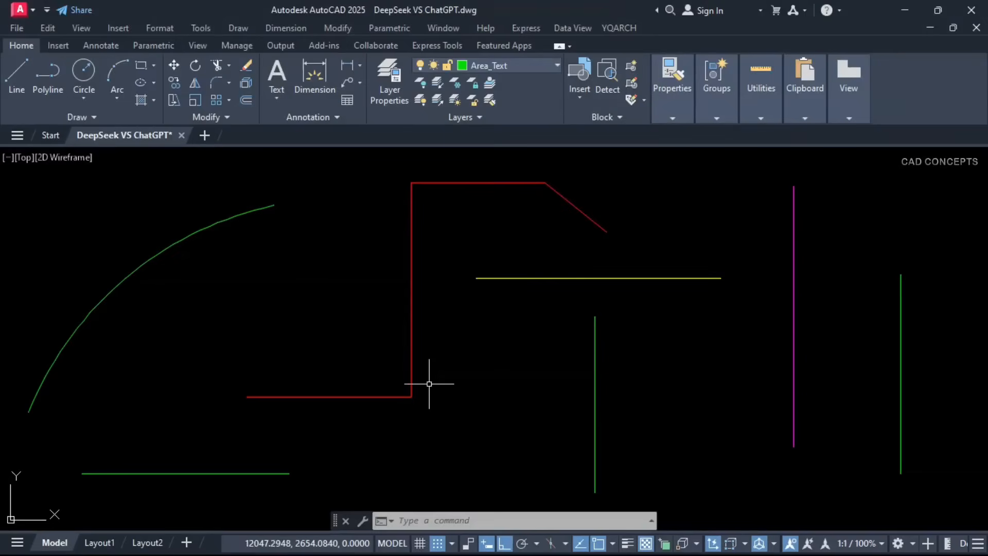
{"action": "mouse_move", "coordinate": [408, 210]}
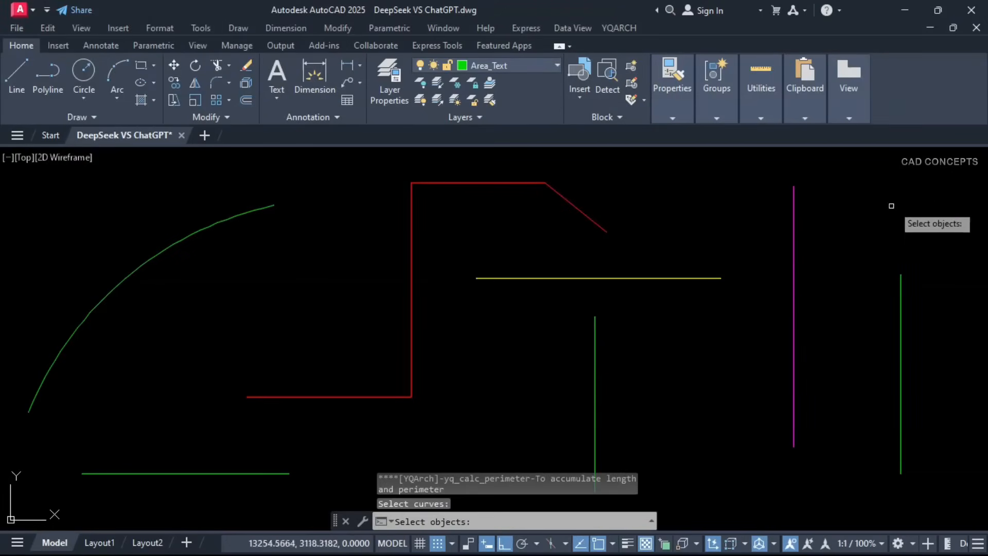
Window-select all curves so each gets its length label and place the total perimeter text upper right.
{"action": "left_click_drag", "start_coordinate": [891, 206], "coordinate": [161, 474]}
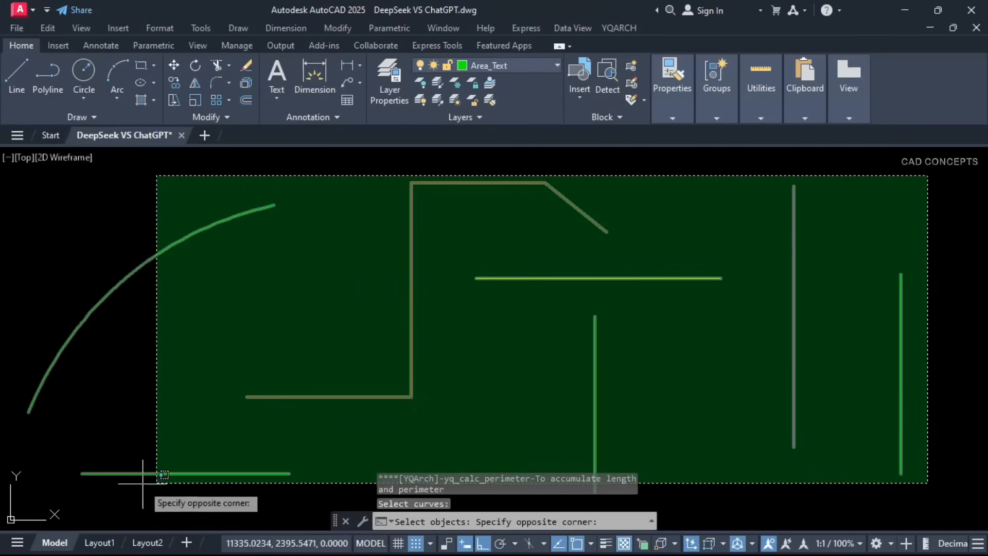
{"action": "left_click", "coordinate": [163, 473]}
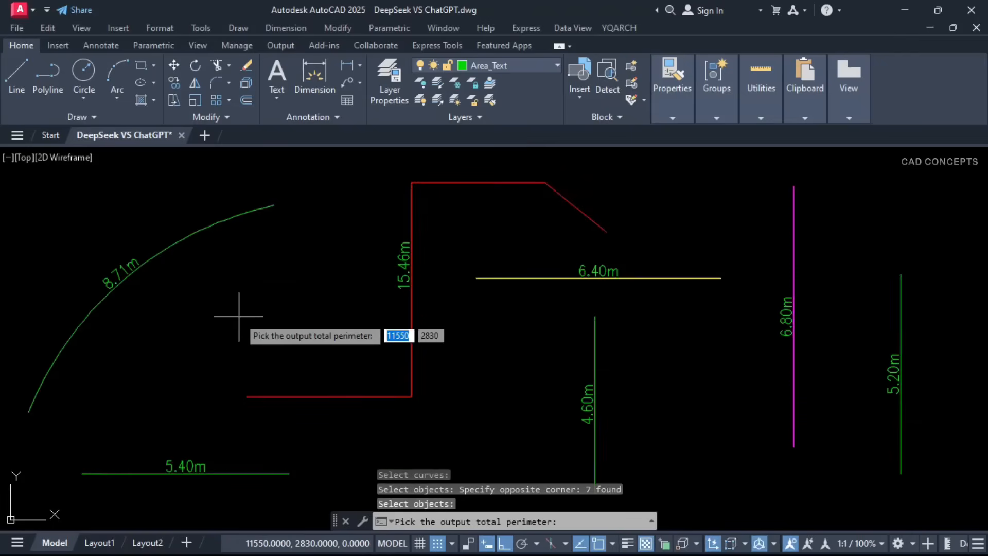
{"action": "mouse_move", "coordinate": [162, 366]}
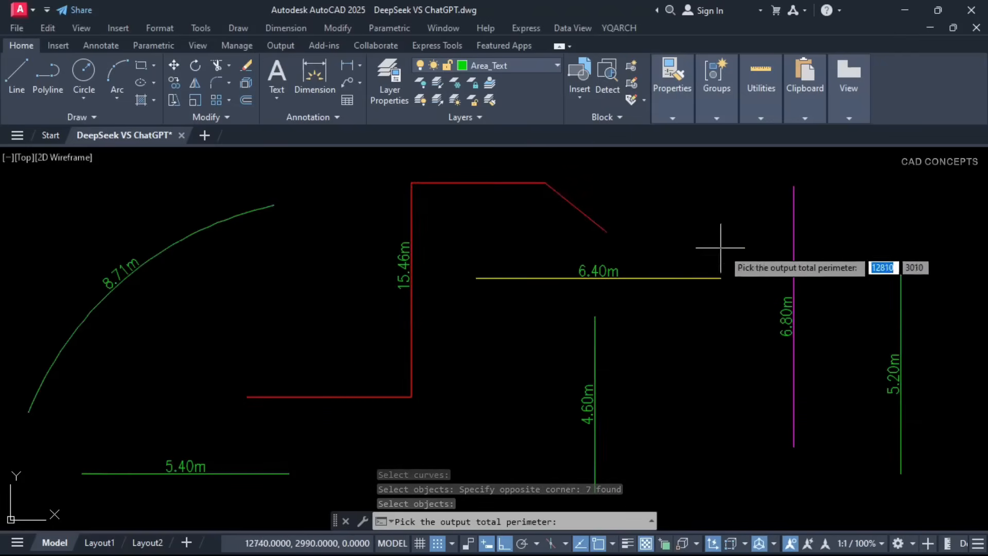
{"action": "left_click", "coordinate": [843, 205]}
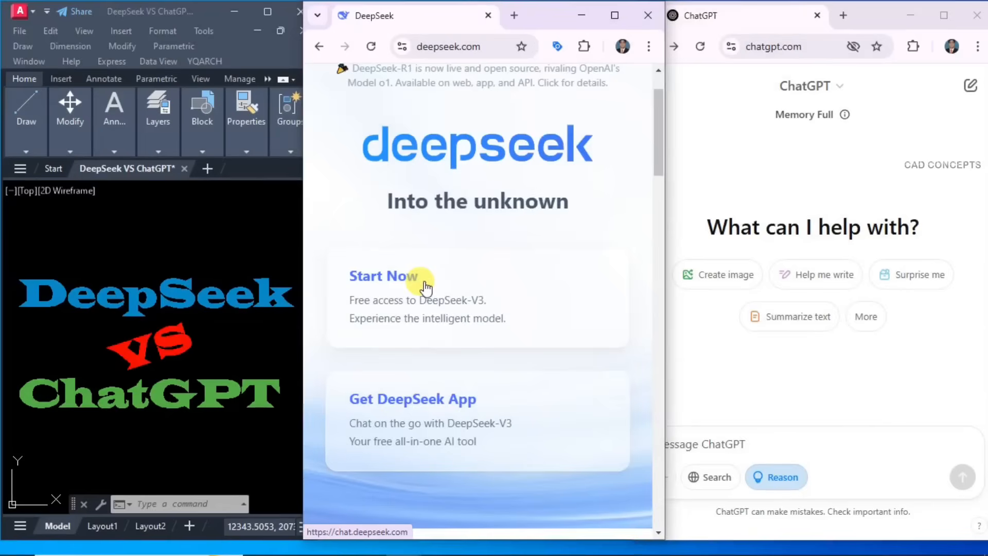
In a new DeepSeek chat, start a request for a 'DLEN' LISP labelling lengths of arcs, lines and plines.
{"action": "left_click", "coordinate": [383, 276]}
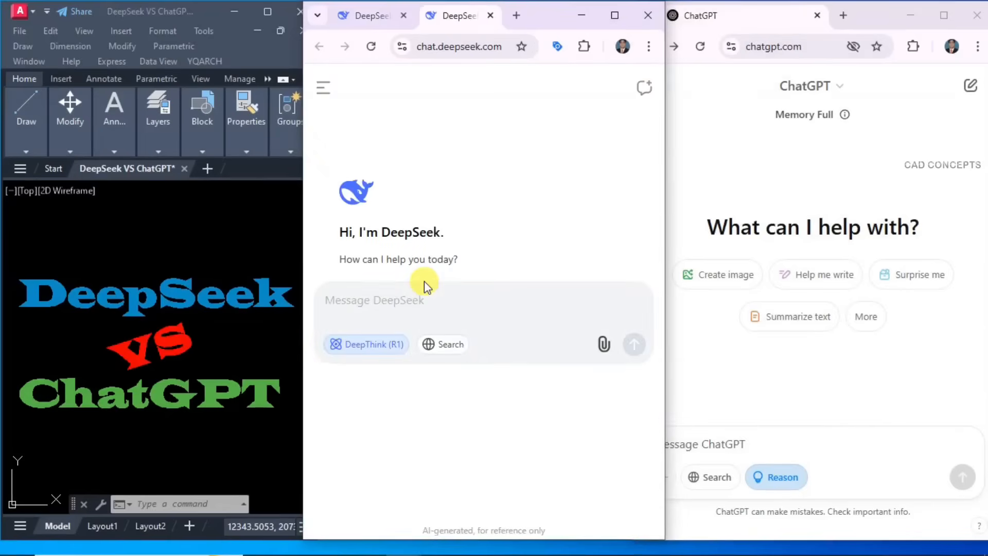
{"action": "type", "text": "Wri"}
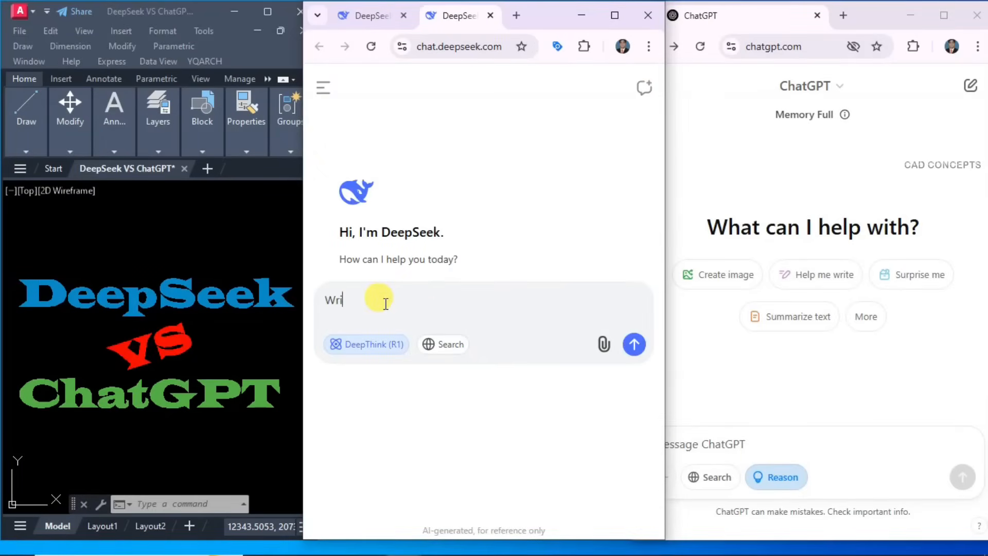
{"action": "type", "text": "te"}
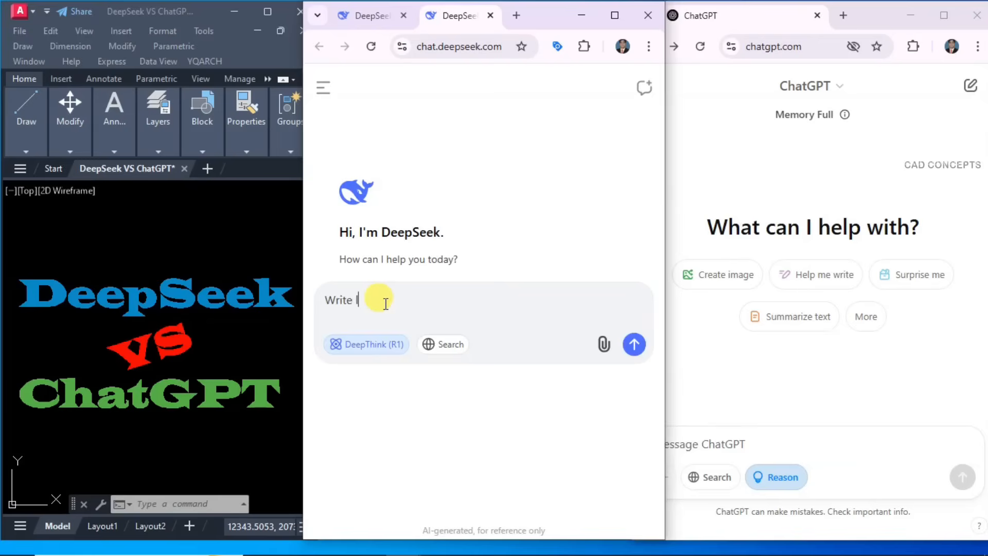
{"action": "type", "text": "a LISP that"}
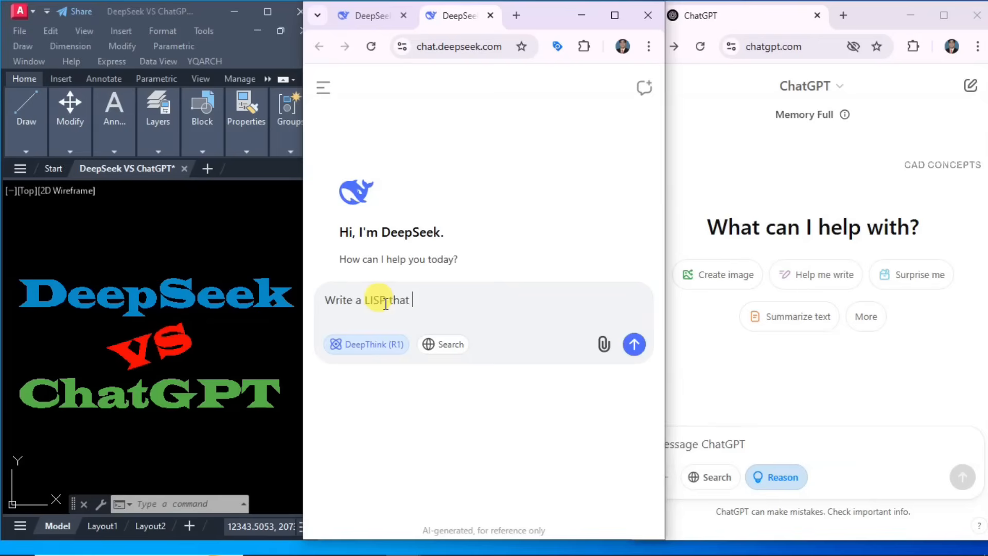
{"action": "type", "text": "help p"}
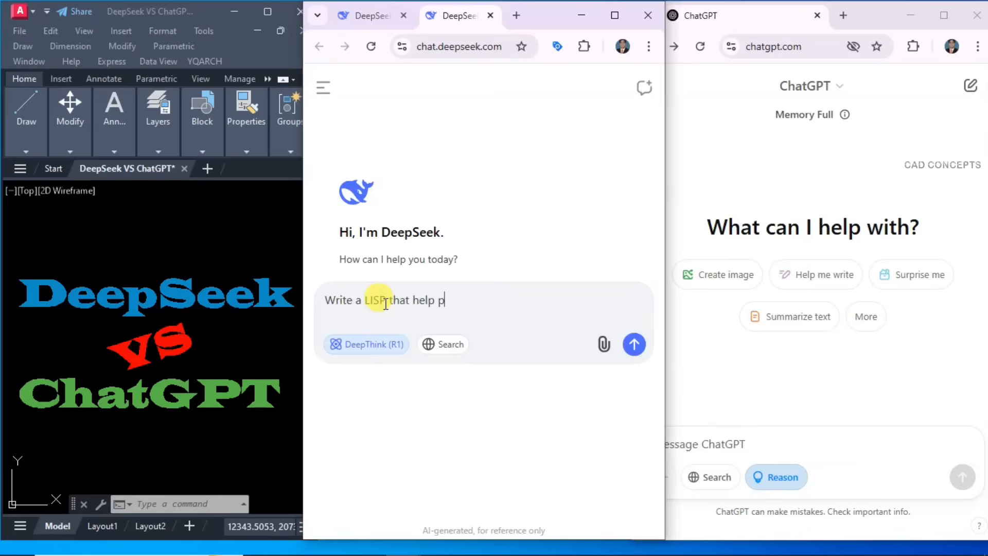
{"action": "type", "text": "lacing lenght of each entities like arc, line pline"}
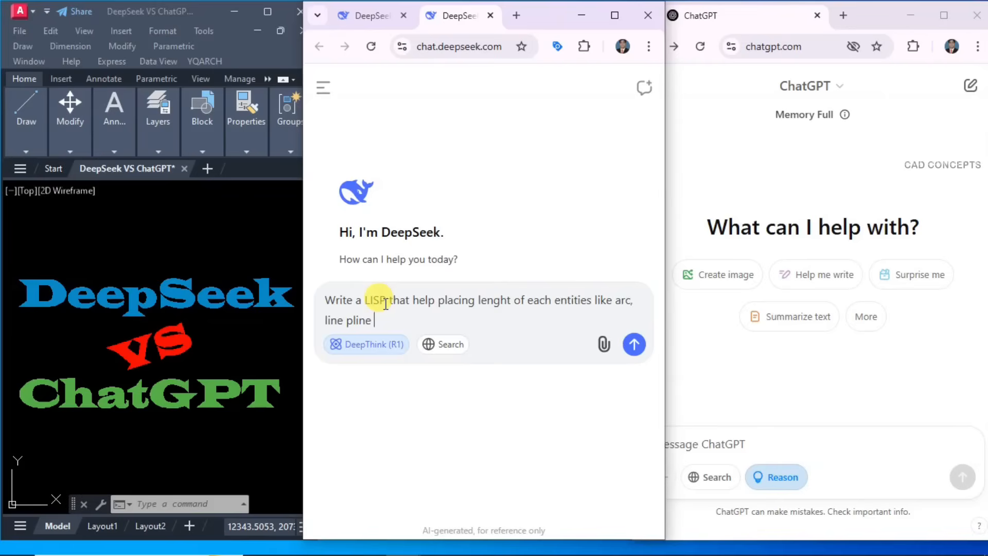
{"action": "type", "text": "at a time including total,"}
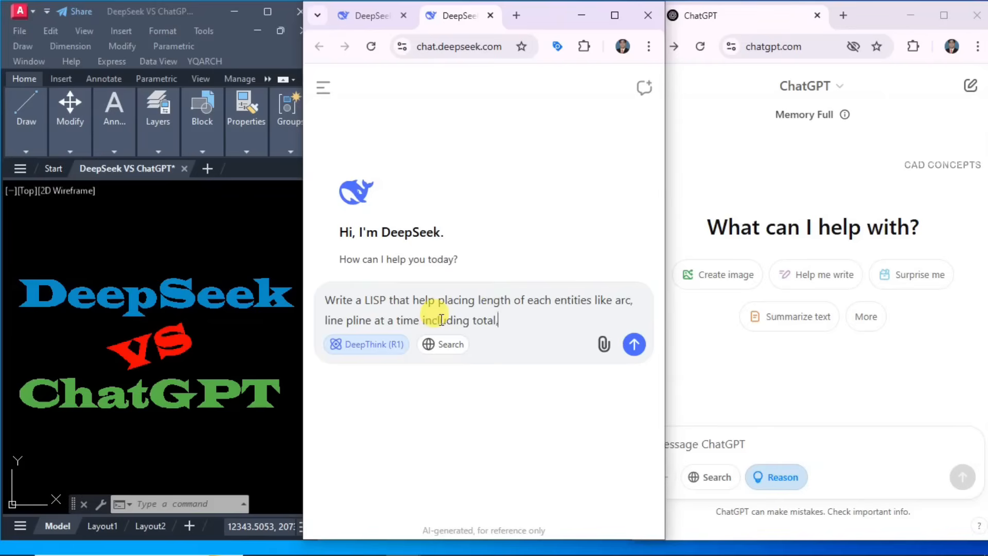
{"action": "type", "text": "it should work when i type"}
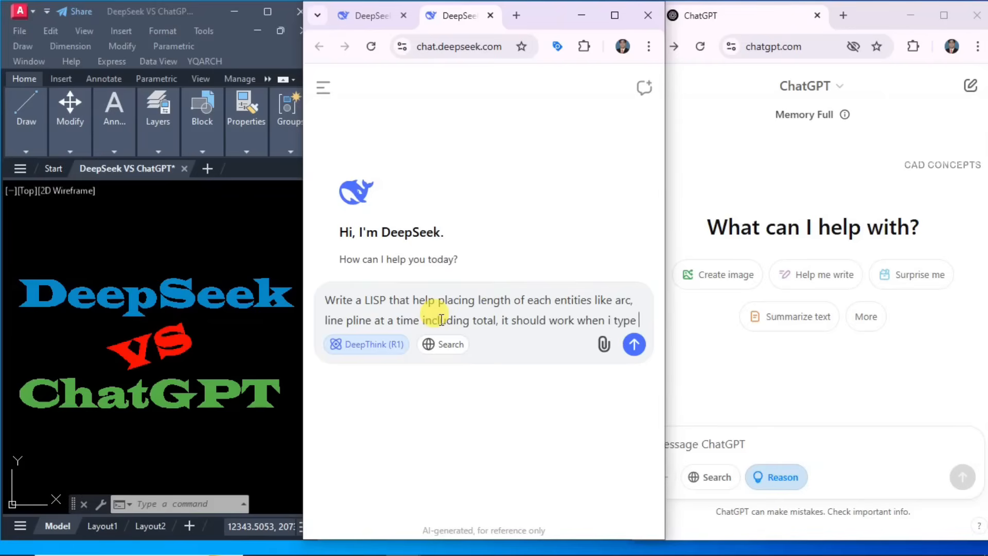
{"action": "type", "text": "DLEN"}
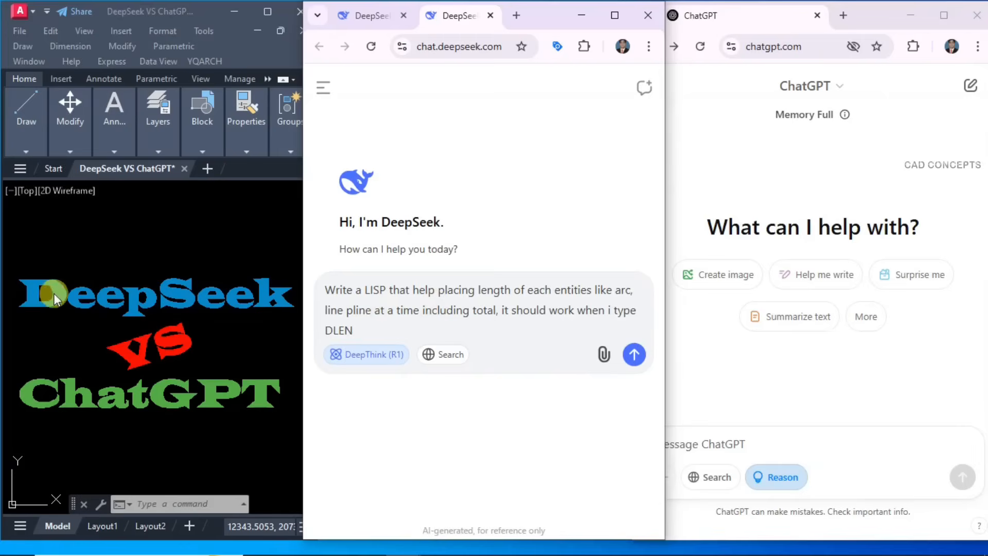
{"action": "type", "text": "'DLEN' then it ask to select all"}
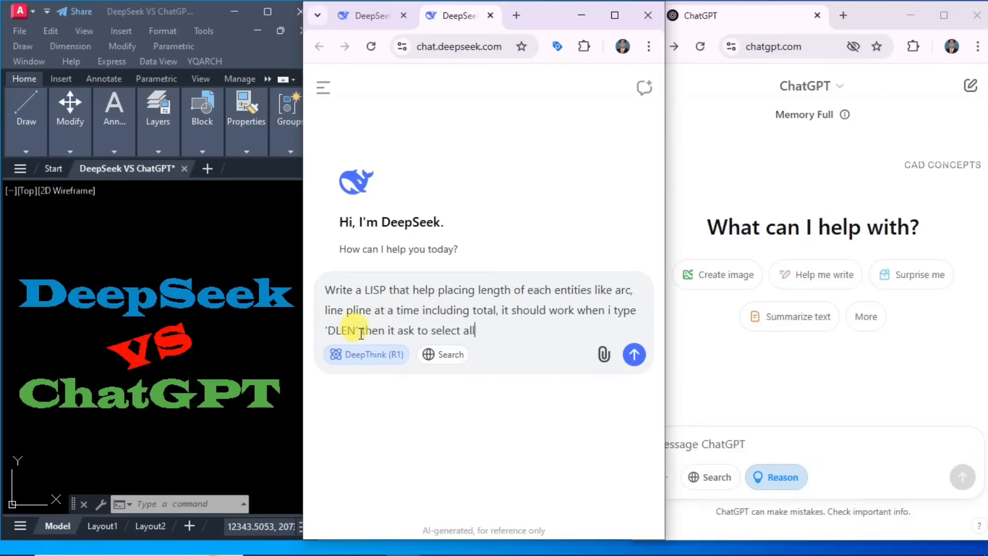
{"action": "type", "text": "the entities"}
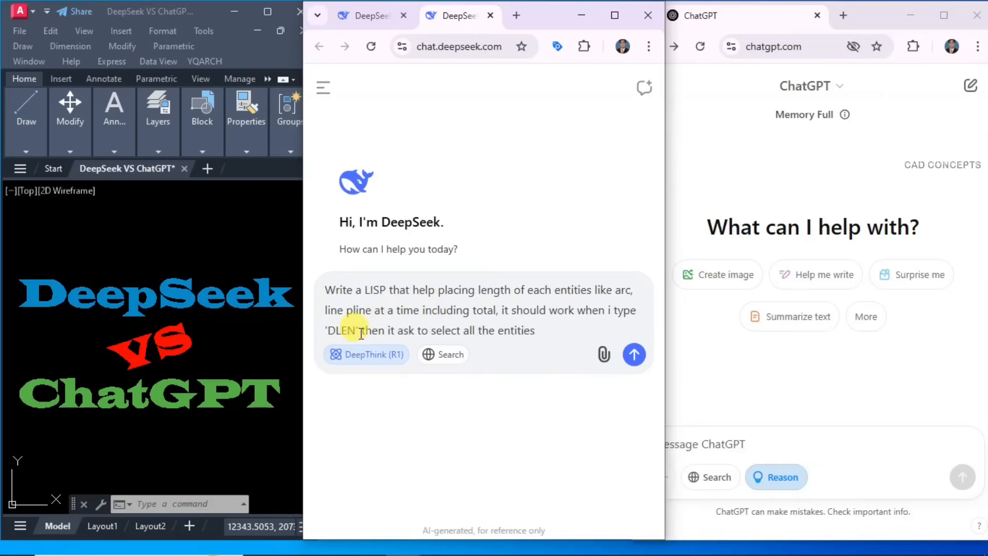
{"action": "type", "text": "arc,"}
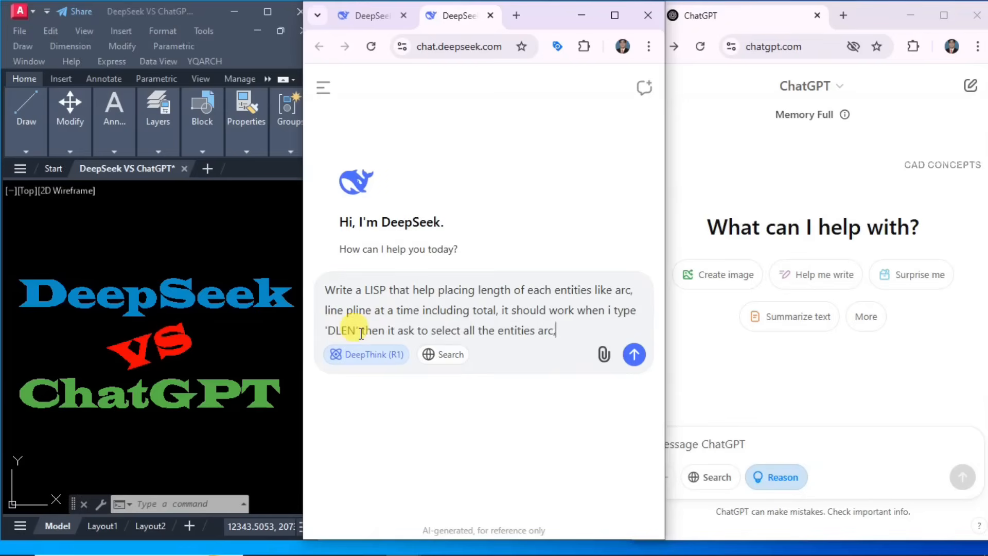
{"action": "type", "text": "line , pline , etc."}
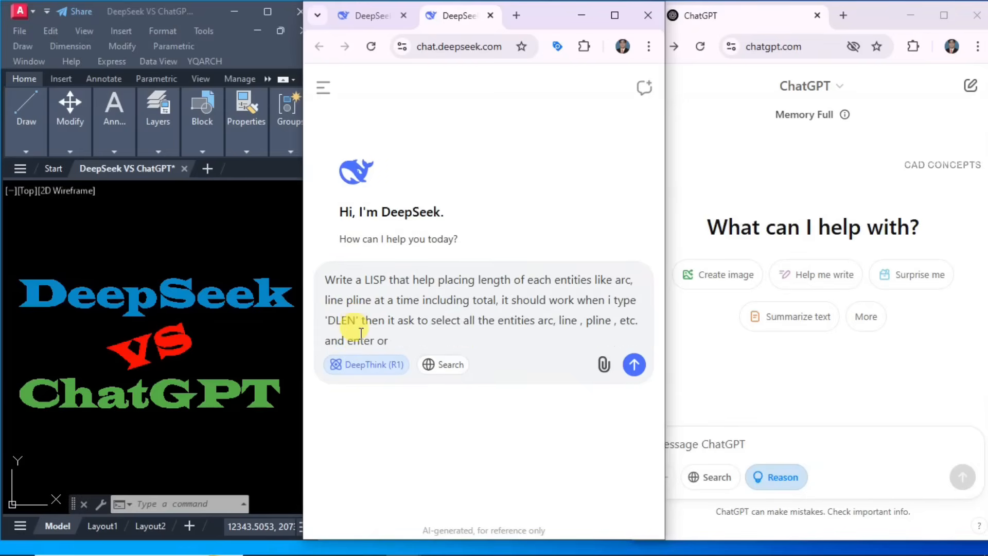
Add that right-click then a screen point gives the total in metres as XX.XX Mt., each length at centre.
{"action": "type", "text": "right click, then"}
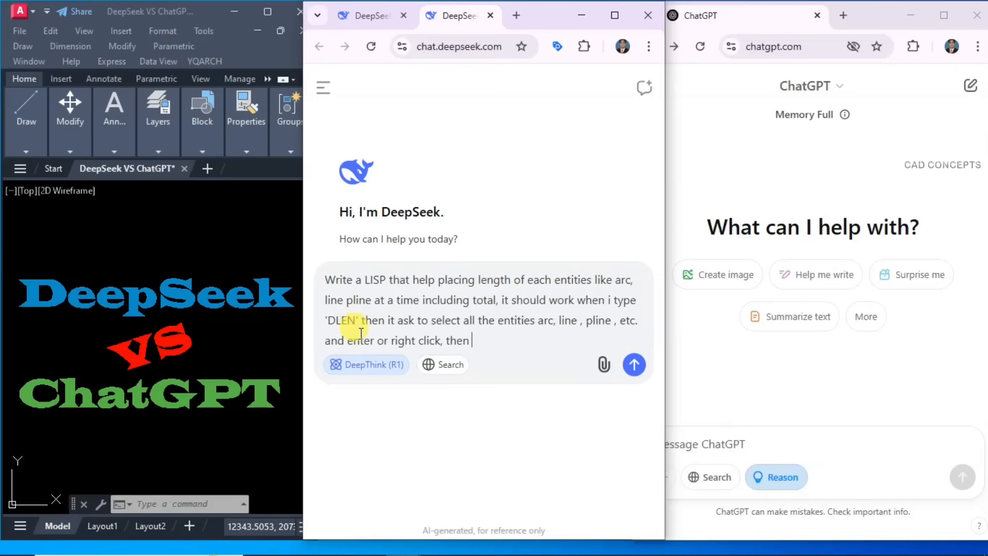
{"action": "type", "text": "ask to click"}
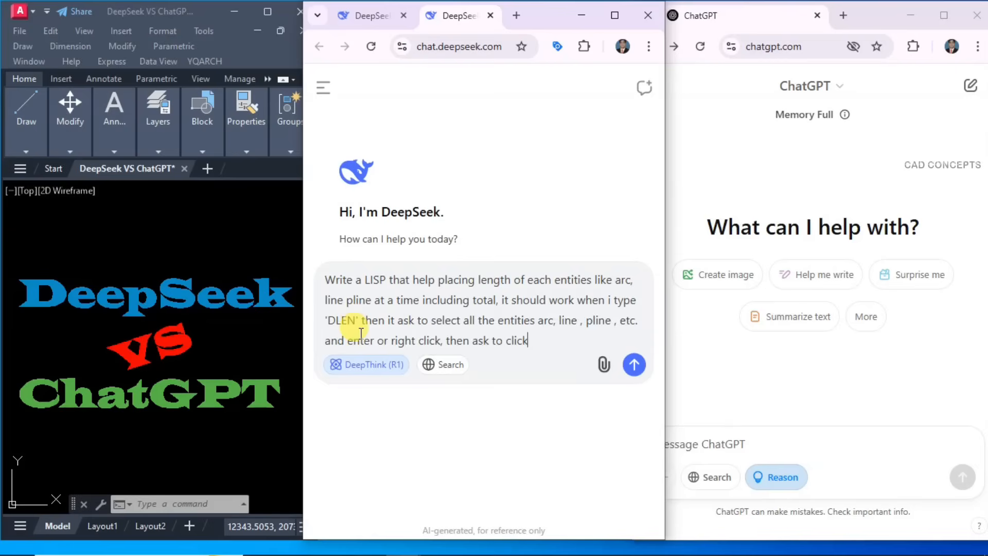
{"action": "type", "text": "over the scrren point o"}
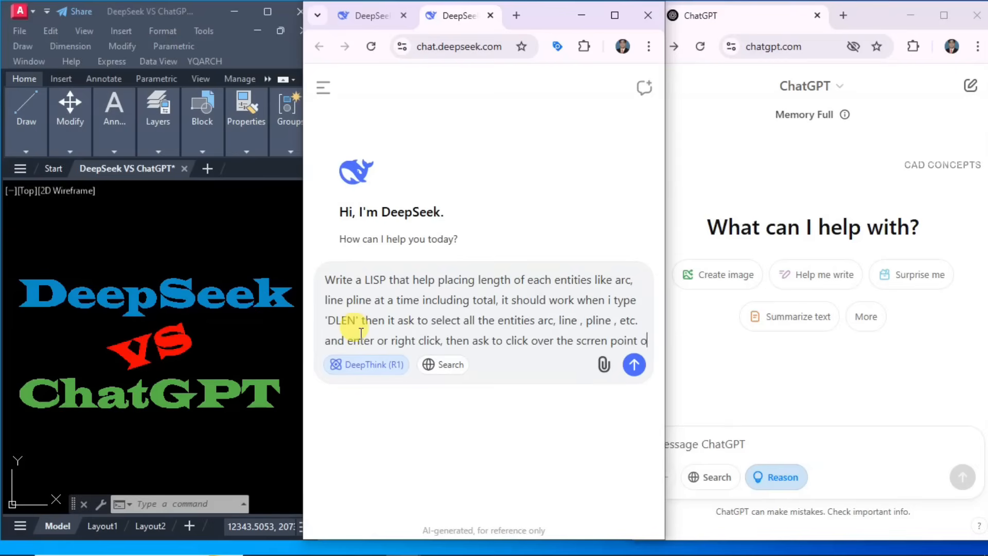
{"action": "type", "text": "to get the total leg"}
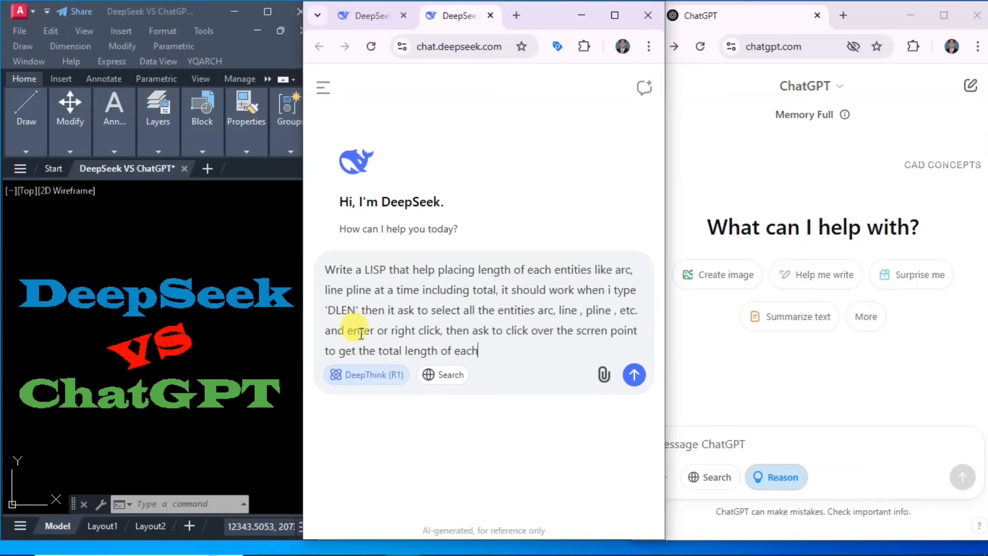
{"action": "type", "text": "selected entities"}
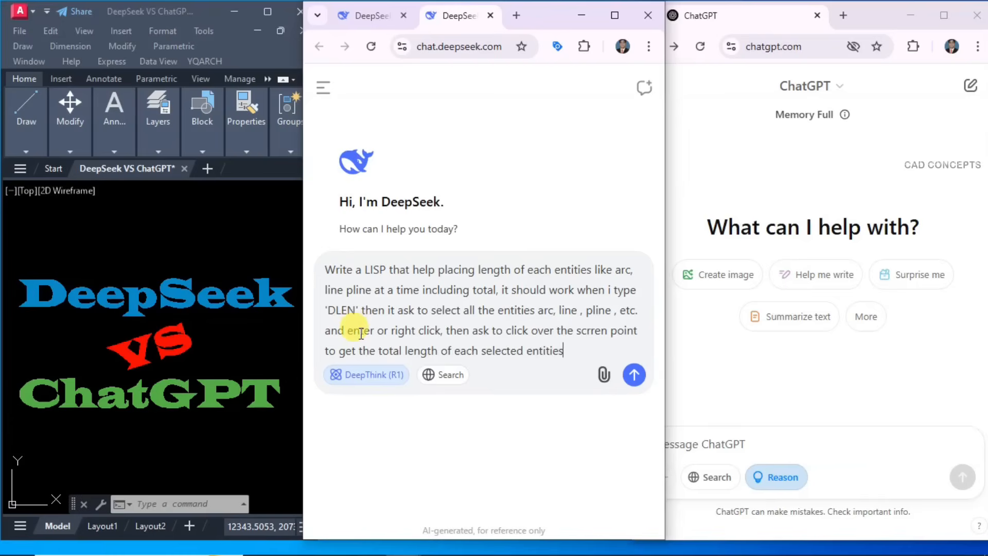
{"action": "type", "text": "in meter like"}
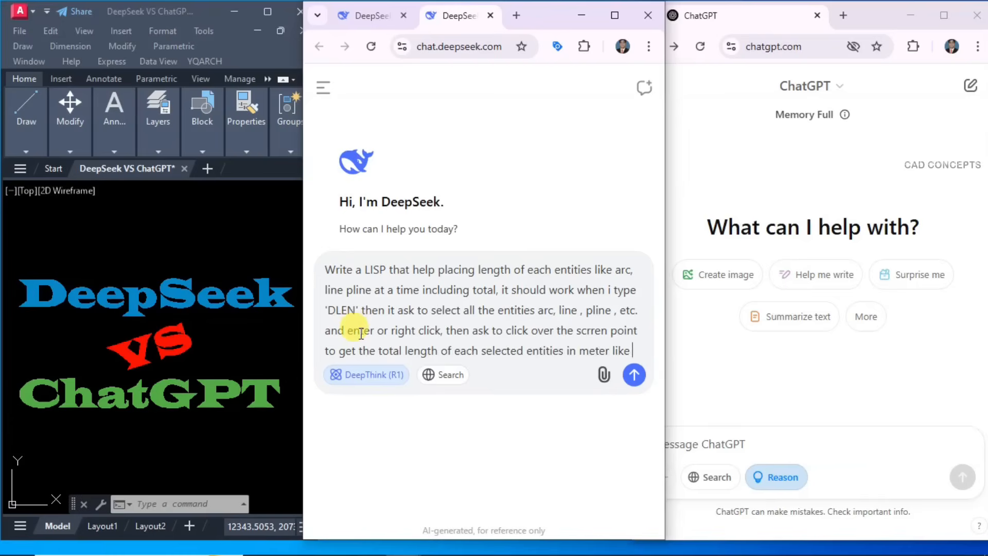
{"action": "type", "text": "this XX.XX mt. , m"}
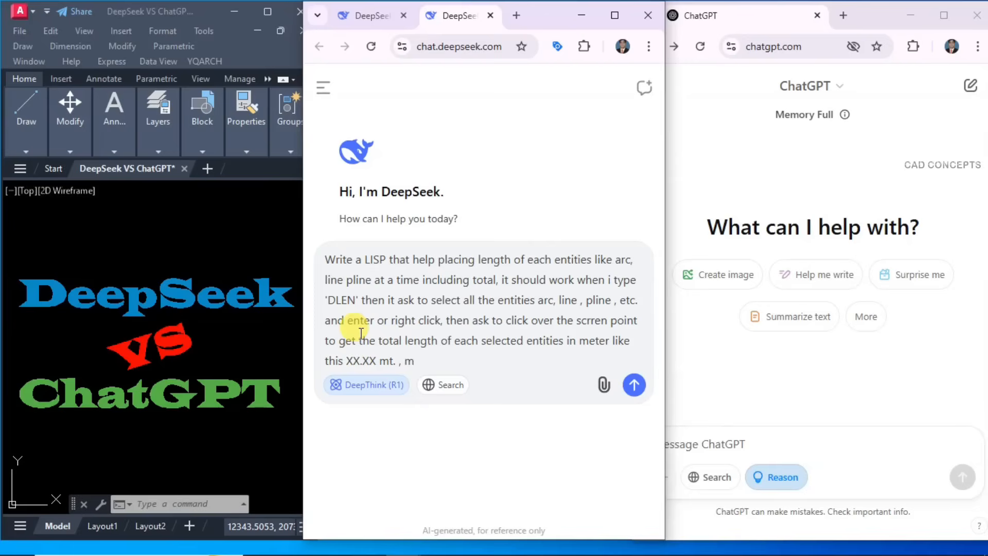
{"action": "type", "text": "remember when i select the entities and enter"}
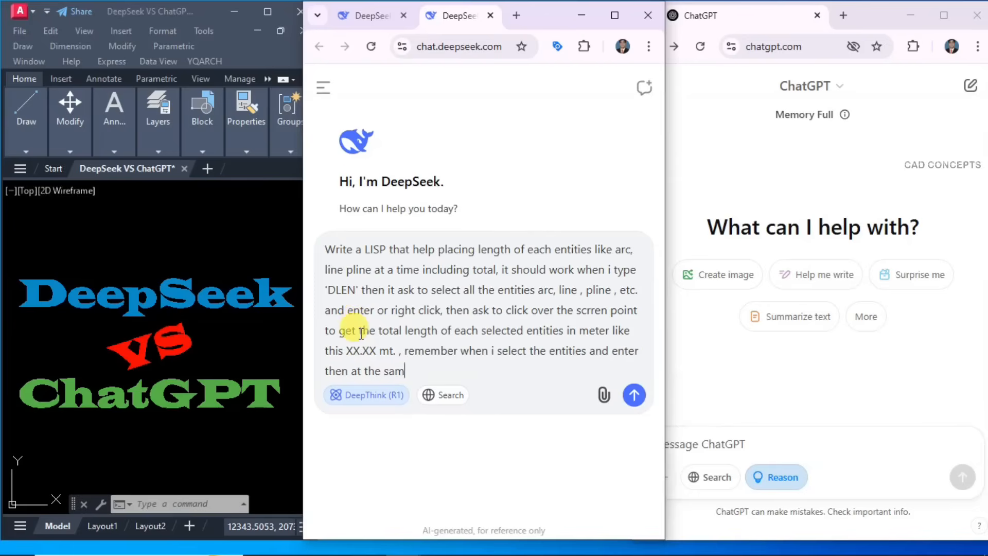
{"action": "type", "text": "e time it aslo give the"}
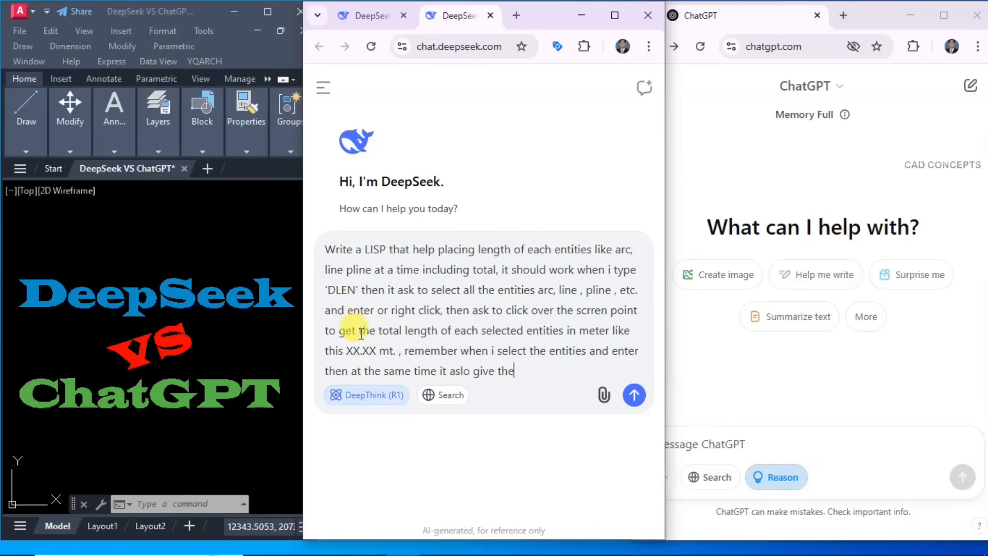
{"action": "type", "text": "length of each entities"}
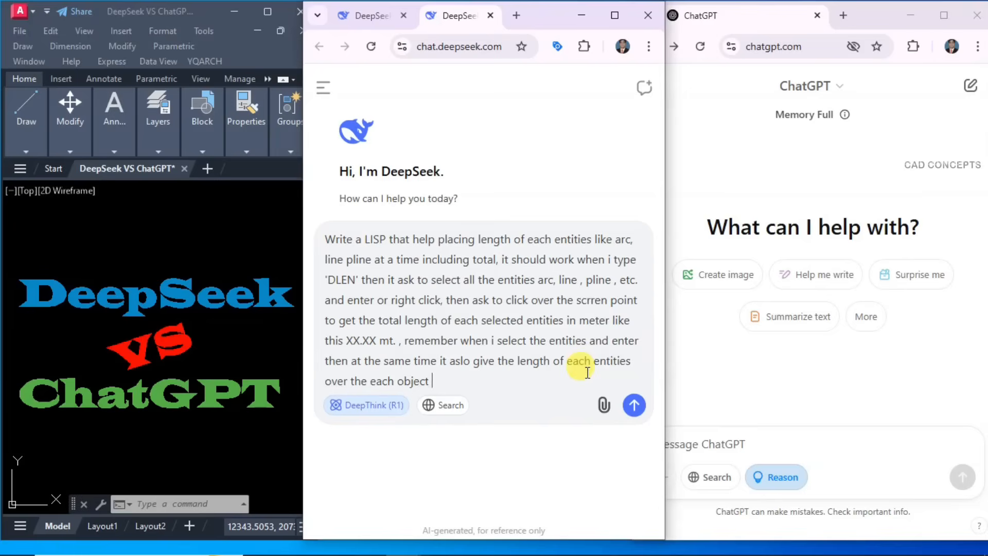
{"action": "type", "text": "at center like this"}
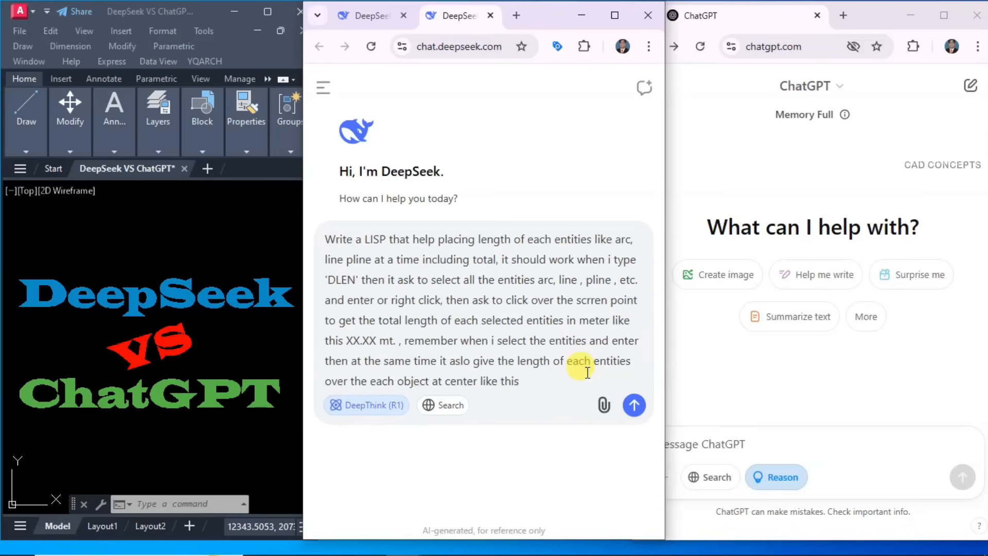
{"action": "type", "text": "XX.XX Mt."}
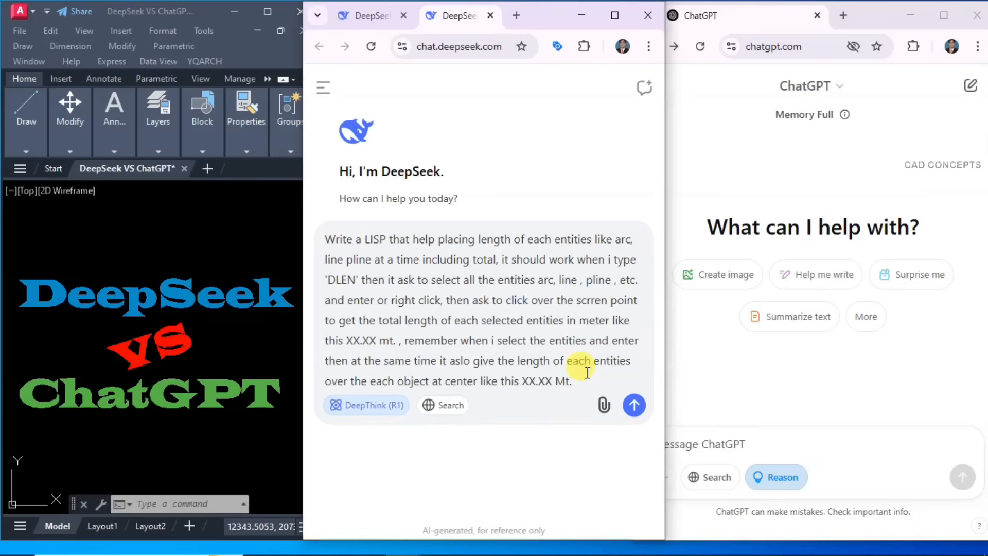
Finish the prompt: layer 'AREA', green text, avoid mistakes and write the LISP complete in text format.
{"action": "type", "text": "and after righ"}
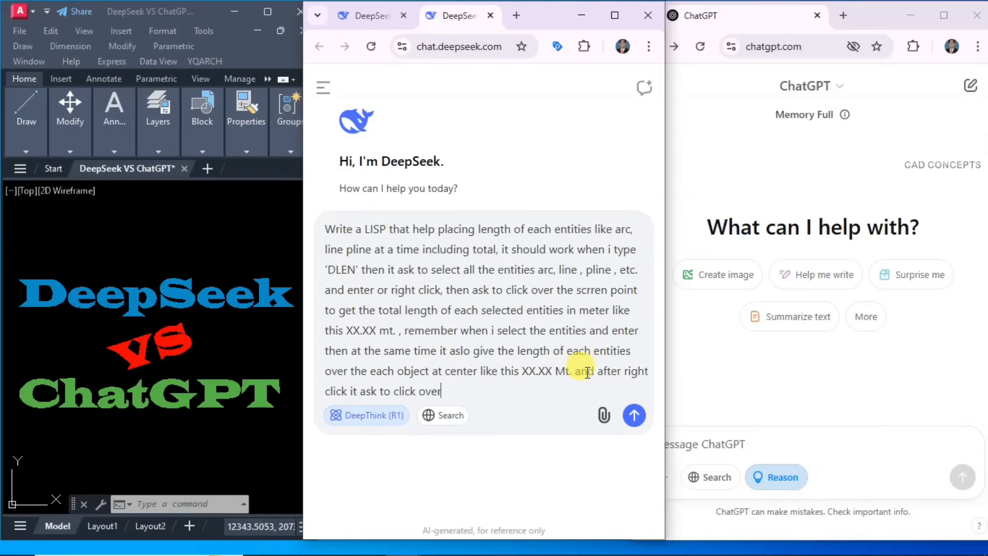
{"action": "type", "text": "the screen point, and keep text"}
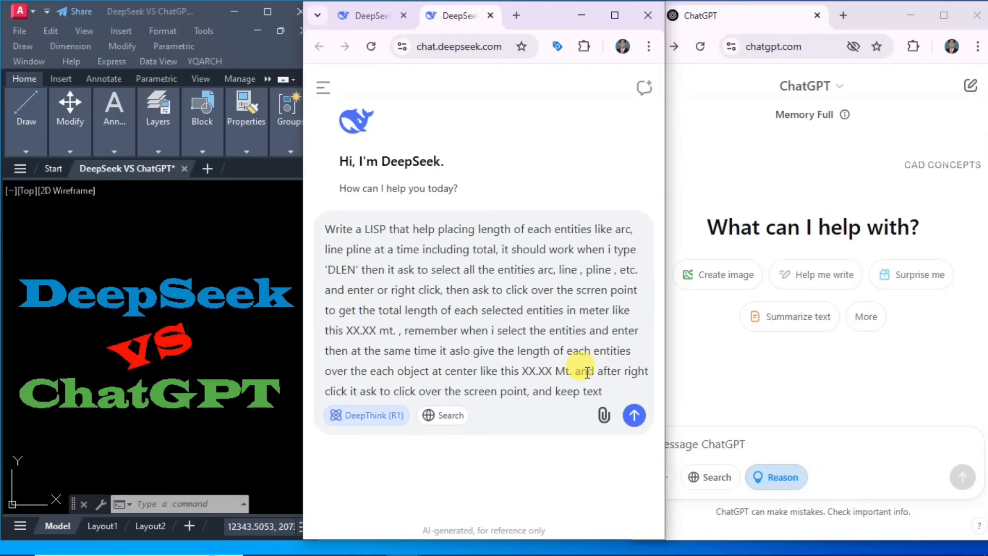
{"action": "type", "text": "layer name"}
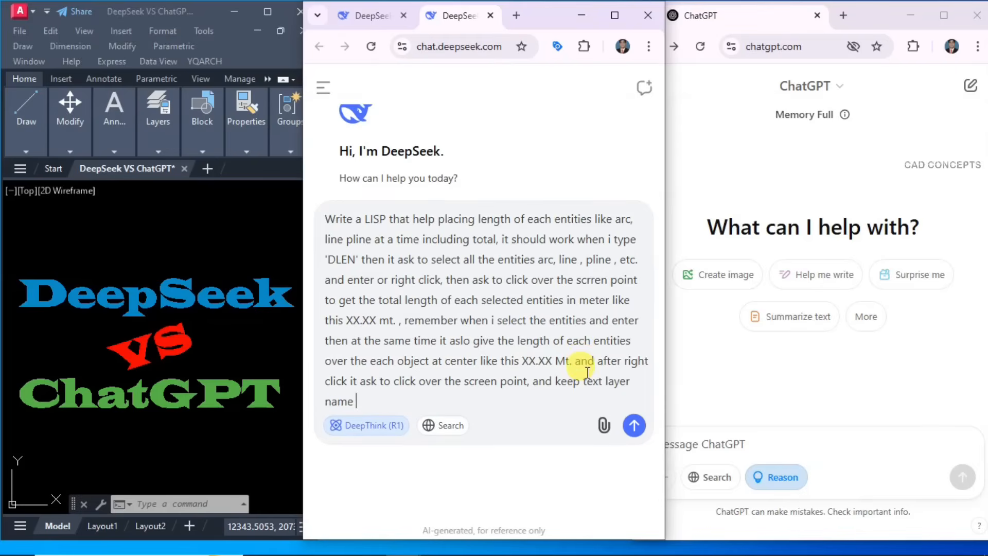
{"action": "type", "text": "'"}
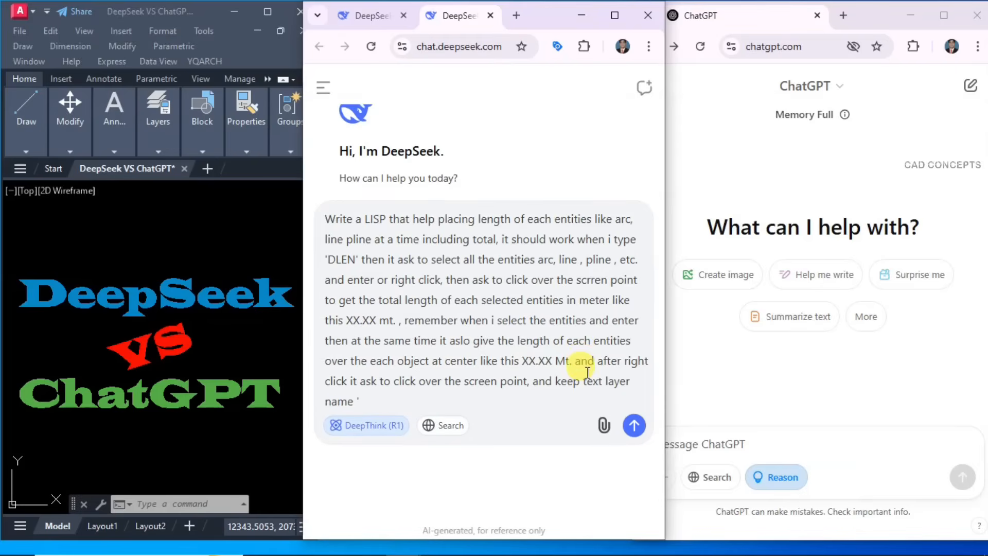
{"action": "type", "text": "AREA' and keep text in green color, and keep text height"}
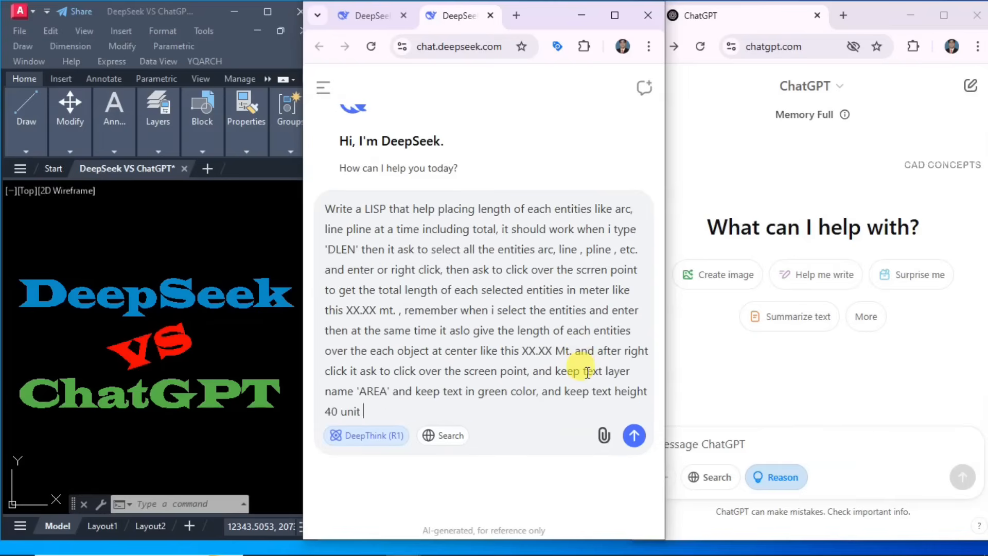
{"action": "type", "text": ", and please avoide mistakes a"}
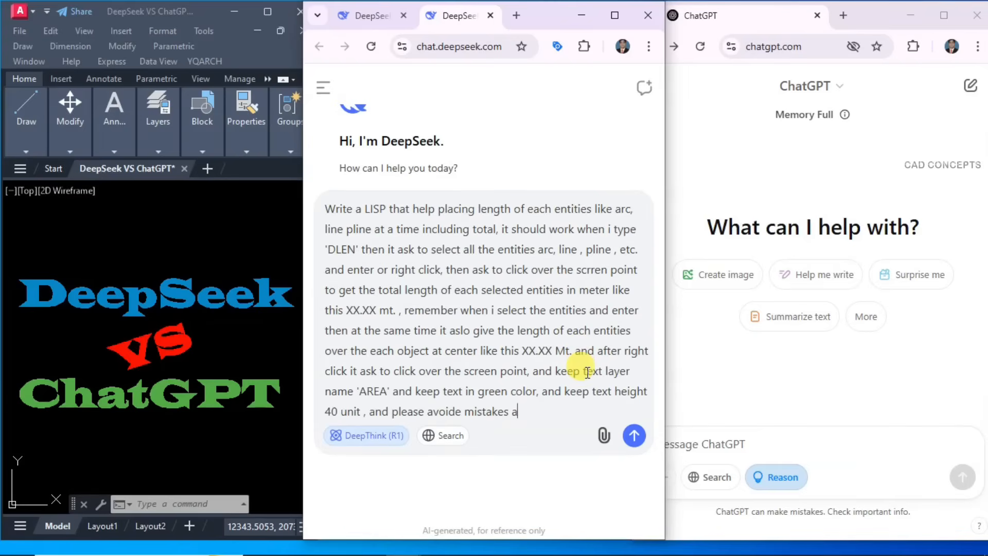
{"action": "type", "text": "nd write this lisp compl"}
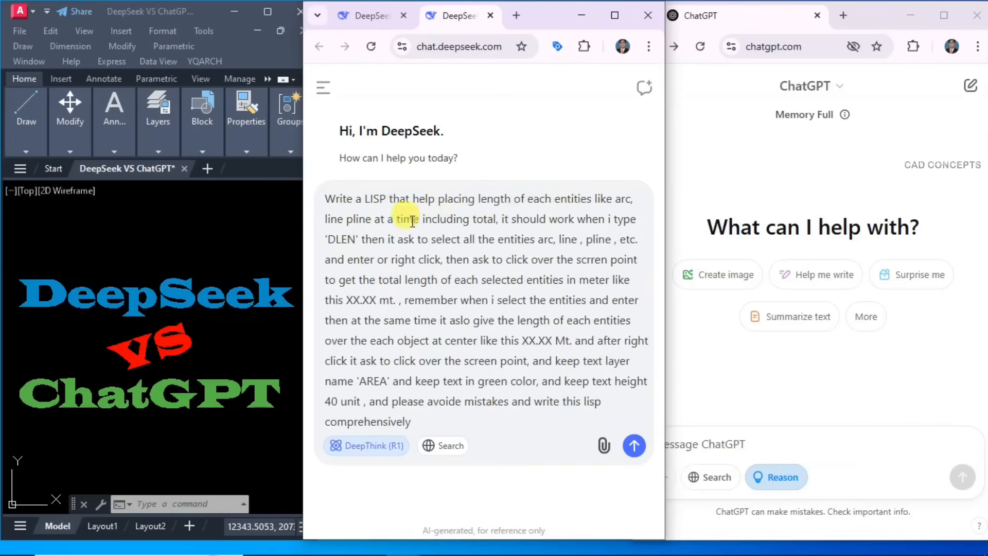
{"action": "type", "text": "in text format"}
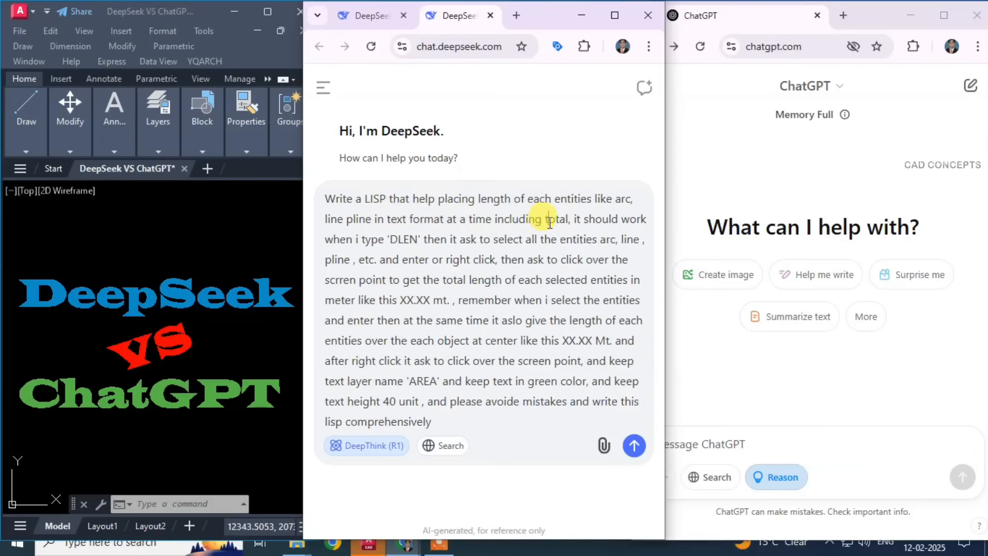
{"action": "left_click", "coordinate": [274, 403]}
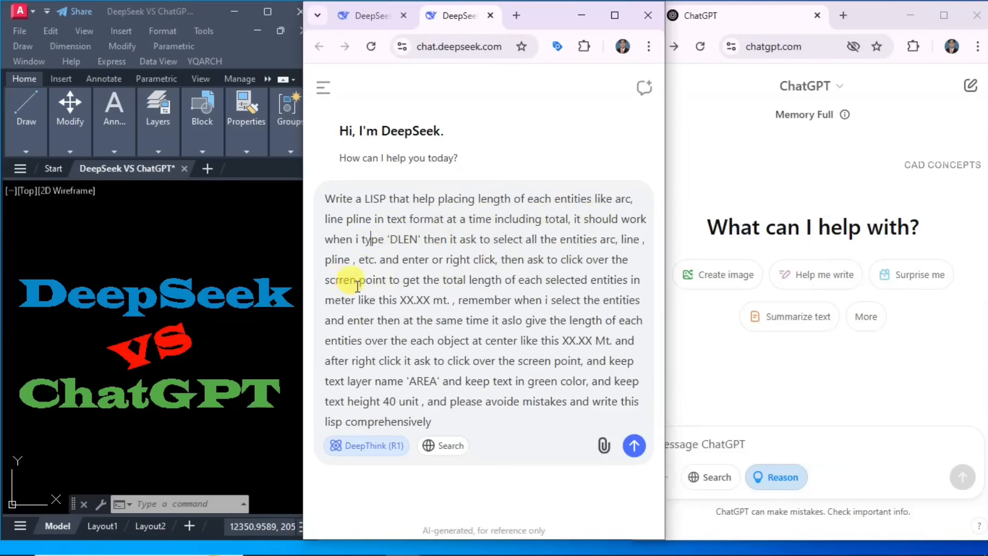
Send the request and read DeepSeek's complete DLEN LISP reply, collapsing the Thought section.
{"action": "left_click", "coordinate": [634, 446]}
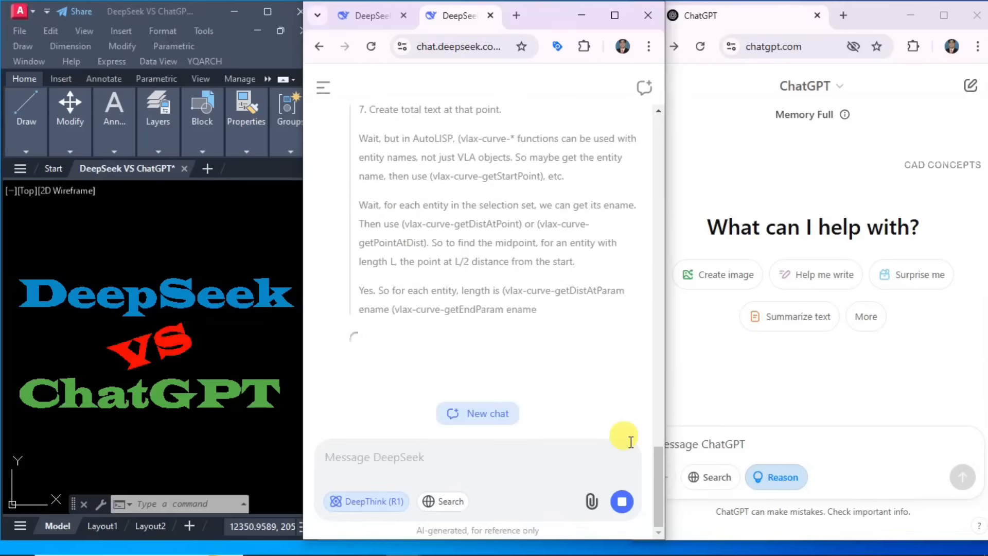
{"action": "scroll", "scroll_direction": "down", "scroll_amount": 3}
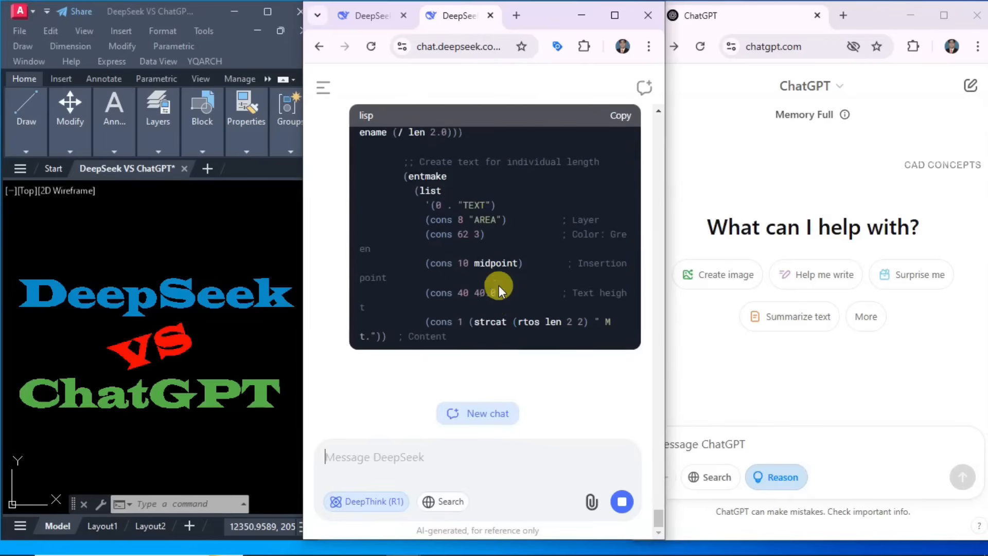
{"action": "scroll", "scroll_direction": "down", "scroll_amount": 3}
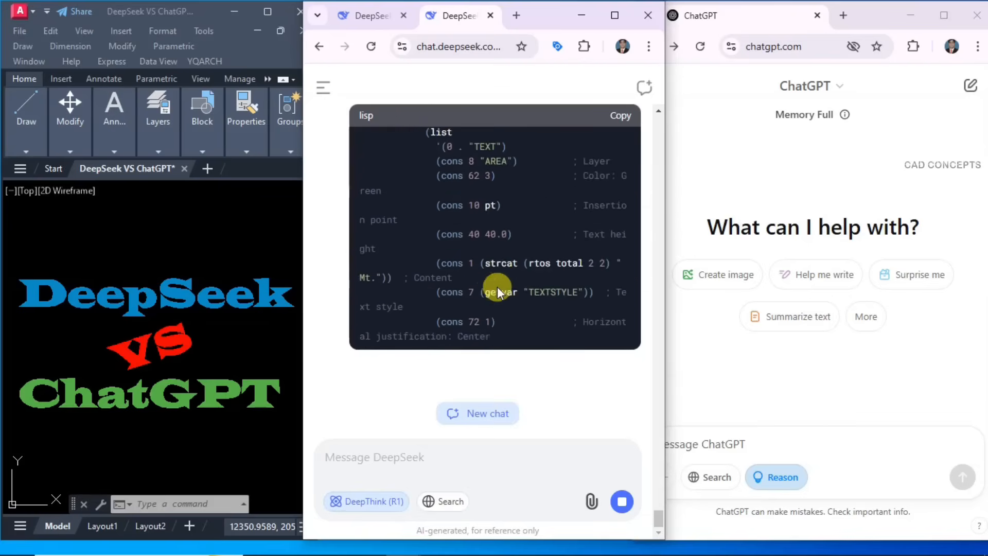
{"action": "scroll", "scroll_direction": "down", "scroll_amount": 3}
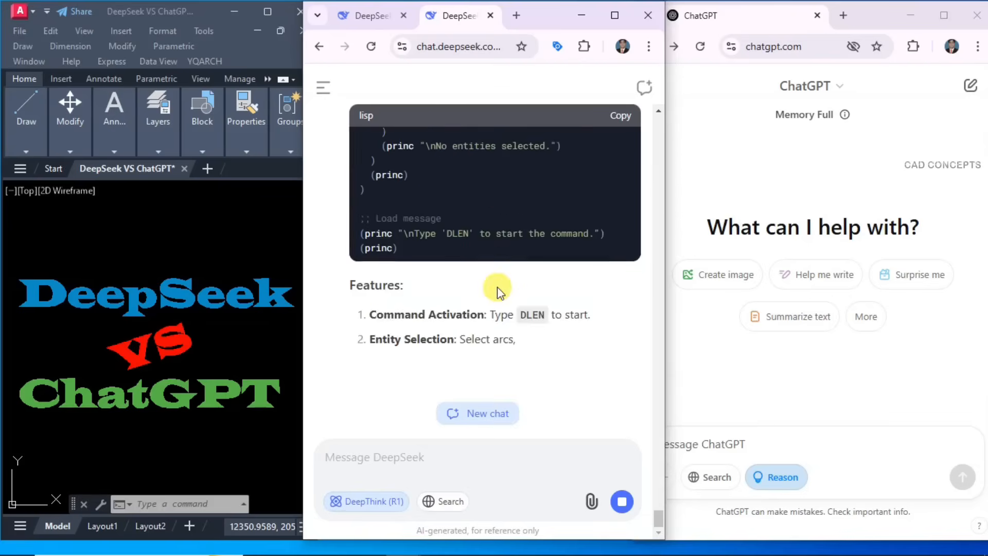
{"action": "scroll", "scroll_direction": "down", "scroll_amount": 3}
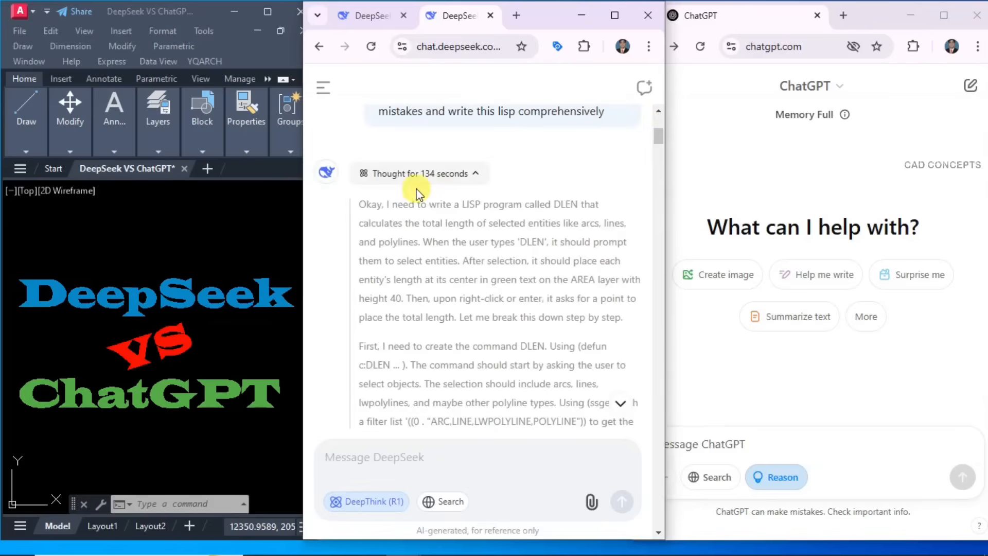
{"action": "left_click", "coordinate": [418, 172]}
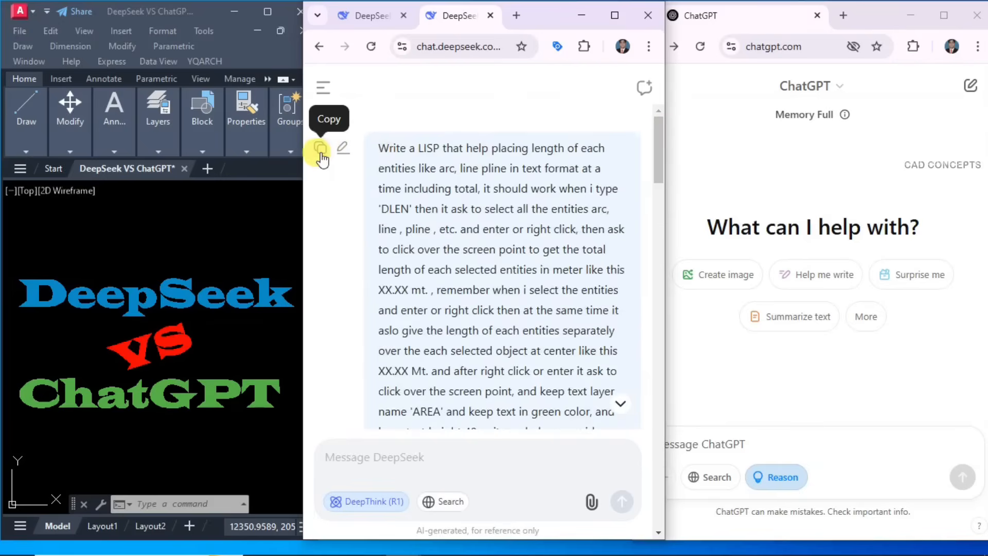
Paste the copied prompt into ChatGPT with DLEN renamed CLEN, send it and read the CLEN LISP answer.
{"action": "left_click", "coordinate": [319, 149]}
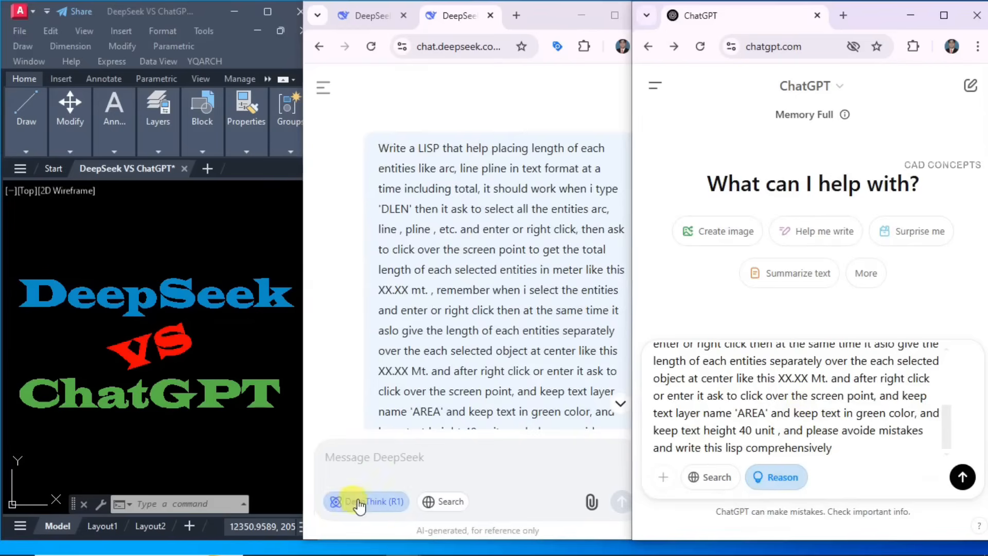
{"action": "left_click", "coordinate": [367, 501]}
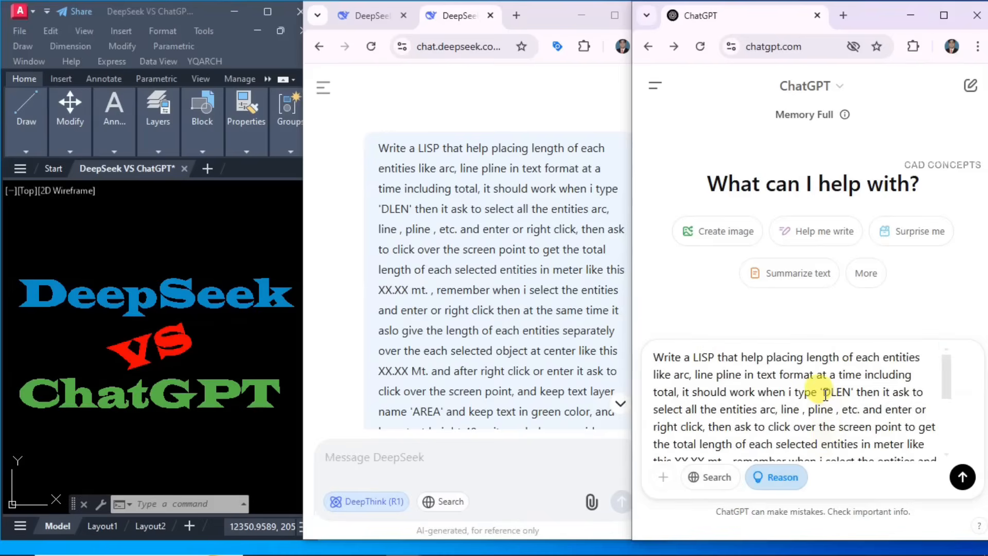
{"action": "double_click", "coordinate": [825, 392]}
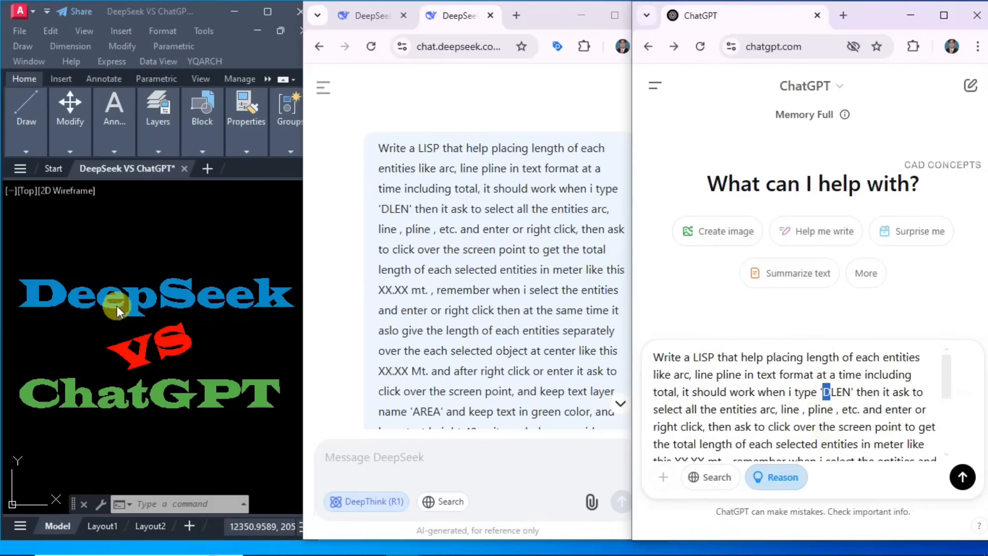
{"action": "mouse_move", "coordinate": [57, 395]}
{"action": "type", "text": "C"}
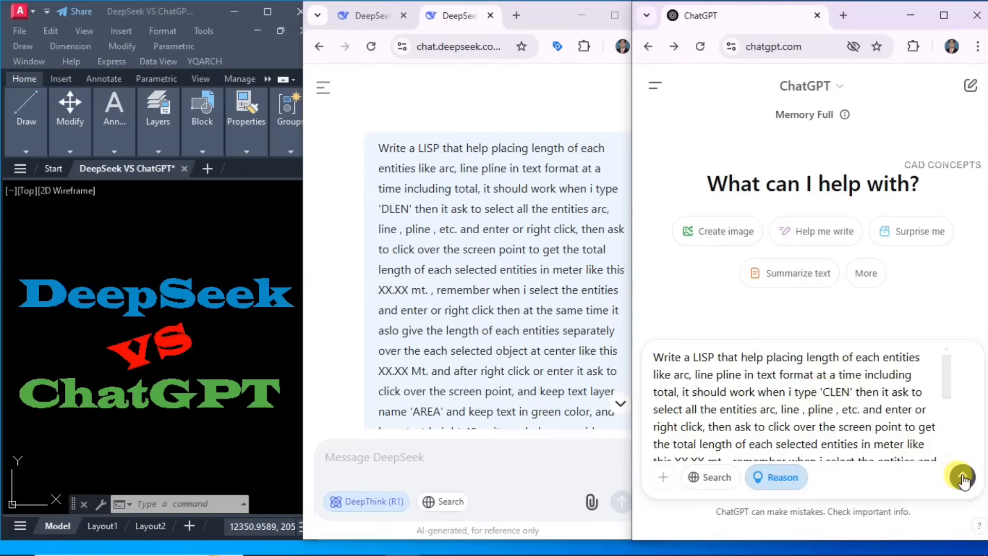
{"action": "left_click", "coordinate": [961, 478]}
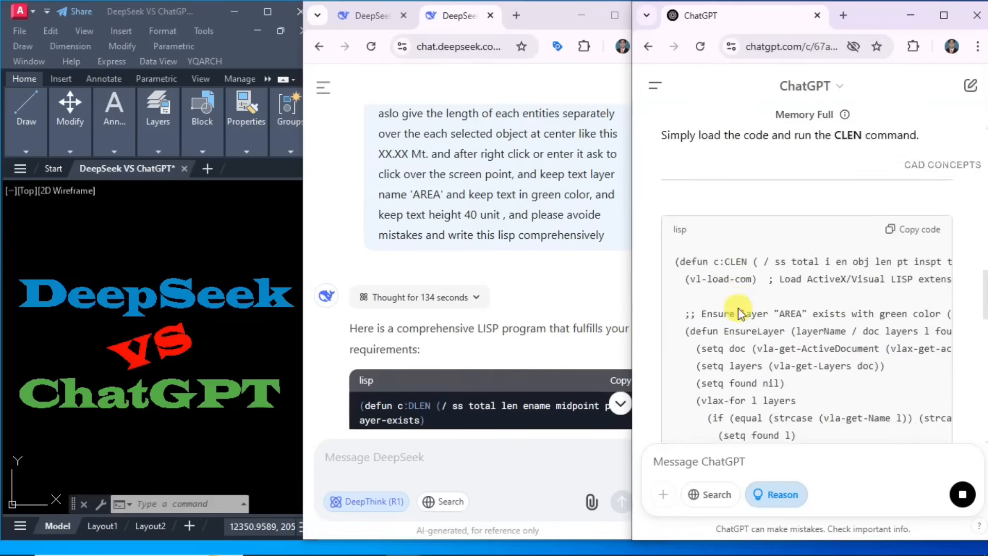
{"action": "scroll", "scroll_direction": "down", "scroll_amount": 3}
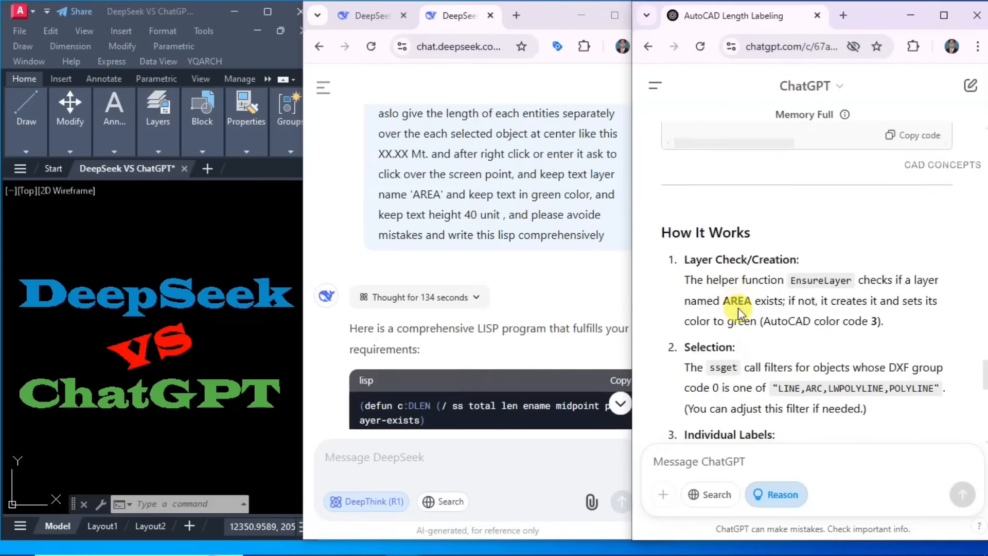
{"action": "scroll", "scroll_direction": "down", "scroll_amount": 3}
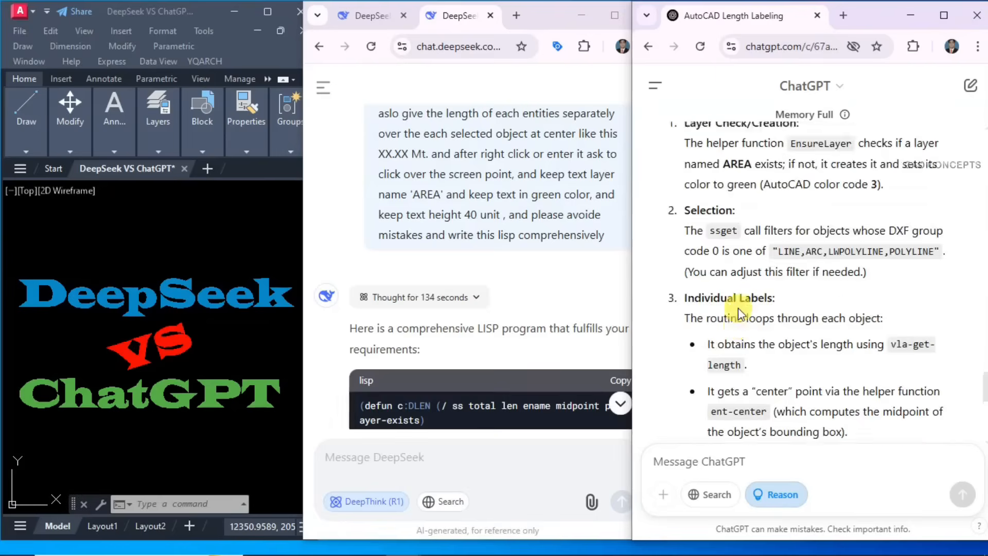
{"action": "scroll", "scroll_direction": "down", "scroll_amount": 3}
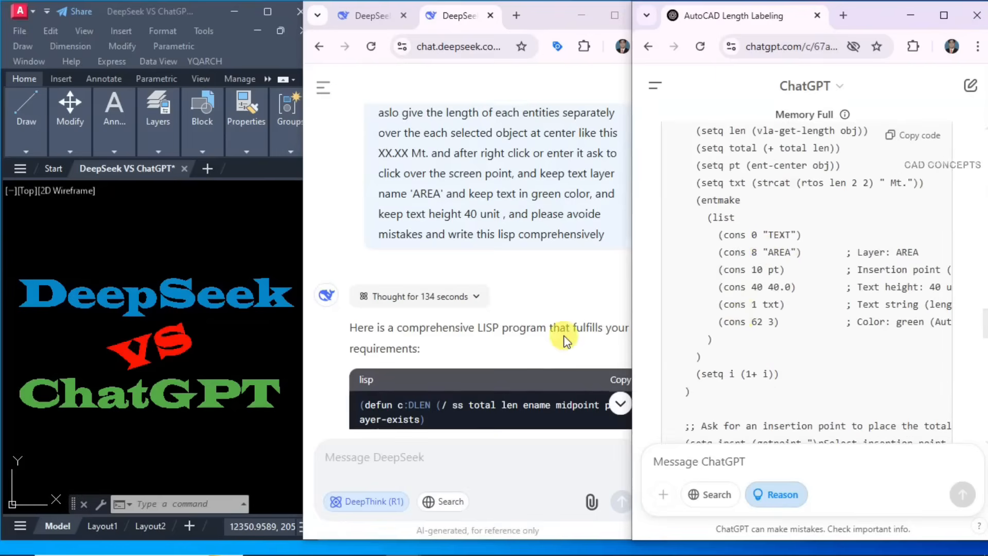
{"action": "scroll", "scroll_direction": "down", "scroll_amount": 3}
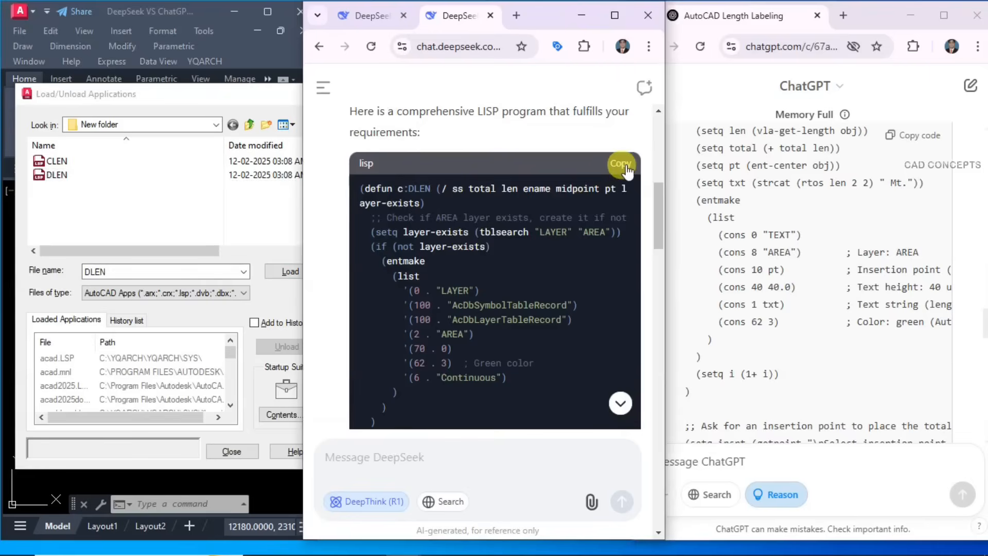
{"action": "mouse_move", "coordinate": [119, 211]}
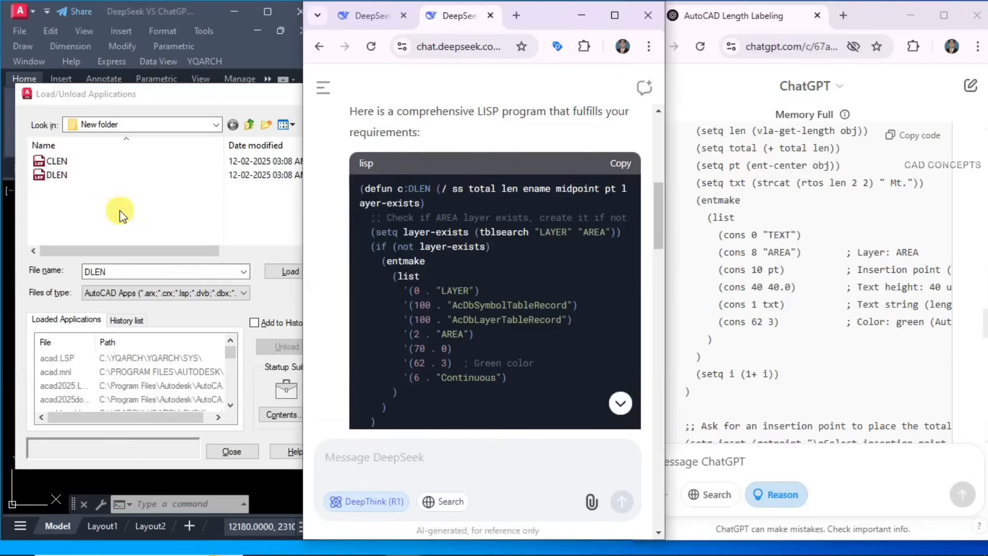
Paste DeepSeek's routine into the DLEN file in Notepad and save it on closing.
{"action": "right_click", "coordinate": [57, 175]}
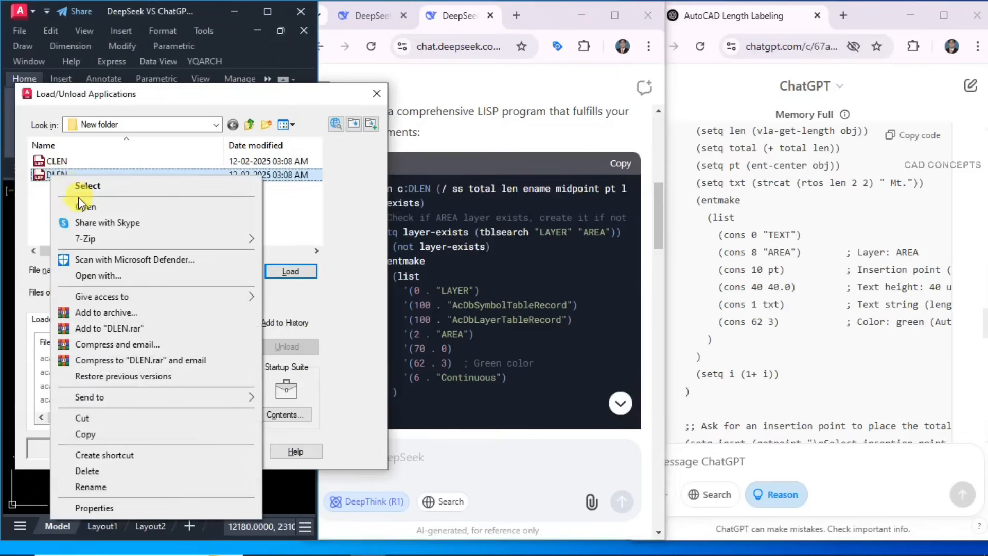
{"action": "left_click", "coordinate": [83, 205]}
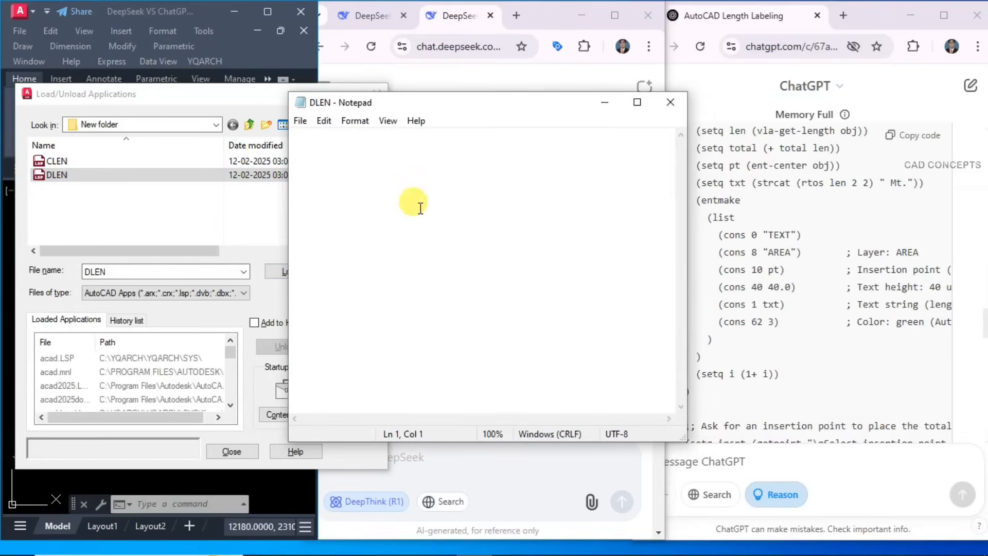
{"action": "key", "text": "ctrl+v"}
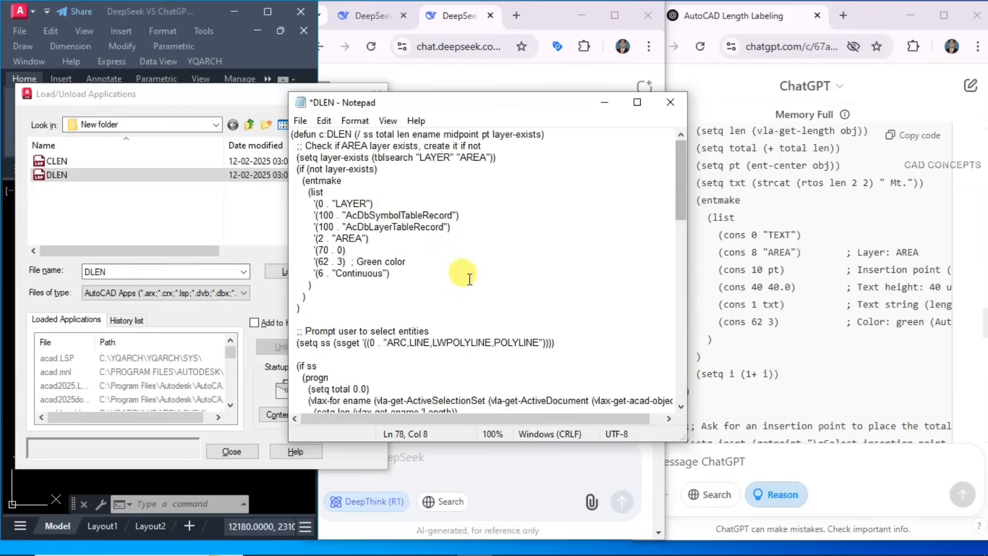
{"action": "double_click", "coordinate": [341, 134]}
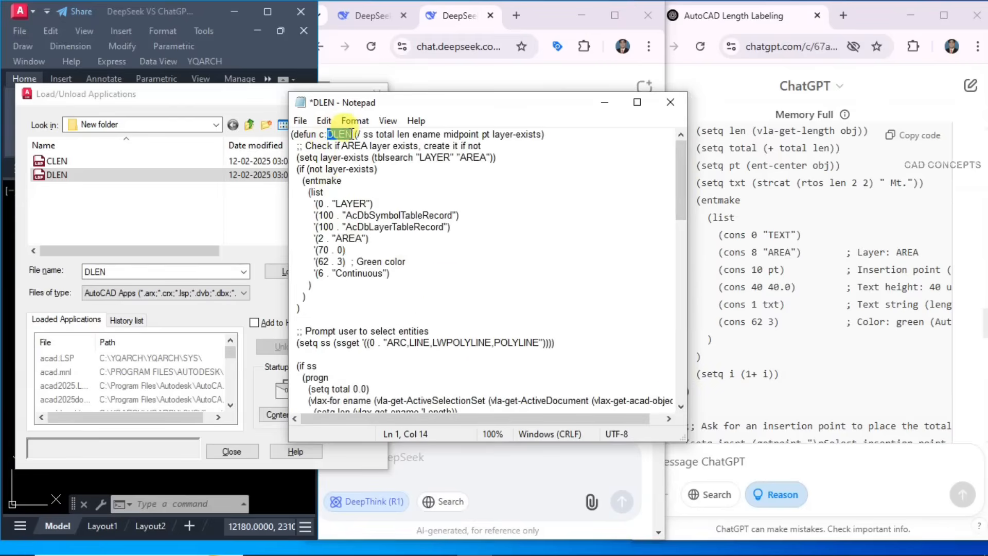
{"action": "left_click", "coordinate": [670, 102]}
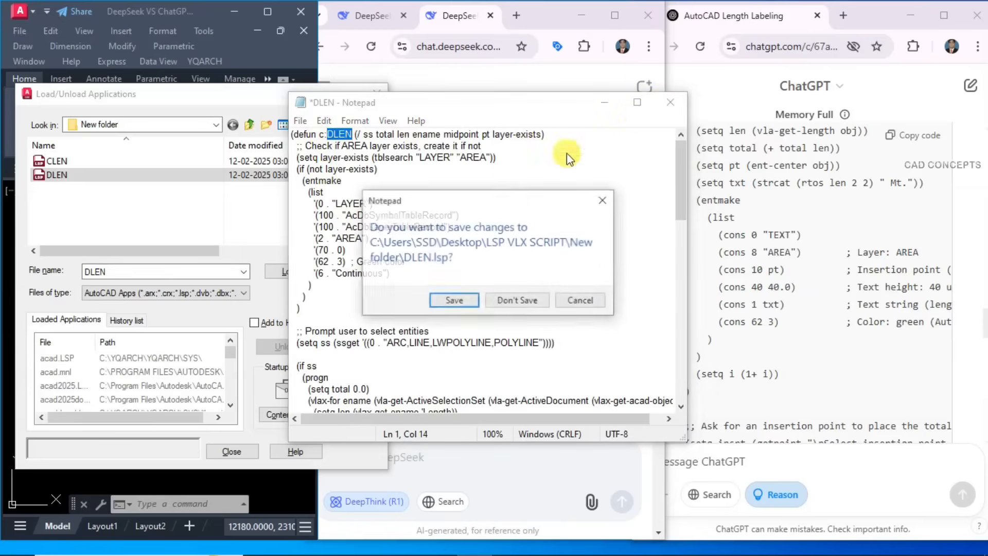
{"action": "left_click", "coordinate": [516, 300]}
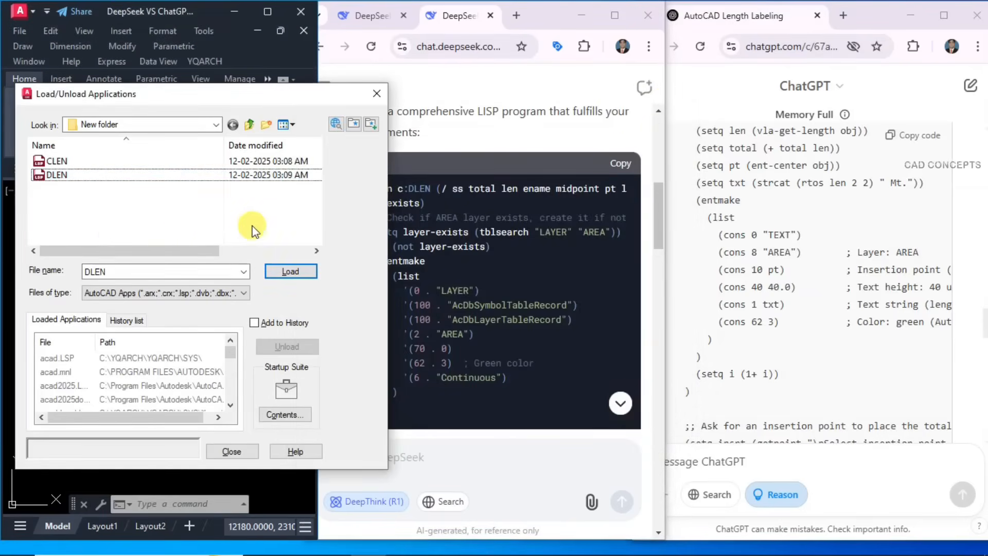
Copy ChatGPT's routine, paste it into the CLEN file and close the editor.
{"action": "left_click", "coordinate": [912, 135]}
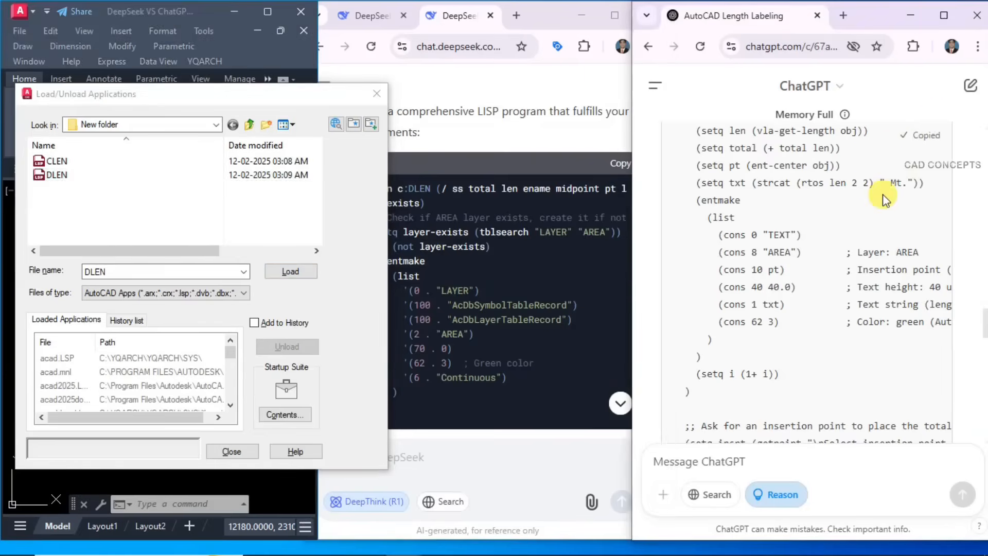
{"action": "right_click", "coordinate": [56, 160]}
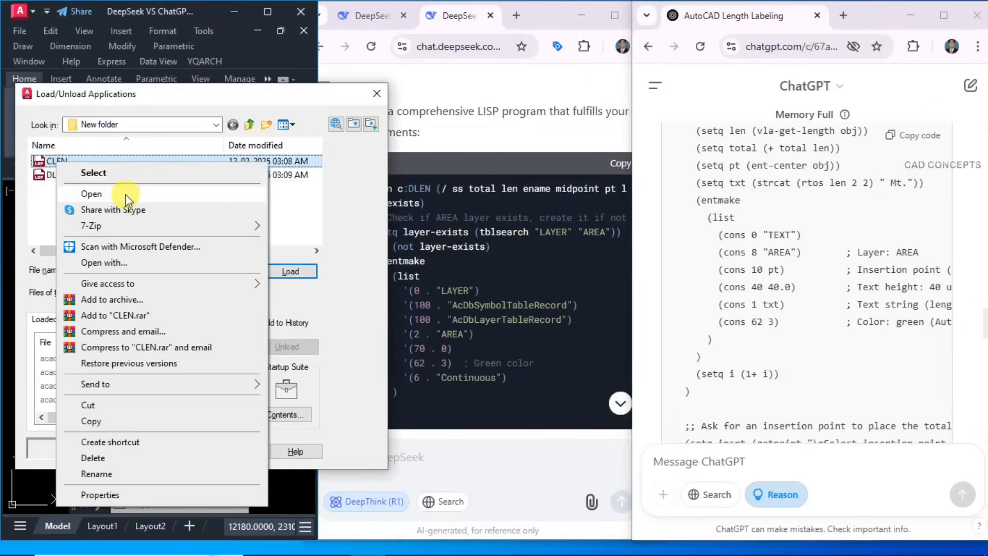
{"action": "left_click", "coordinate": [92, 193]}
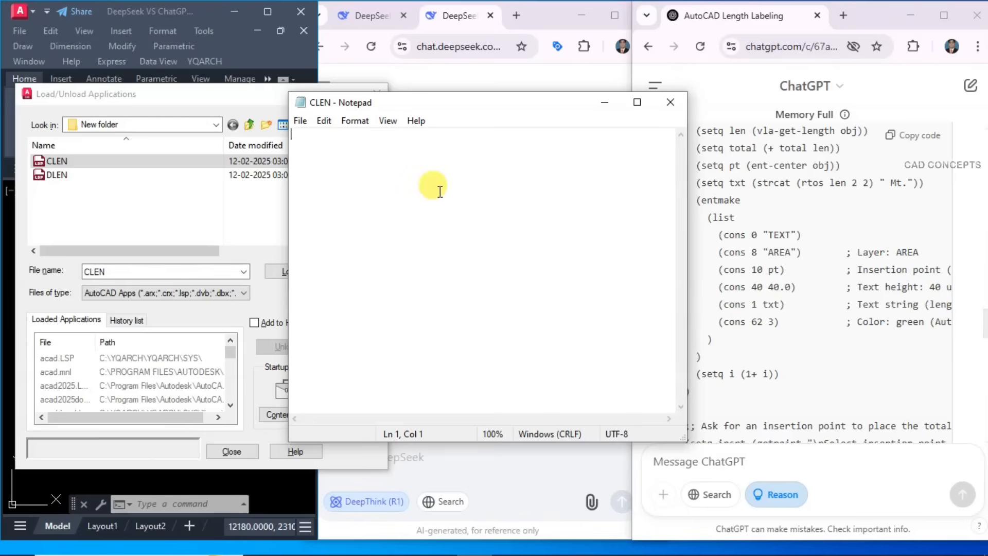
{"action": "key", "text": "ctrl+v"}
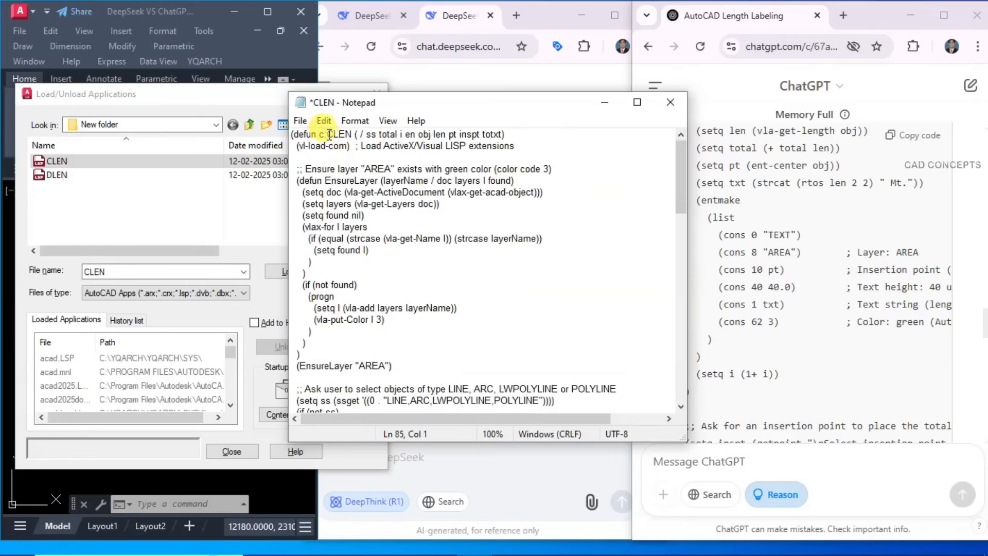
{"action": "double_click", "coordinate": [338, 134]}
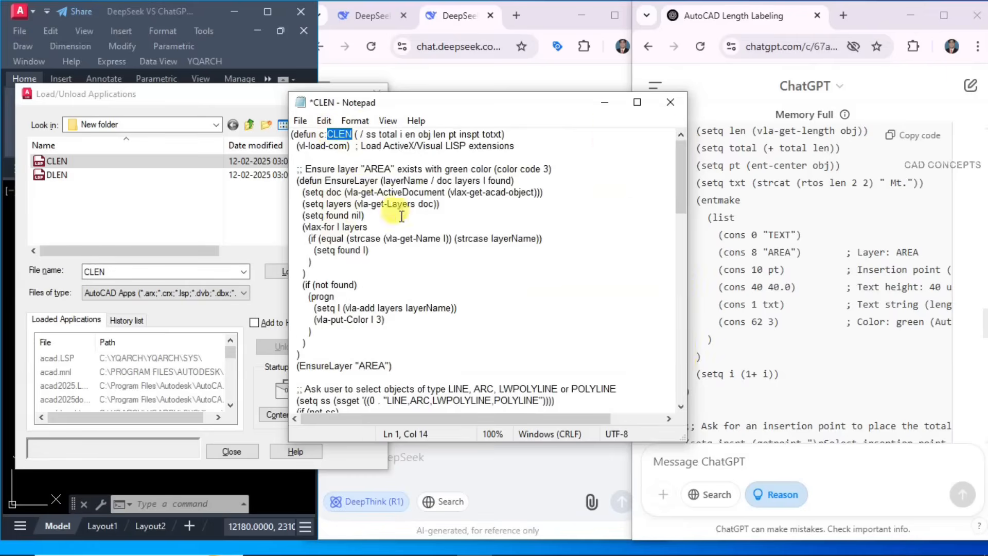
{"action": "left_click", "coordinate": [670, 102]}
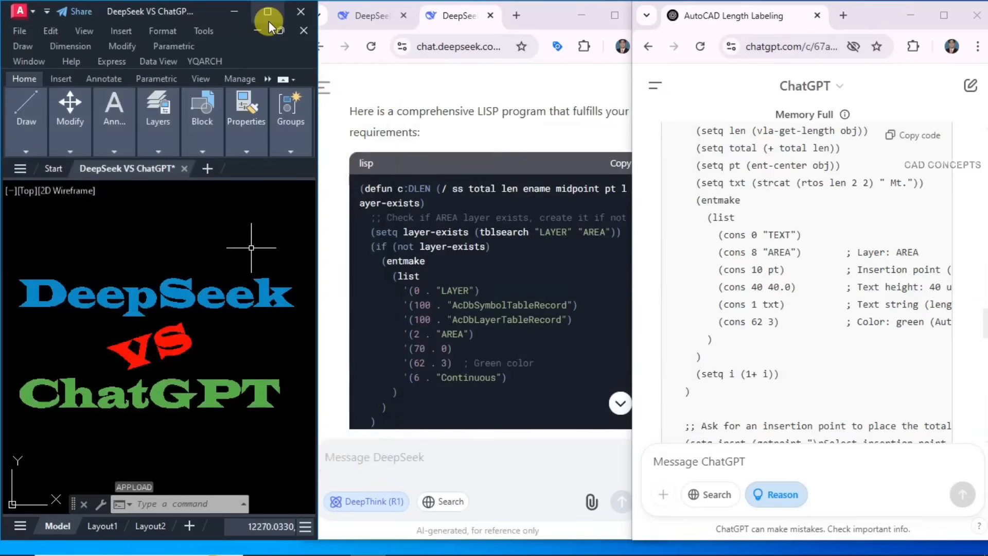
Load DLEN via APPLOAD and run it on the window-selected lines to get green length labels.
{"action": "left_click", "coordinate": [264, 21]}
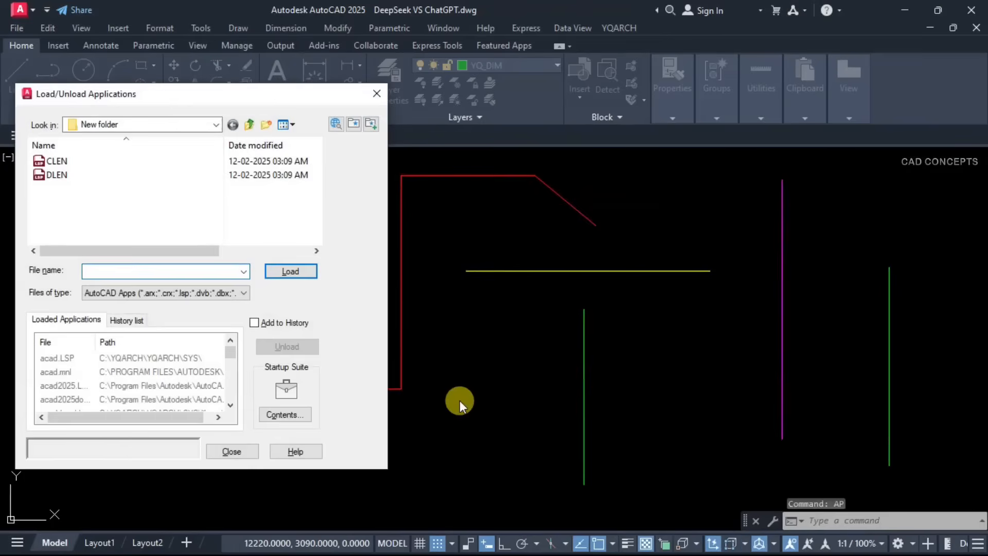
{"action": "left_click", "coordinate": [57, 175]}
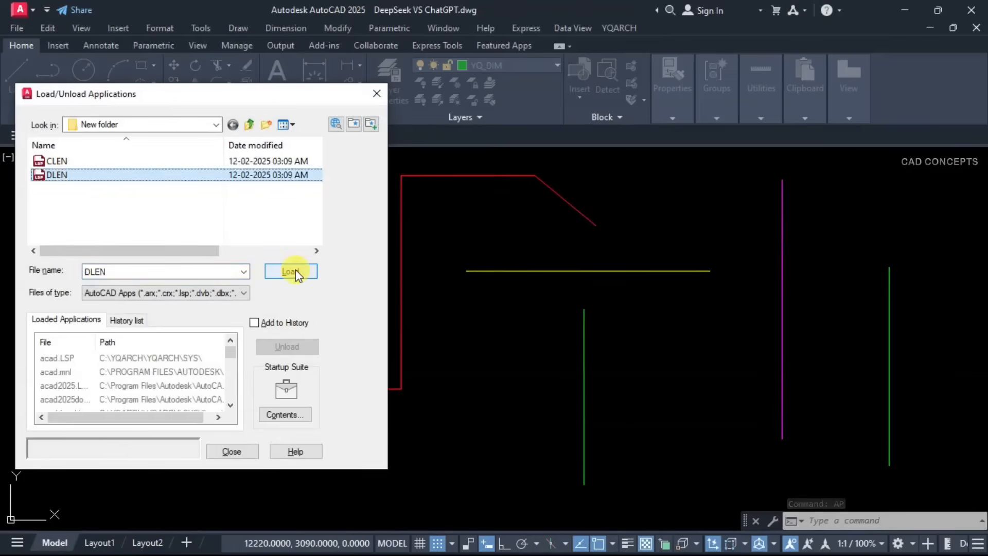
{"action": "left_click", "coordinate": [290, 270]}
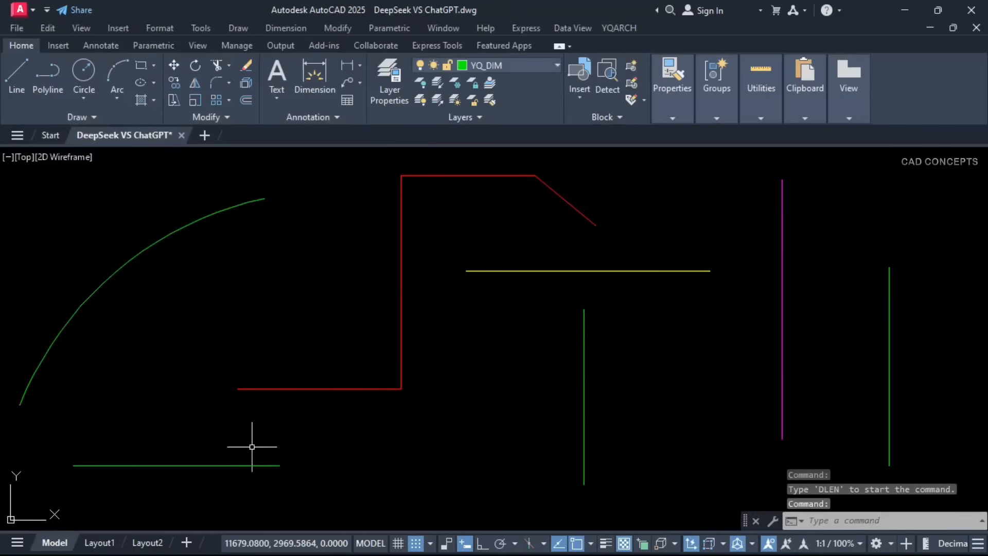
{"action": "mouse_move", "coordinate": [876, 498]}
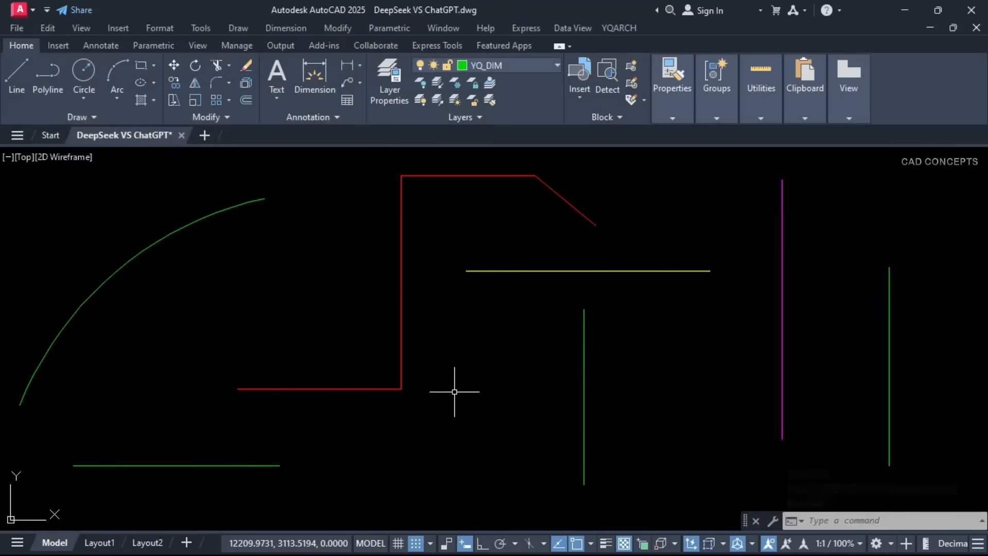
{"action": "type", "text": "DLEN"}
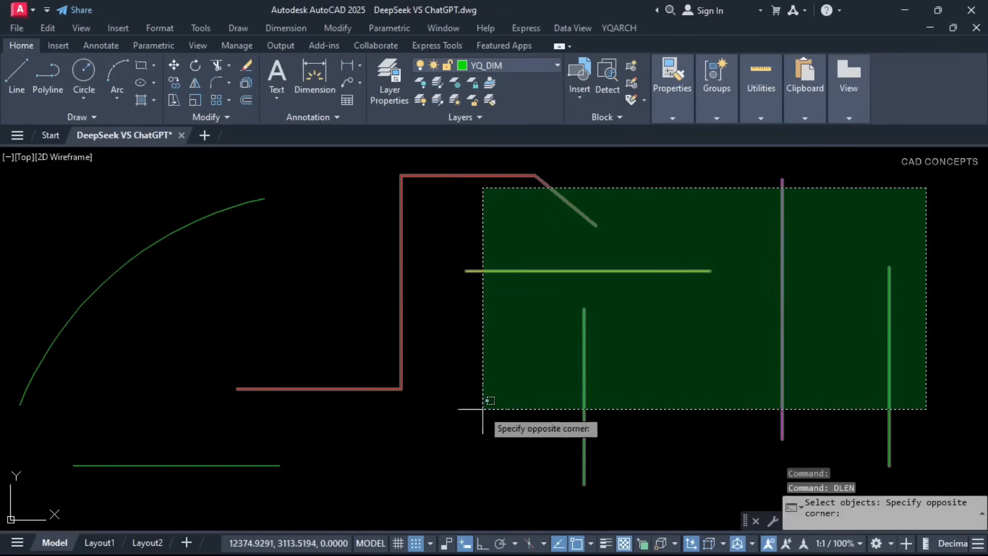
{"action": "left_click", "coordinate": [254, 265]}
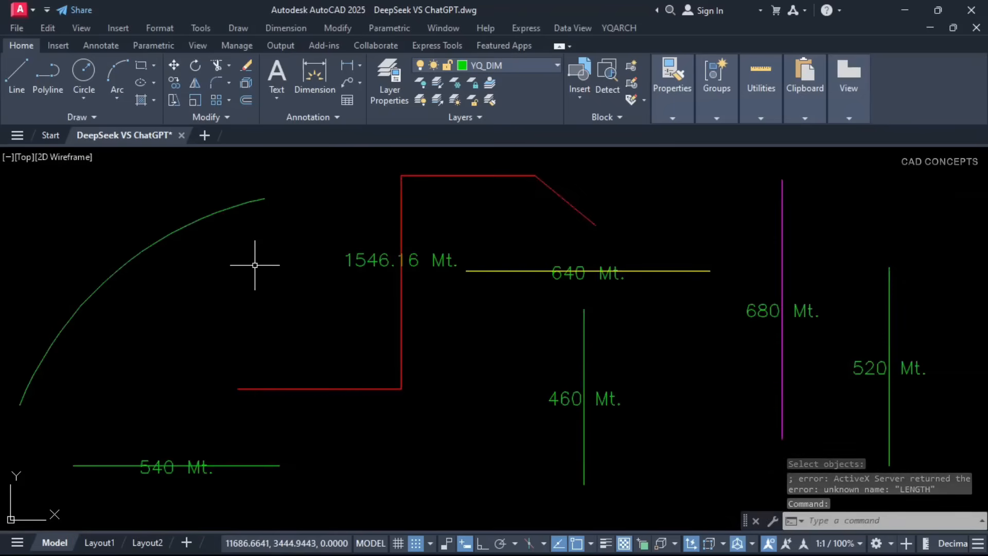
{"action": "mouse_move", "coordinate": [626, 502]}
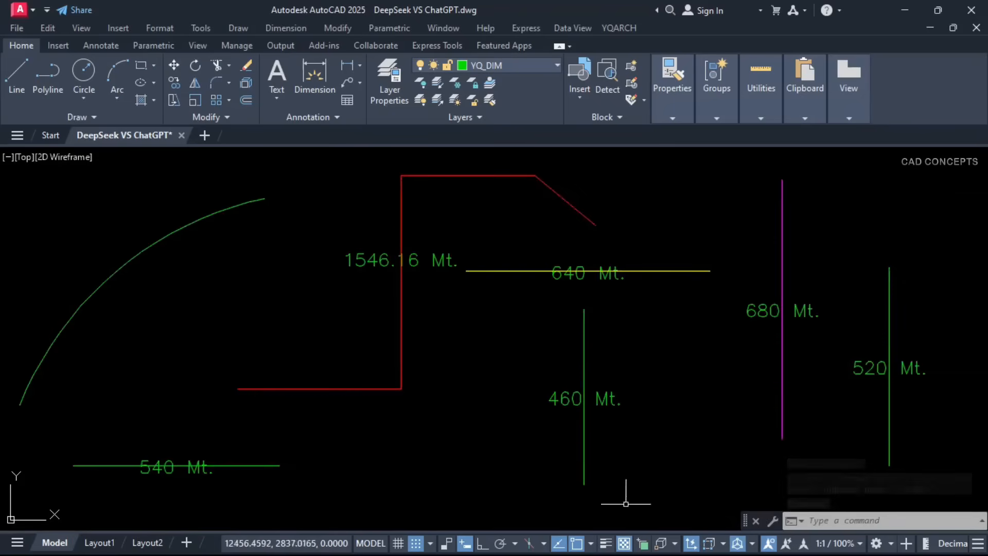
{"action": "mouse_move", "coordinate": [789, 487]}
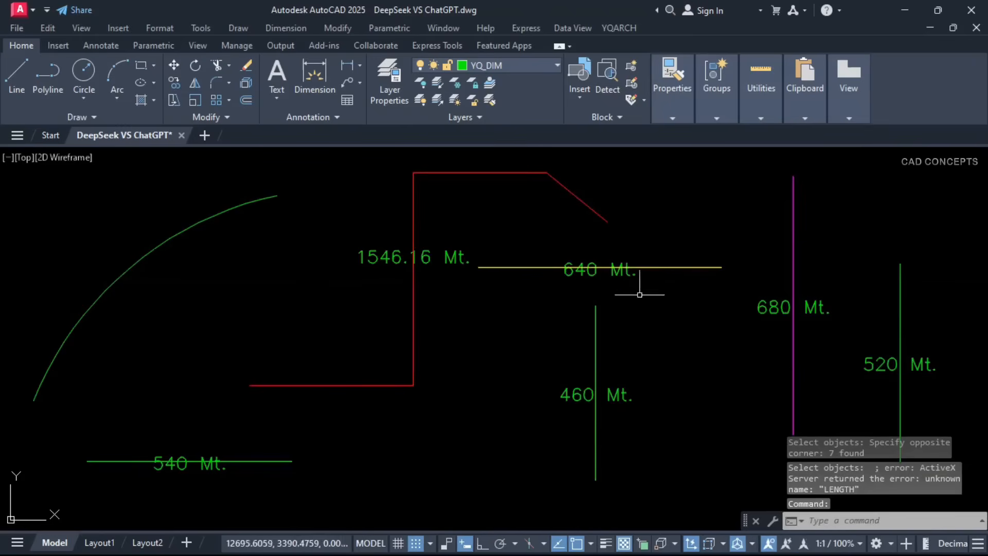
{"action": "mouse_move", "coordinate": [851, 384]}
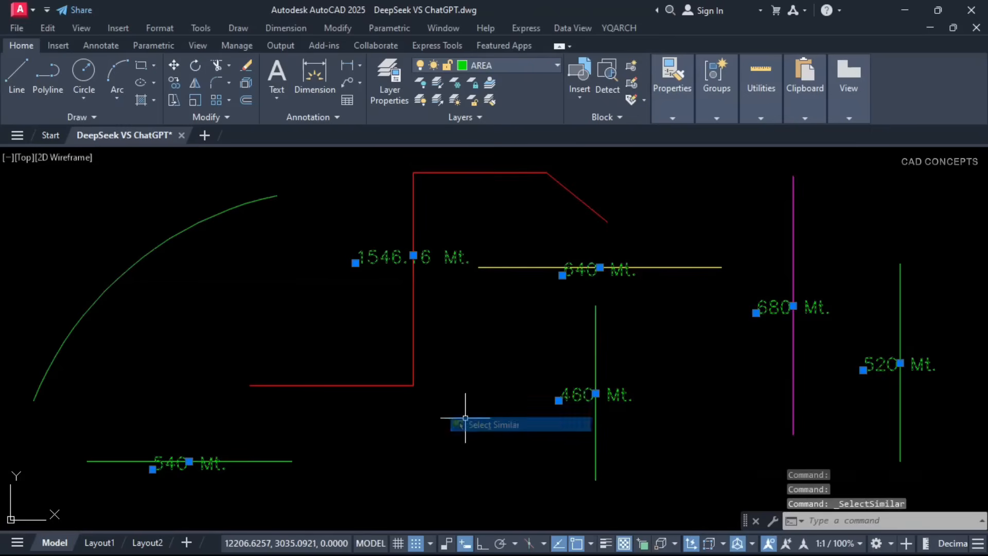
Load CLEN via APPLOAD, which errors, then rerun DLEN on the window-selected lines and polylines.
{"action": "left_click", "coordinate": [493, 424]}
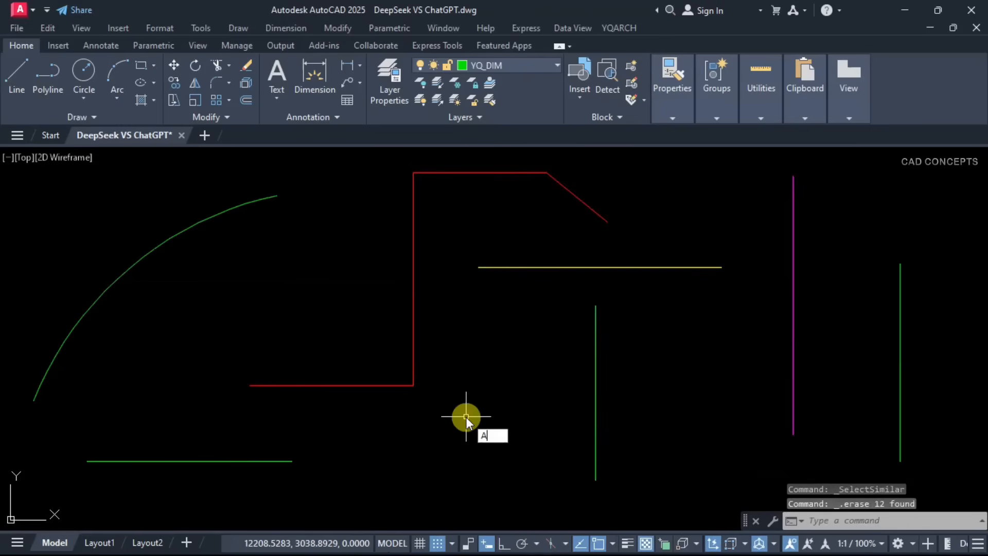
{"action": "type", "text": "AP"}
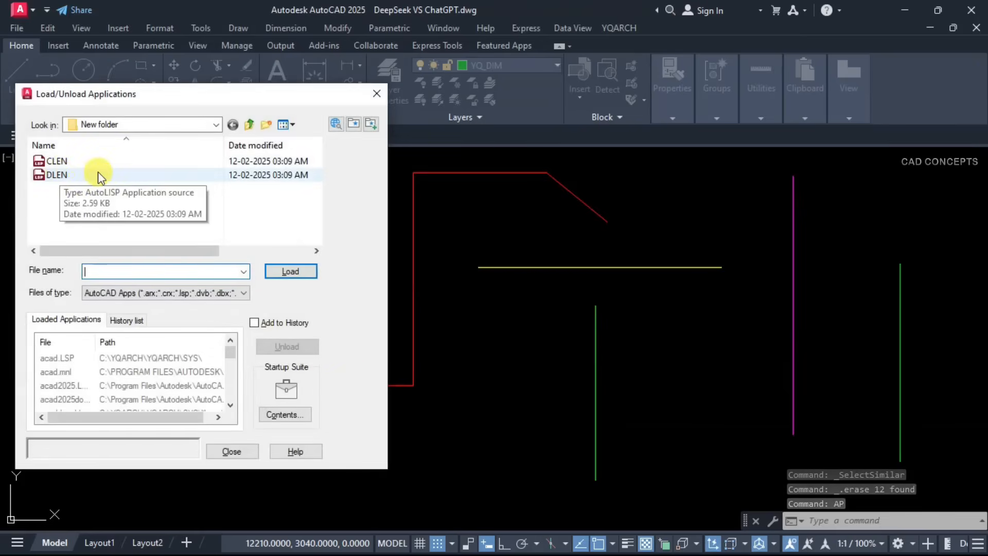
{"action": "left_click", "coordinate": [57, 160]}
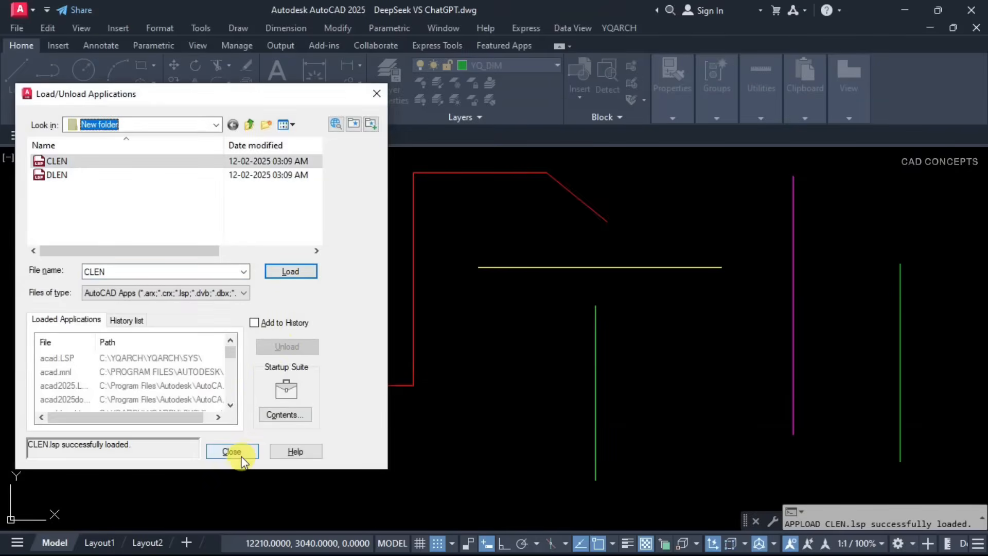
{"action": "left_click", "coordinate": [232, 451]}
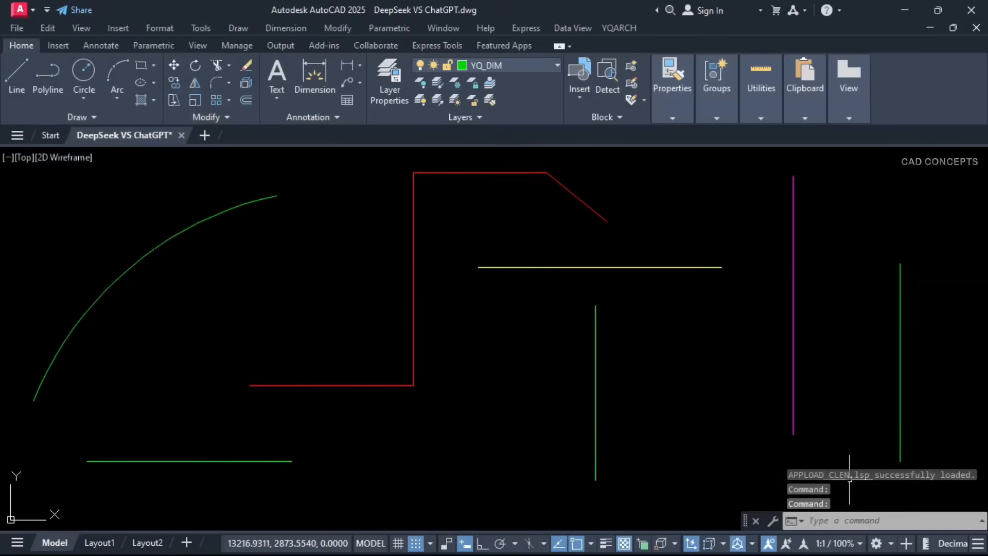
{"action": "mouse_move", "coordinate": [452, 425]}
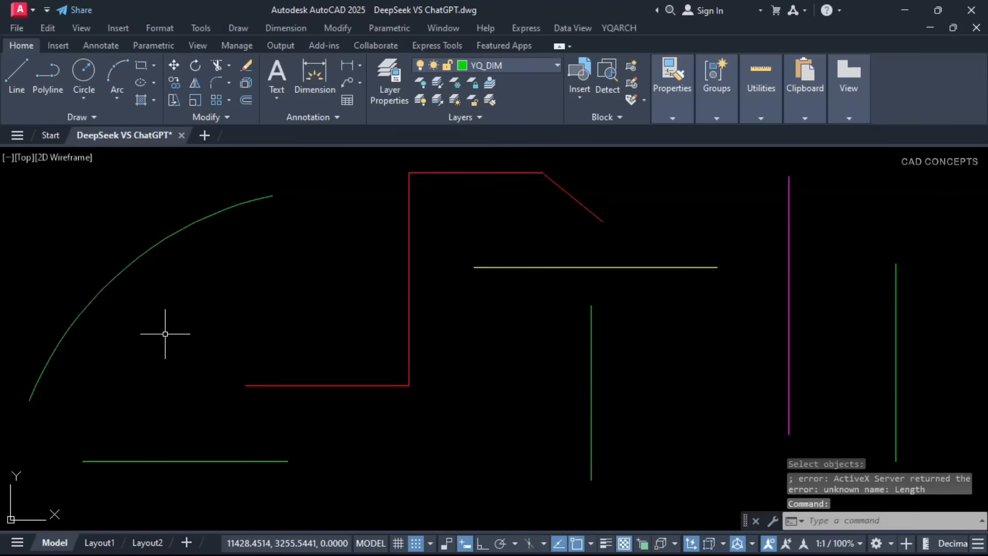
{"action": "mouse_move", "coordinate": [98, 351]}
{"action": "type", "text": "DLEN"}
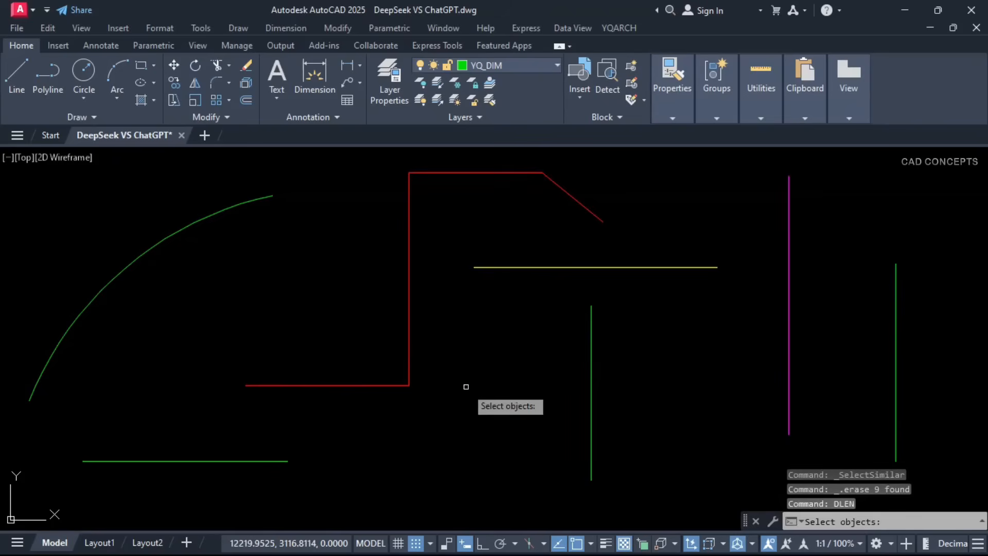
{"action": "left_click_drag", "start_coordinate": [466, 386], "coordinate": [139, 458]}
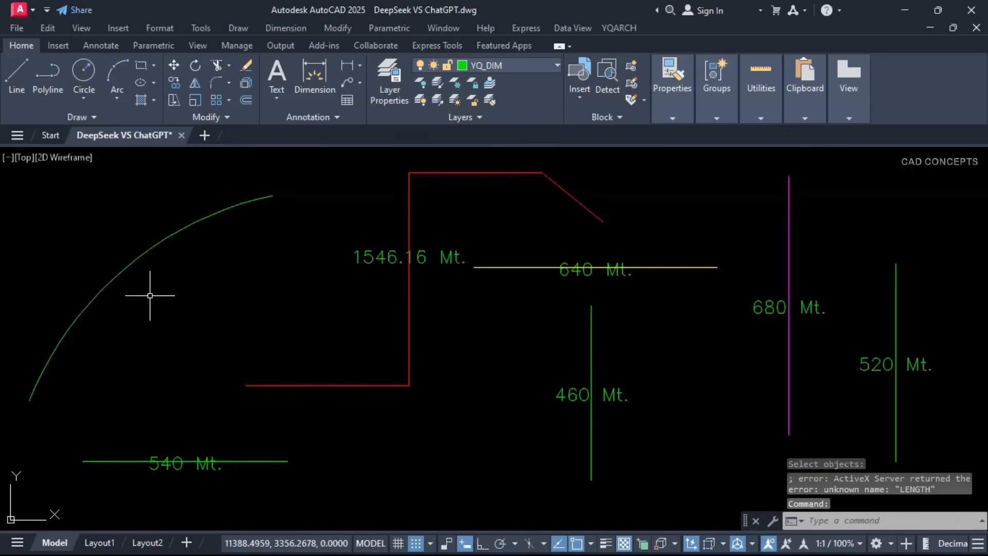
{"action": "mouse_move", "coordinate": [448, 277]}
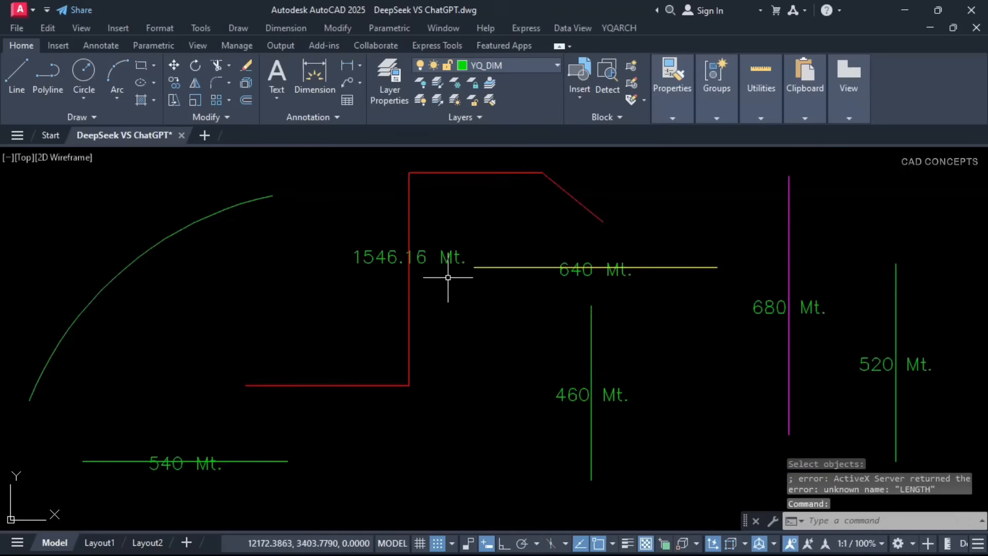
{"action": "mouse_move", "coordinate": [766, 341]}
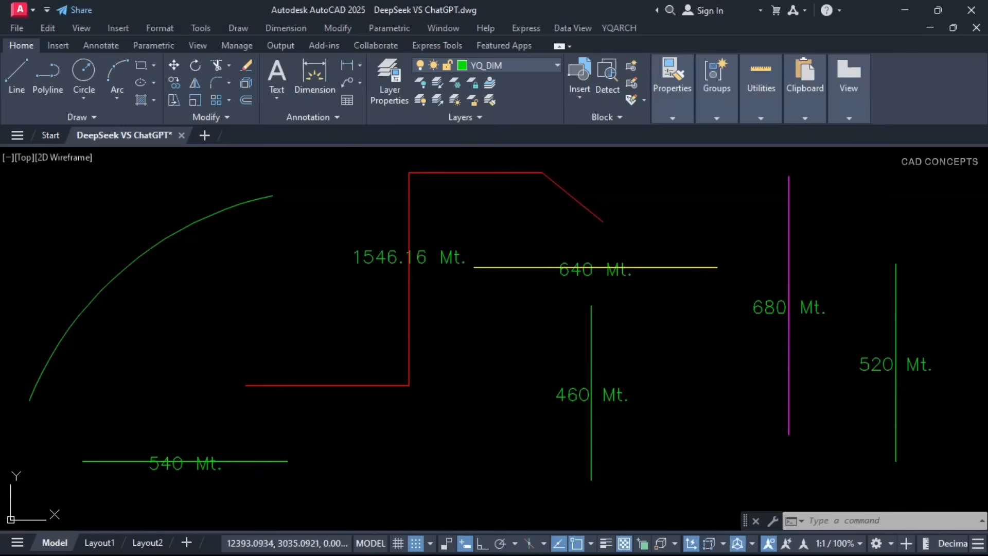
{"action": "mouse_move", "coordinate": [370, 258]}
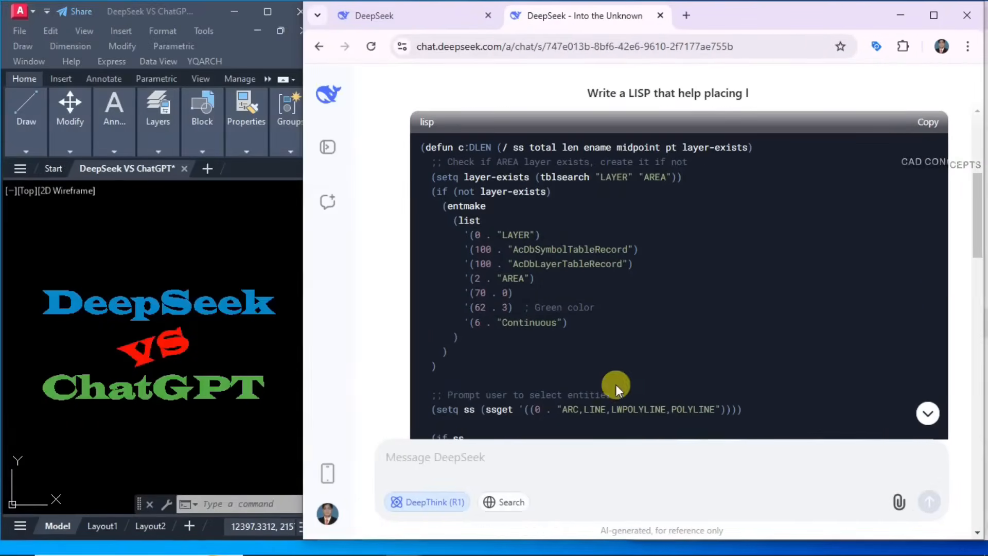
Write feedback that DLEN gives only one result and never asks for the total point or labels each entity.
{"action": "type", "text": "S"}
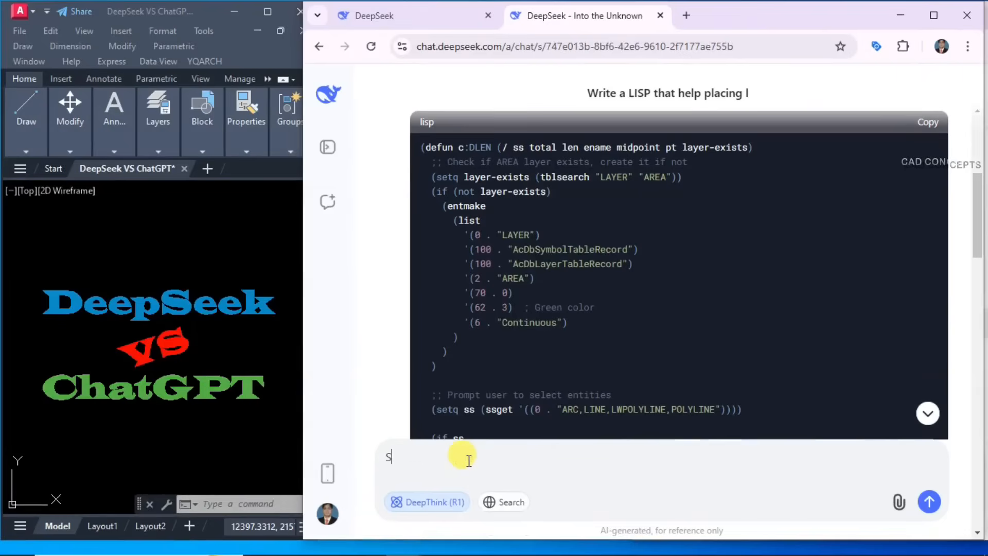
{"action": "type", "text": "ee your lisp work ! but it give"}
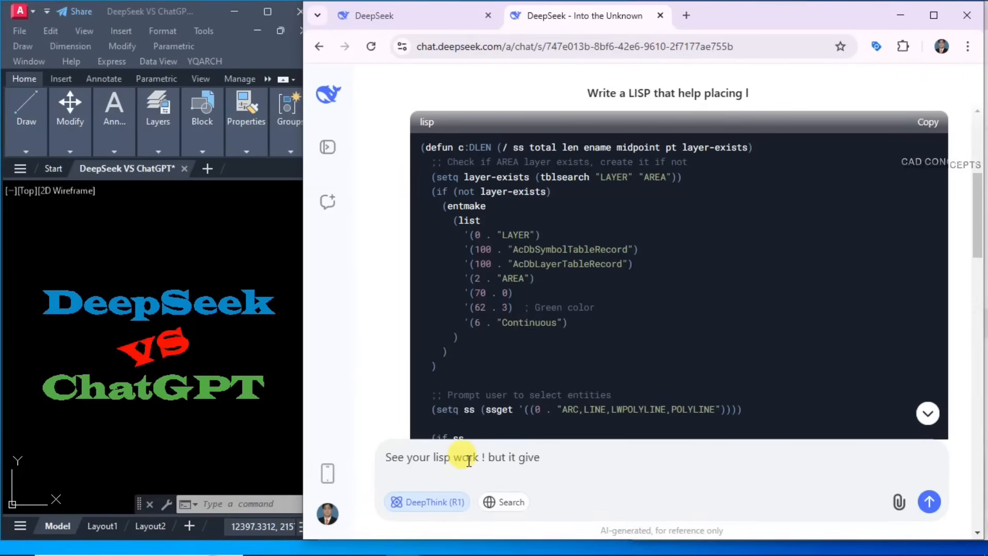
{"action": "type", "text": "only one time result like"}
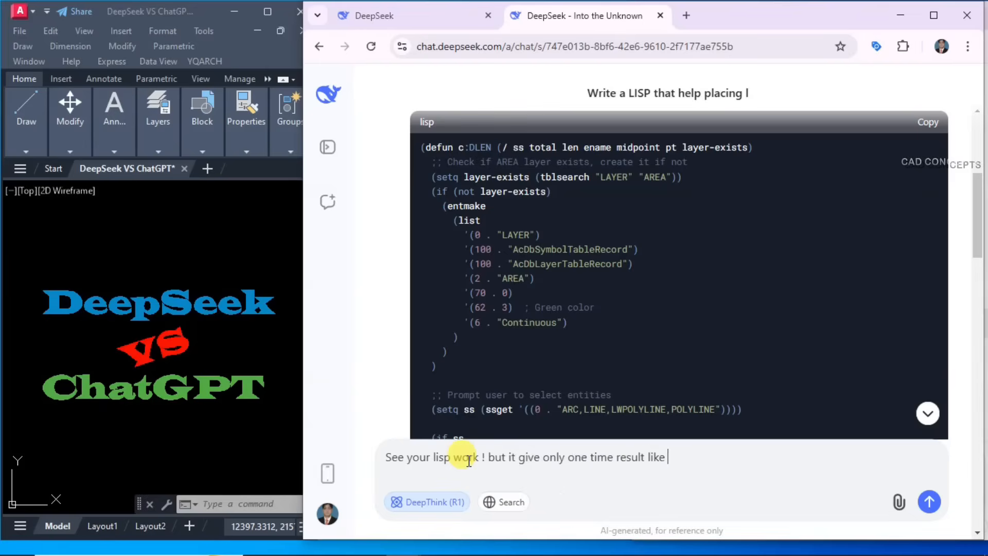
{"action": "type", "text": "it give the"}
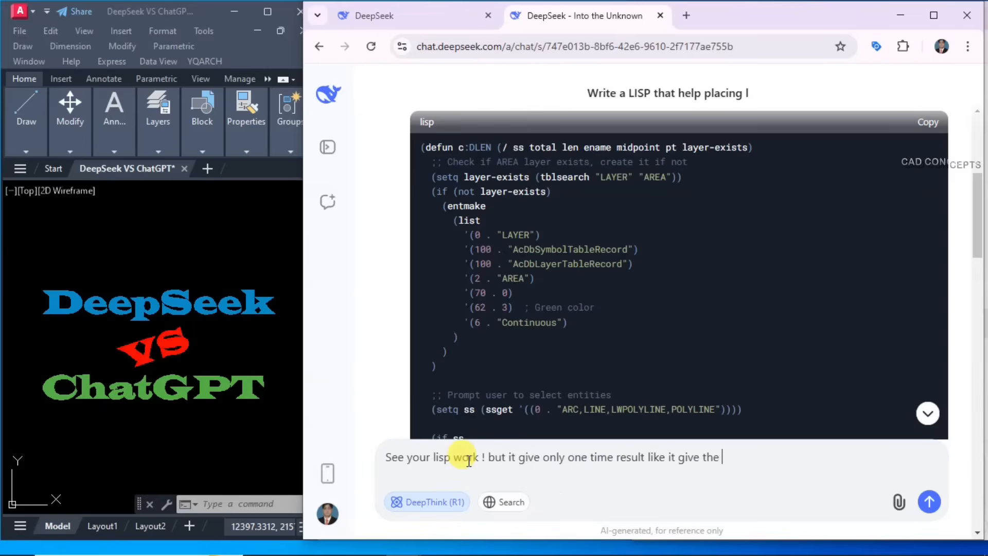
{"action": "type", "text": "result when i type"}
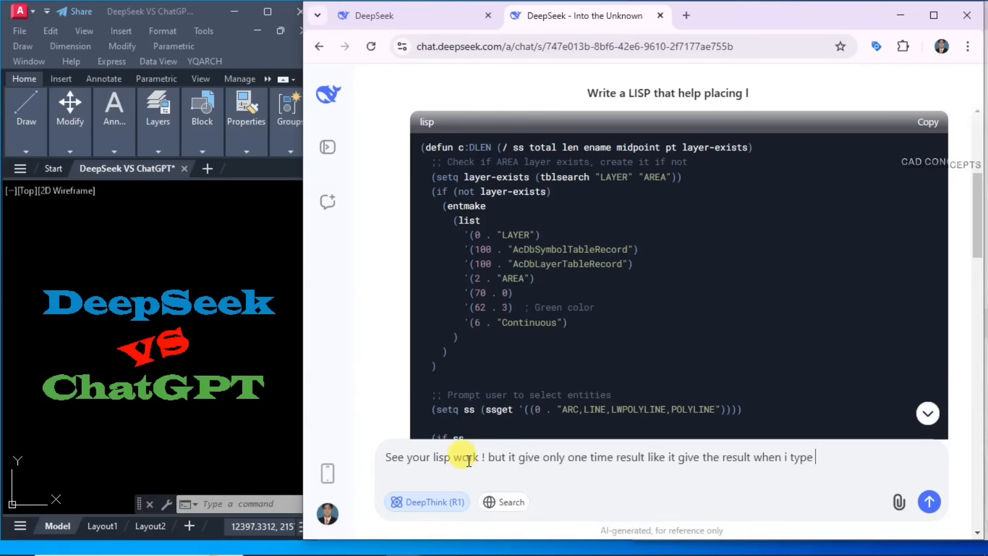
{"action": "type", "text": "DLEN then ask to select the entities a"}
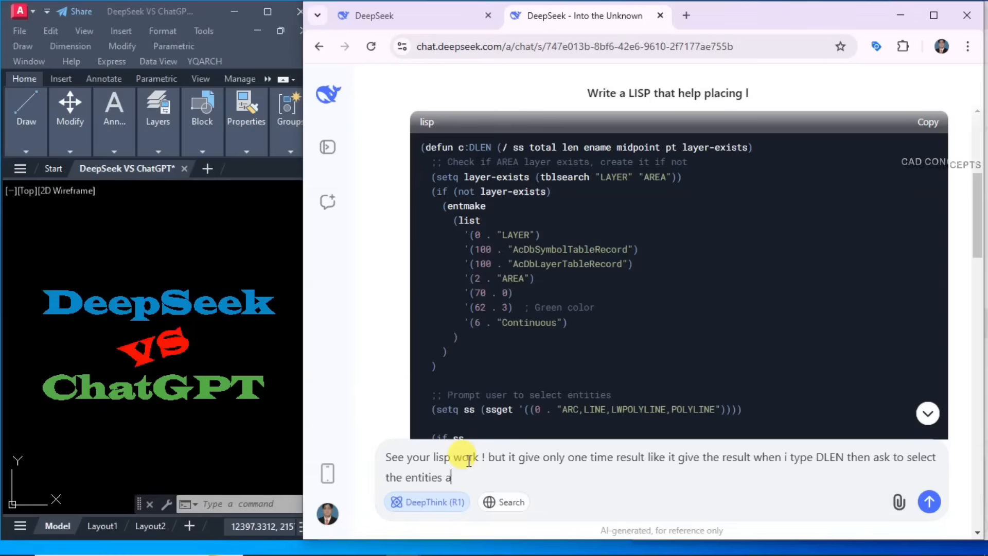
{"action": "type", "text": "nd when i enter it"}
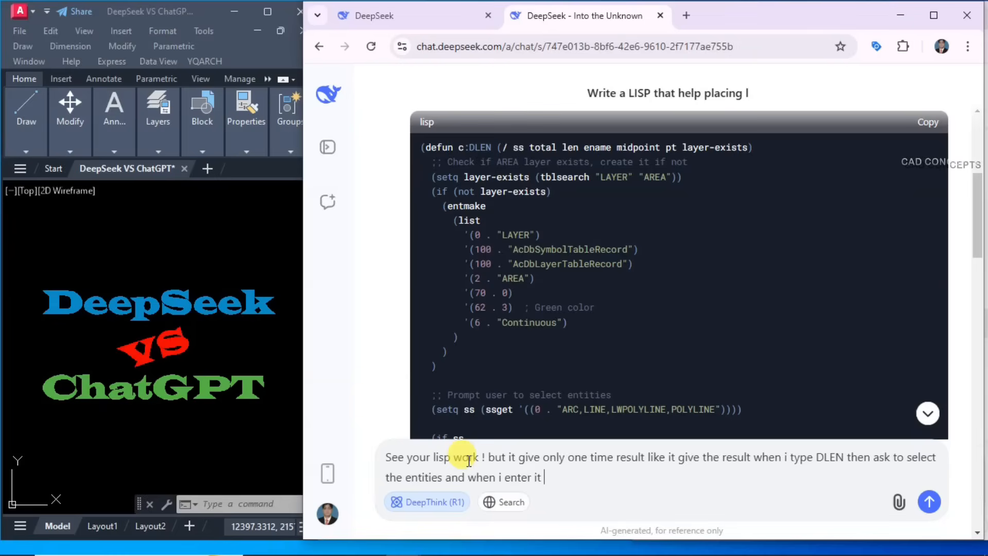
{"action": "type", "text": "not ask to"}
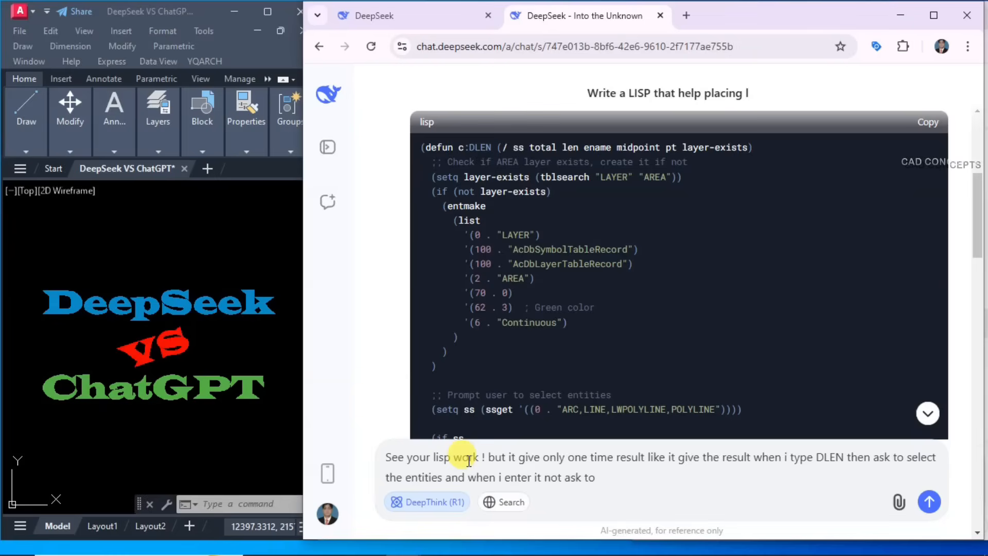
{"action": "type", "text": "click over the point ot get"}
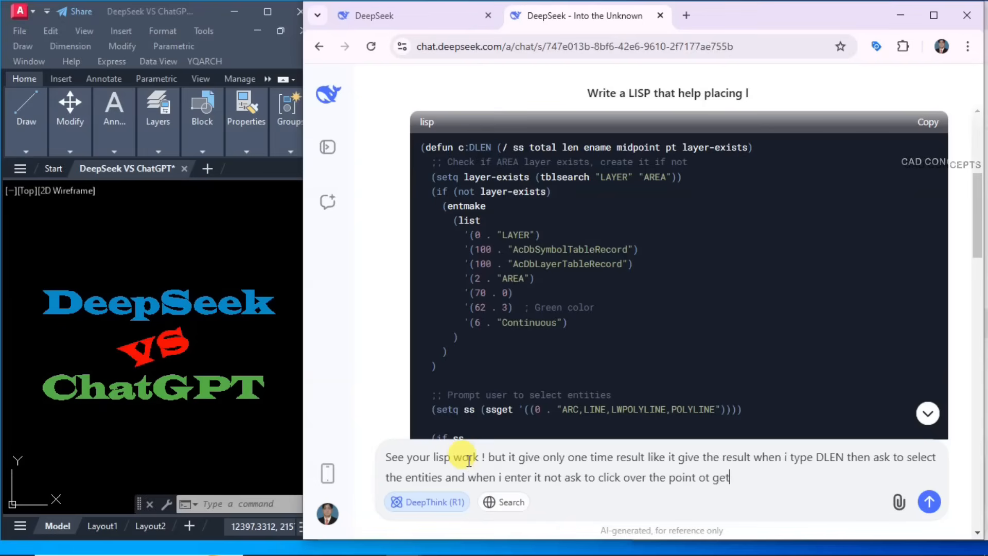
{"action": "type", "text": "total but give each"}
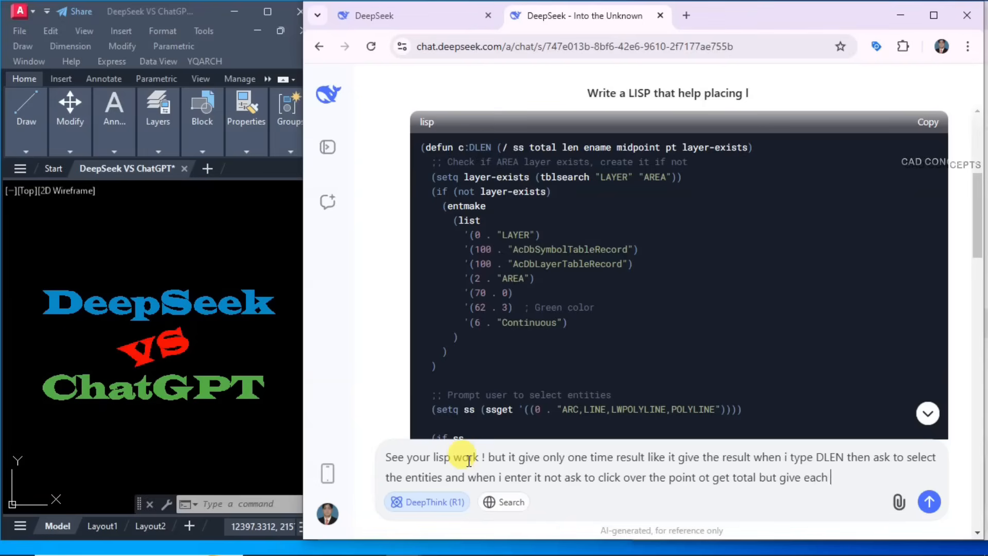
{"action": "type", "text": "entities while arc not detecting it not give for arc, and also it give"}
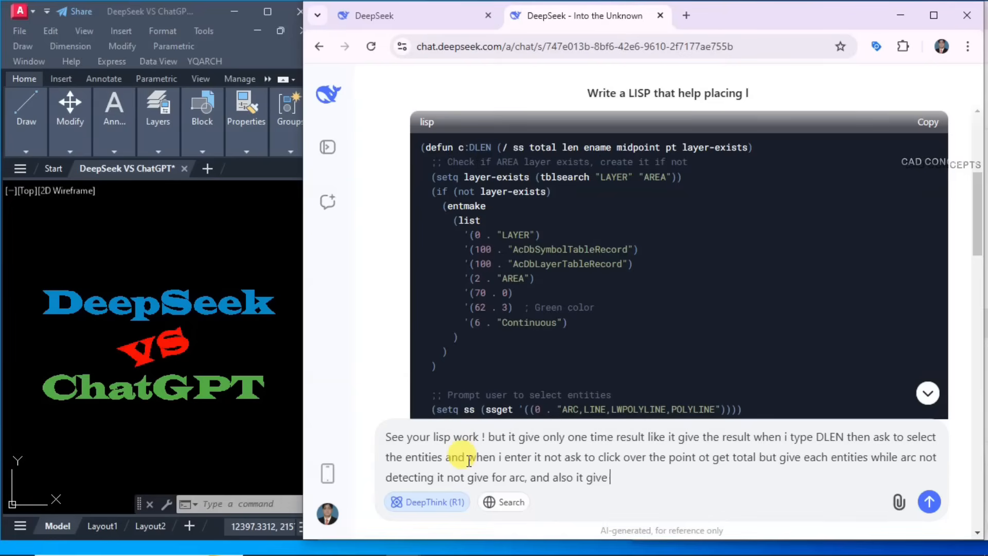
Add that units are wrong (340 instead of 3.40 Mt.), send it and read the corrected DLEN code.
{"action": "type", "text": "wrong unit like it"}
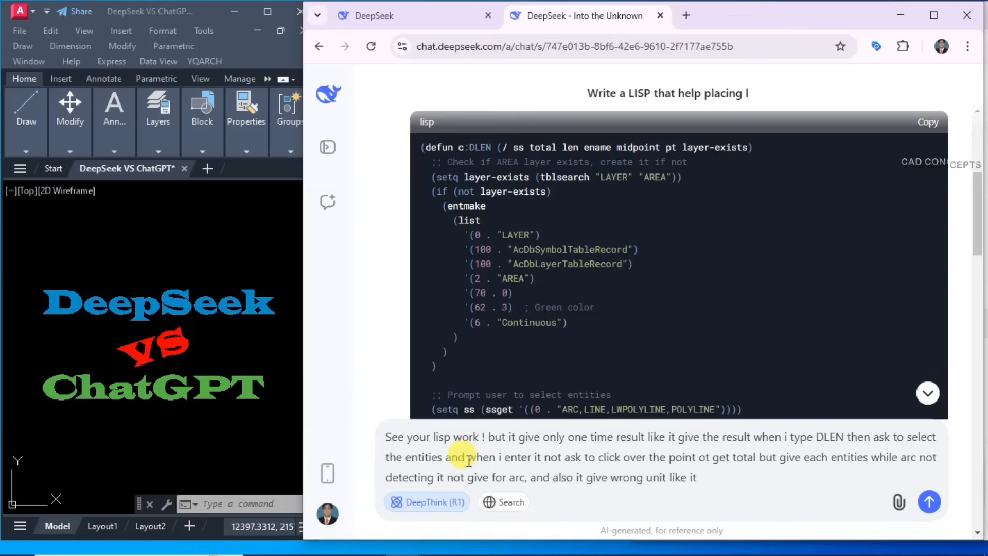
{"action": "type", "text": "must give 3.40"}
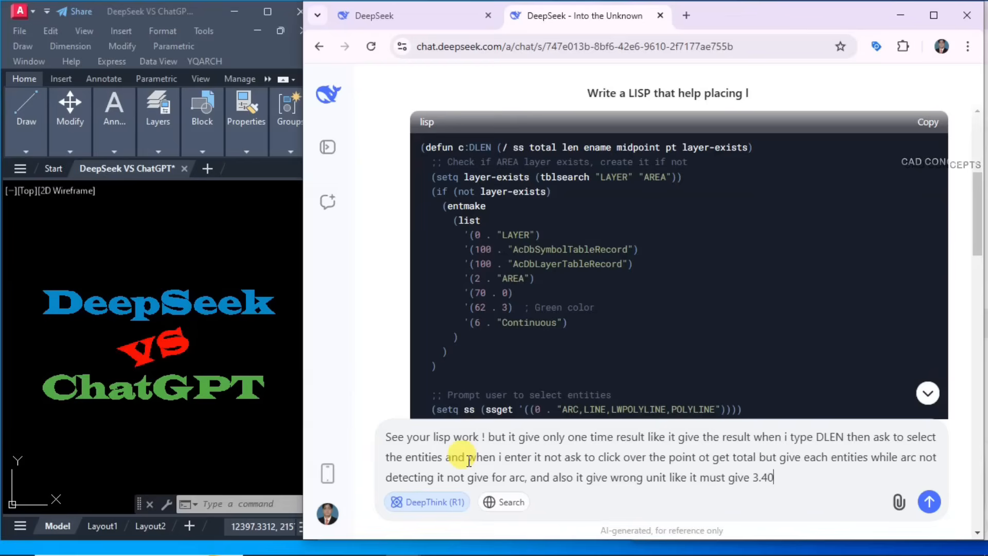
{"action": "type", "text": "Mt. b"}
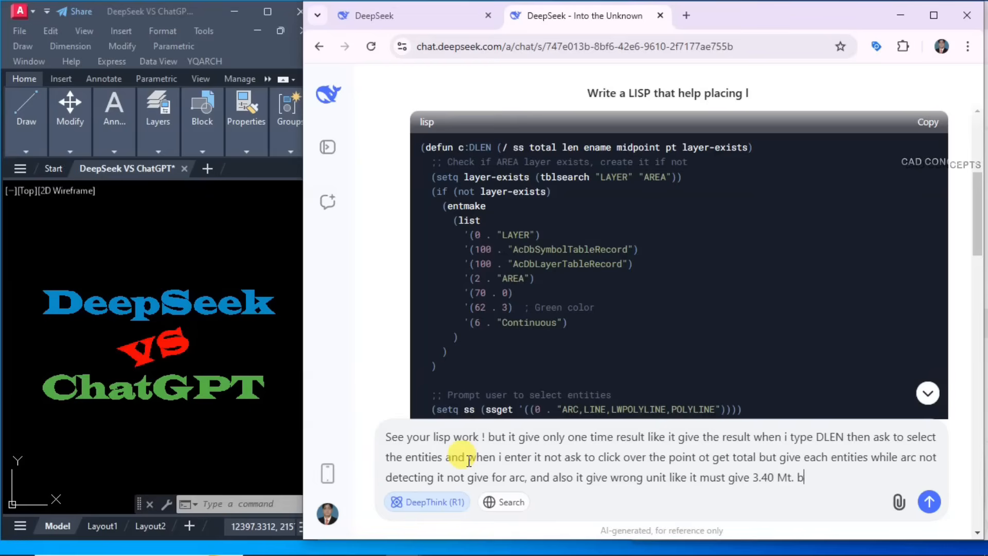
{"action": "type", "text": "ut it give 340 Mt. can you"}
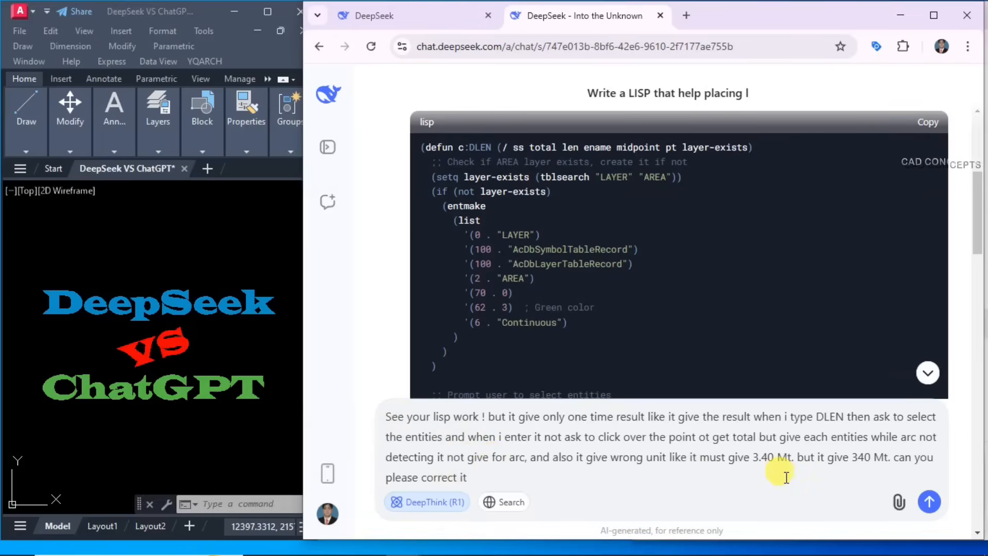
{"action": "left_click", "coordinate": [928, 501]}
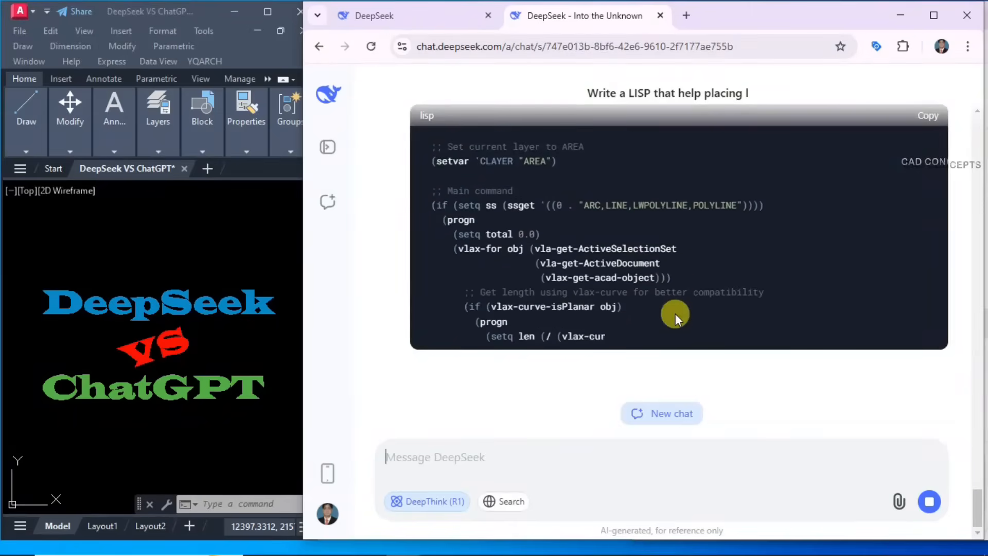
{"action": "scroll", "scroll_direction": "down", "scroll_amount": 3}
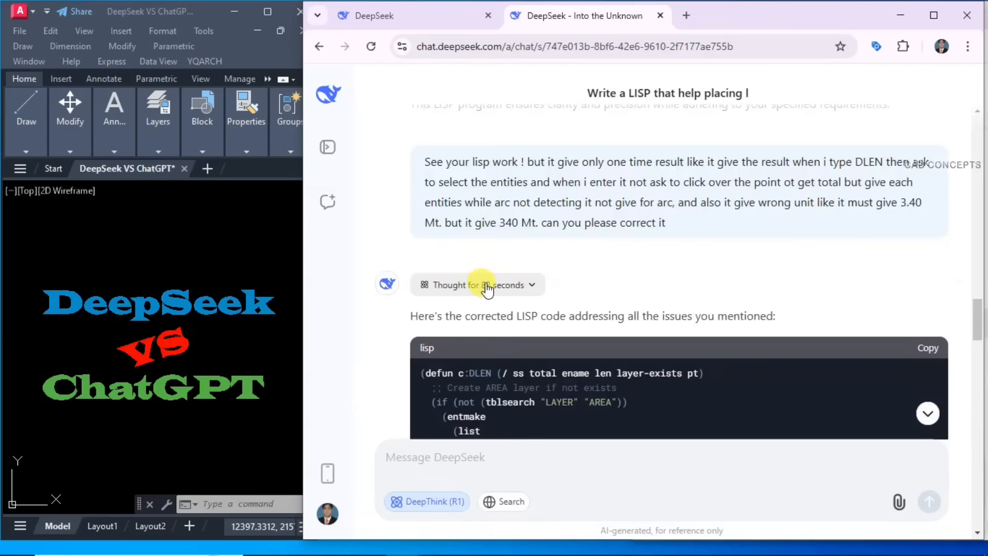
{"action": "scroll", "scroll_direction": "down", "scroll_amount": 3}
{"action": "type", "text": "Ap"}
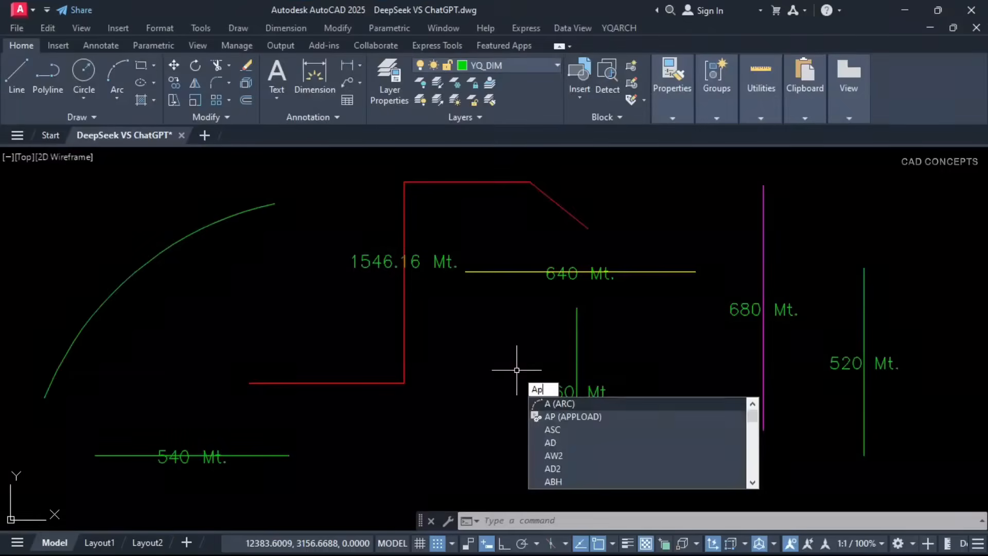
Replace the DLEN file's code with the corrected version from APPLOAD and load it into the drawing.
{"action": "key", "text": "enter"}
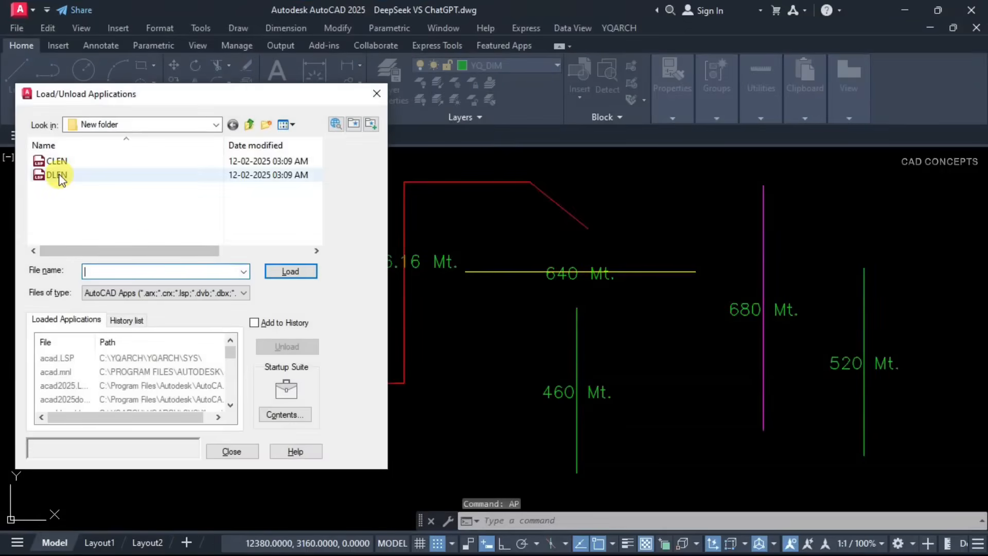
{"action": "double_click", "coordinate": [57, 175]}
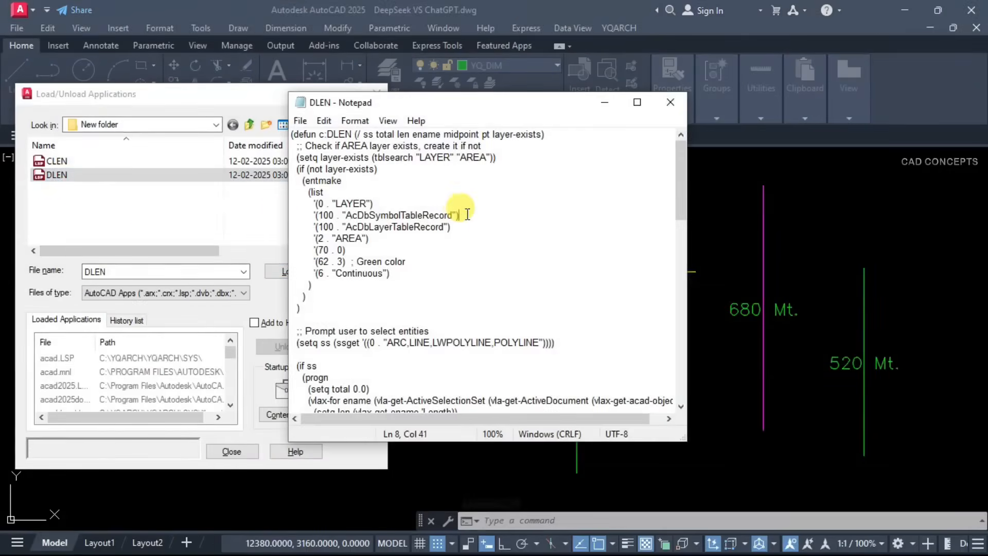
{"action": "key", "text": "ctrl+a"}
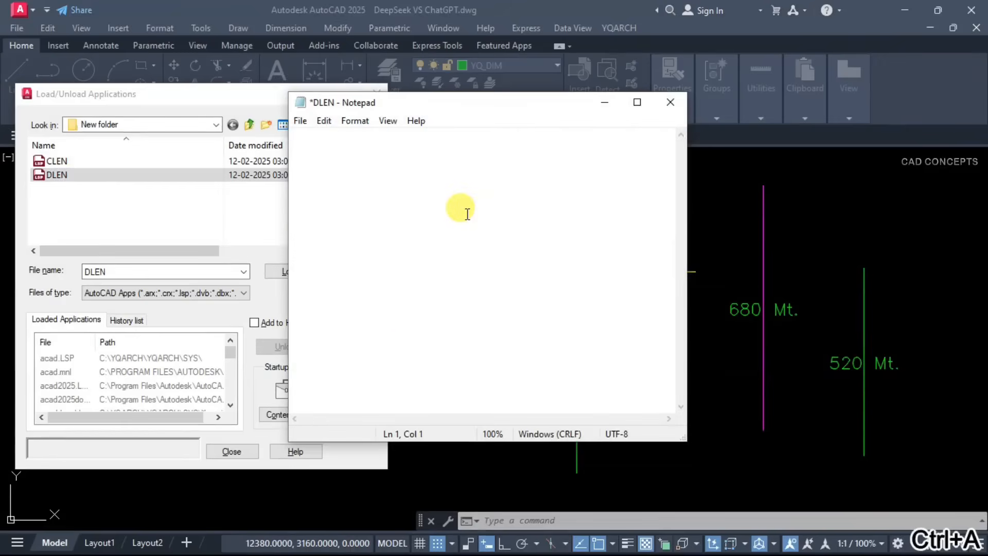
{"action": "key", "text": "ctrl+v"}
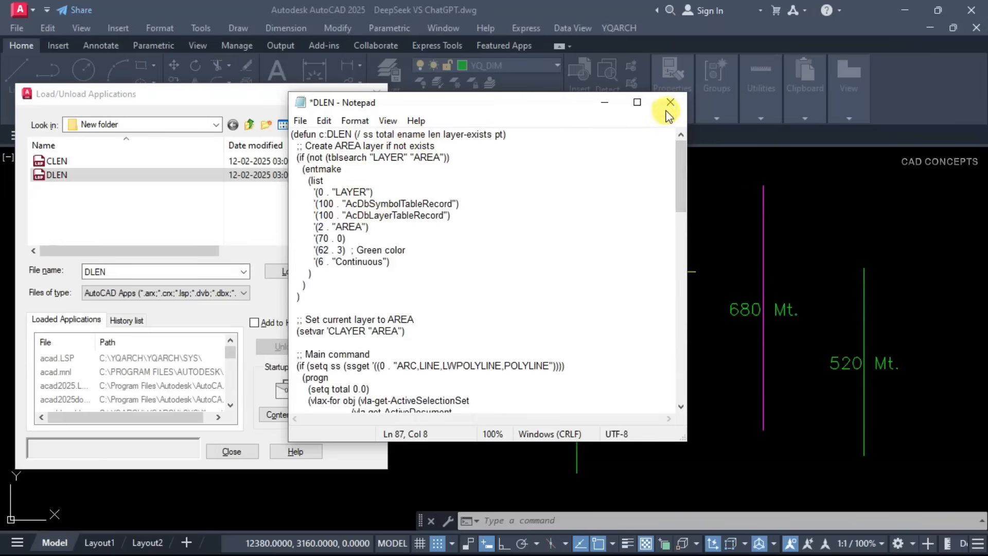
{"action": "left_click", "coordinate": [669, 102]}
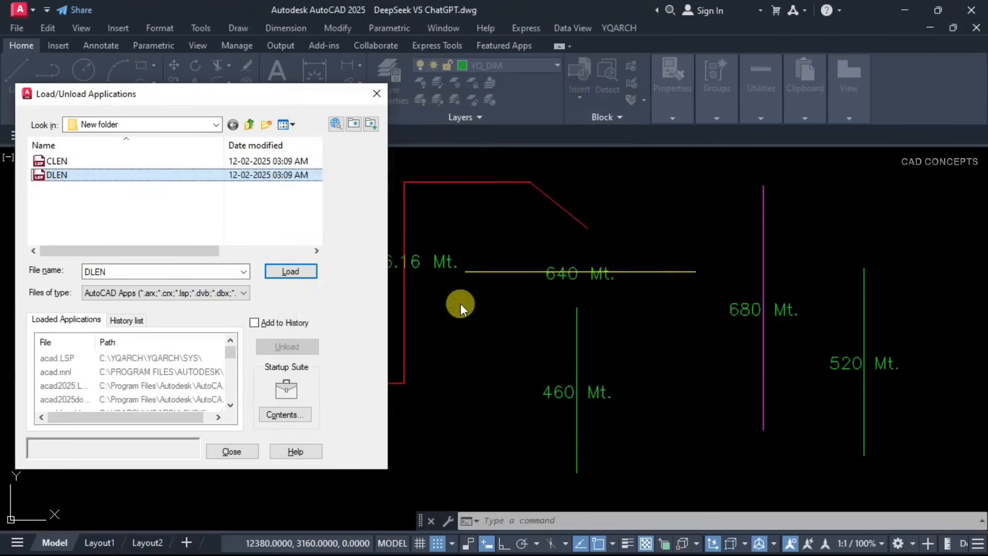
{"action": "left_click", "coordinate": [290, 271]}
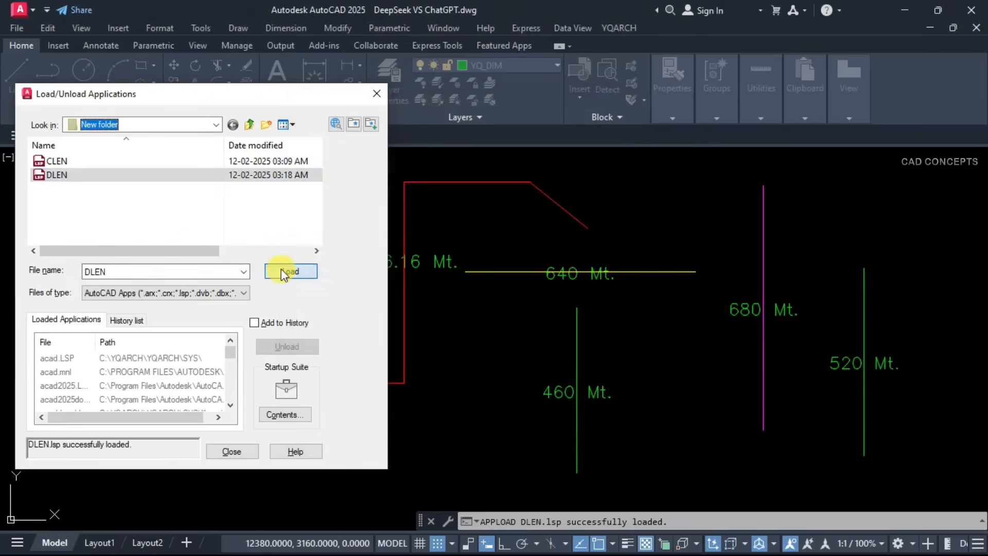
{"action": "left_click", "coordinate": [231, 450]}
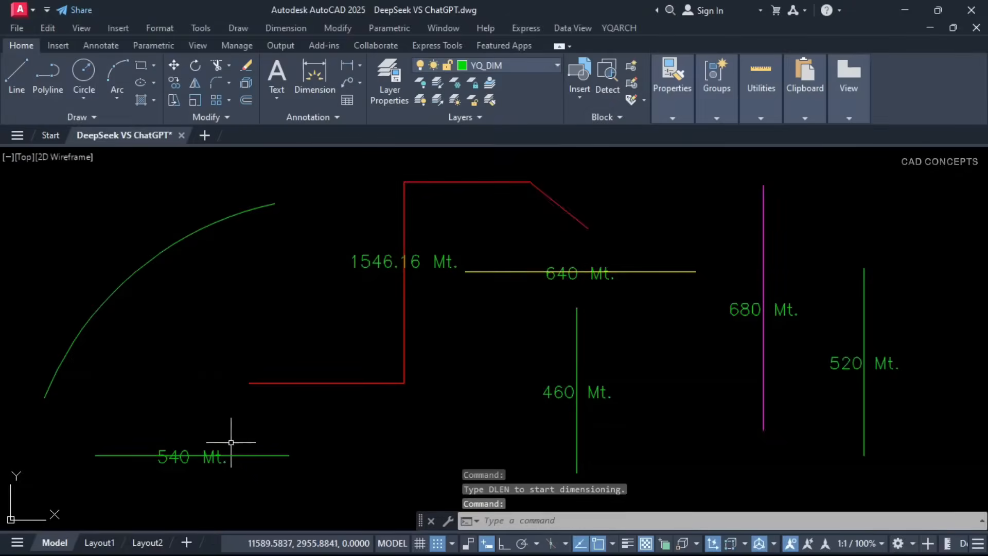
Reload the DLEN routine through APPLOAD once more.
{"action": "right_click", "coordinate": [232, 443]}
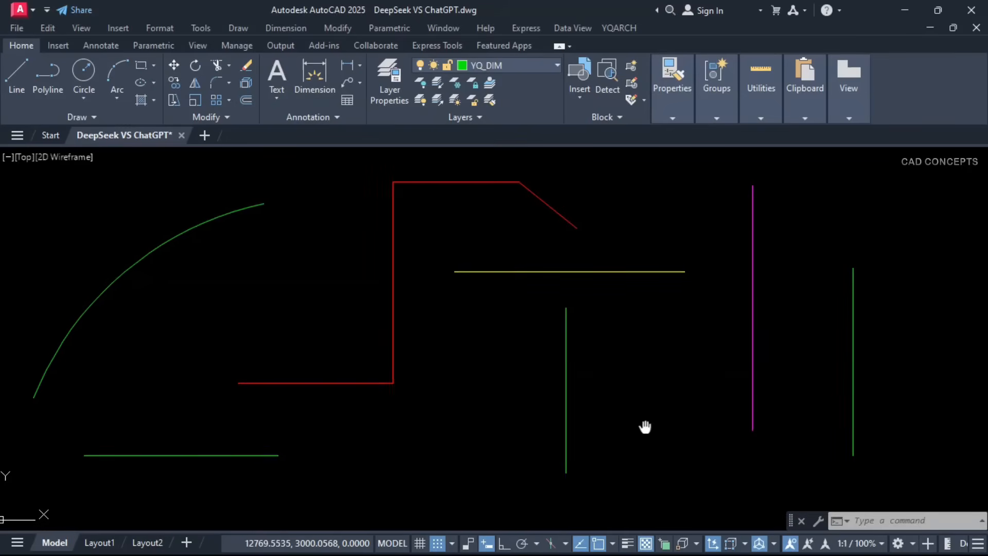
{"action": "type", "text": "Ap"}
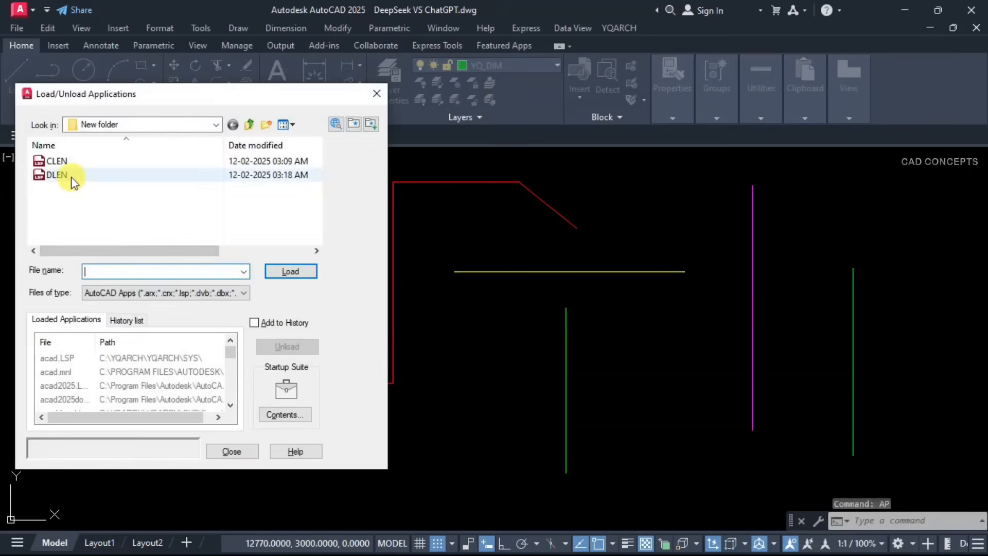
{"action": "left_click", "coordinate": [291, 271]}
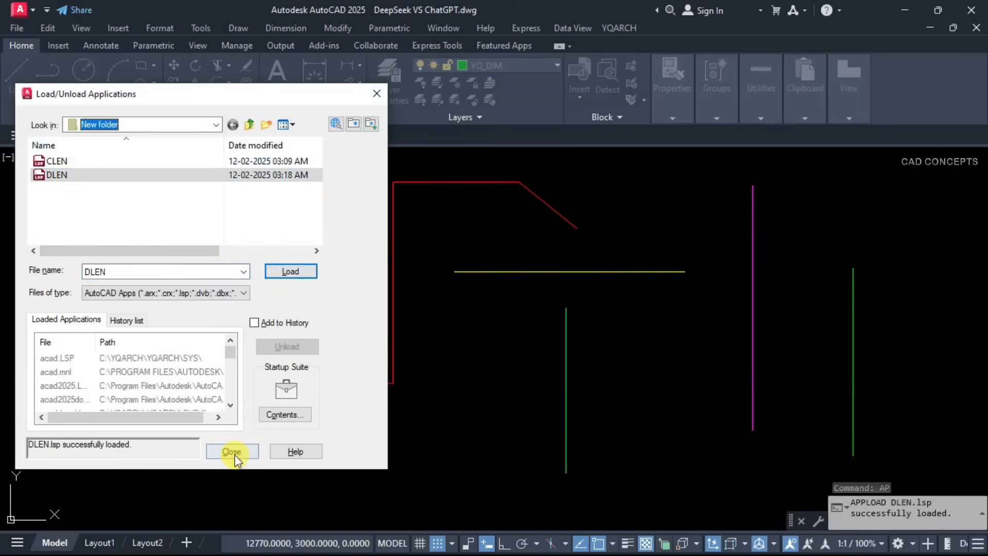
{"action": "left_click", "coordinate": [231, 450]}
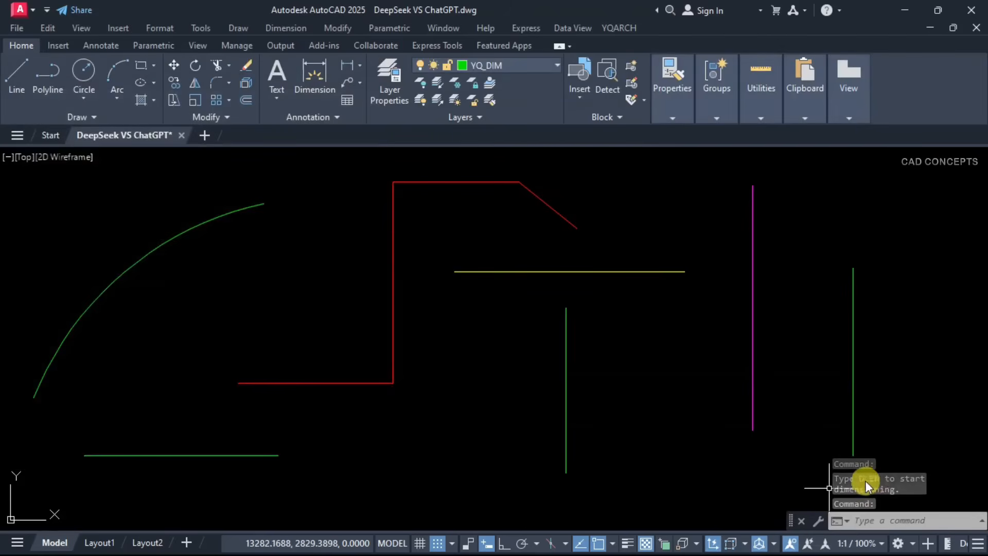
{"action": "mouse_move", "coordinate": [515, 429]}
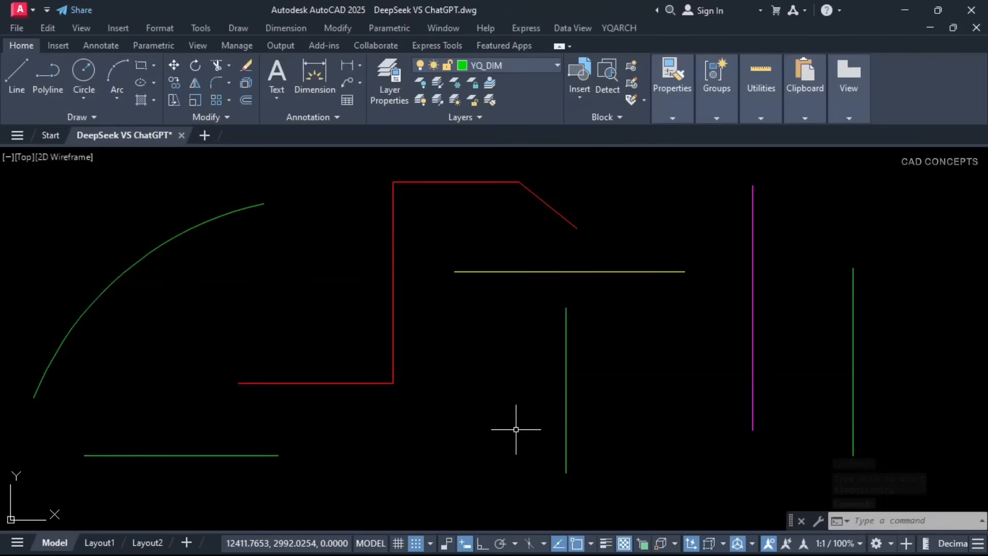
Run DLEN to label every curve with the Total: 5.26 Mt. note and check lengths with dimensions.
{"action": "type", "text": "DLEN"}
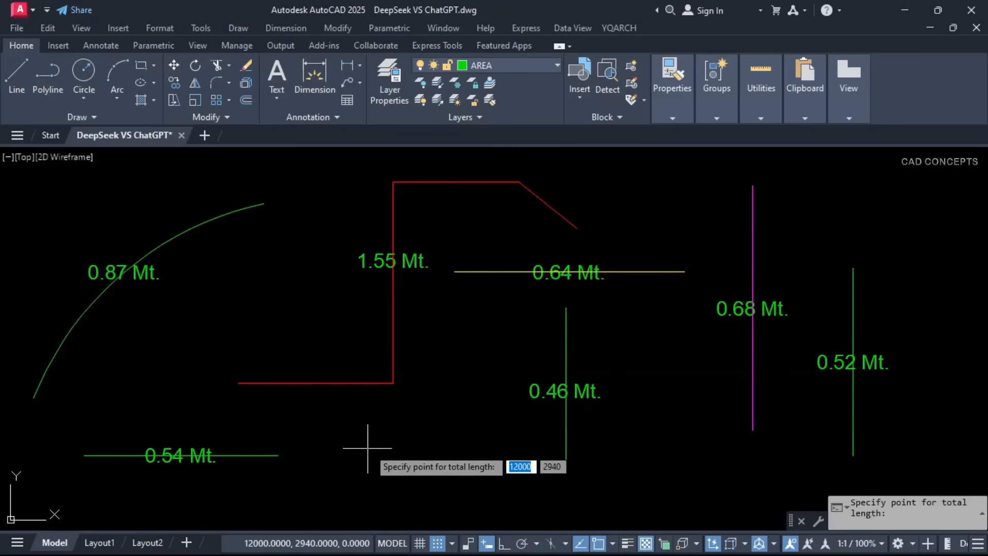
{"action": "mouse_move", "coordinate": [881, 214]}
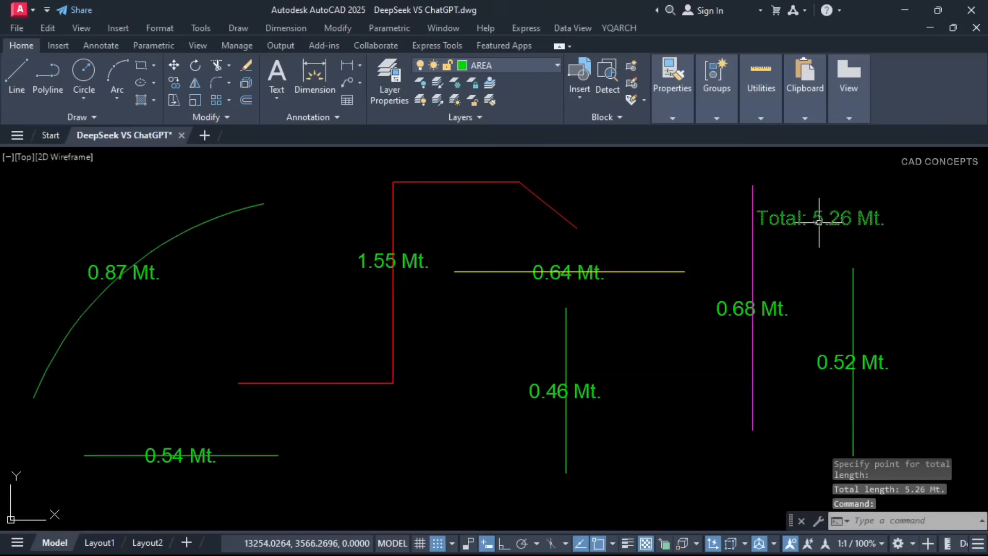
{"action": "left_click", "coordinate": [819, 217]}
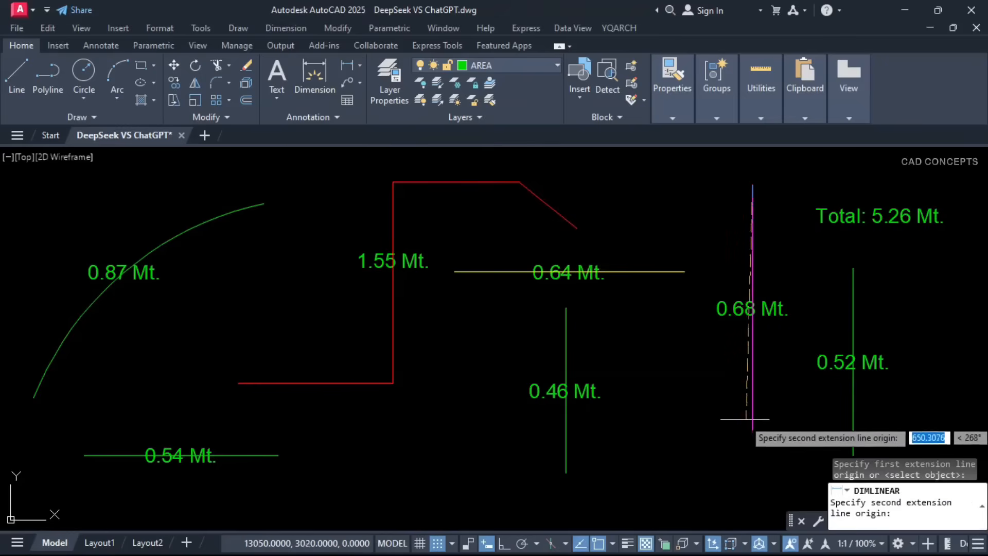
{"action": "left_click", "coordinate": [703, 432]}
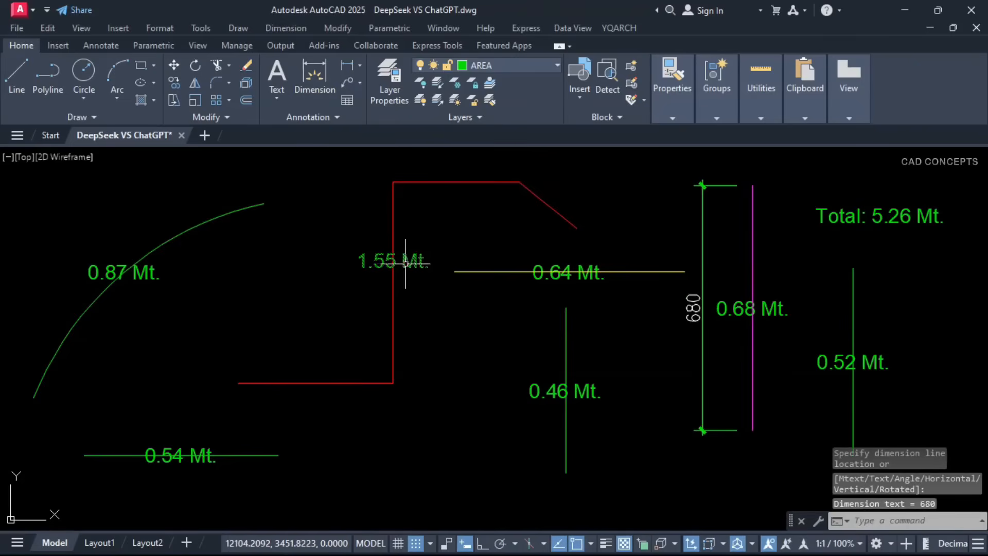
{"action": "mouse_move", "coordinate": [223, 332]}
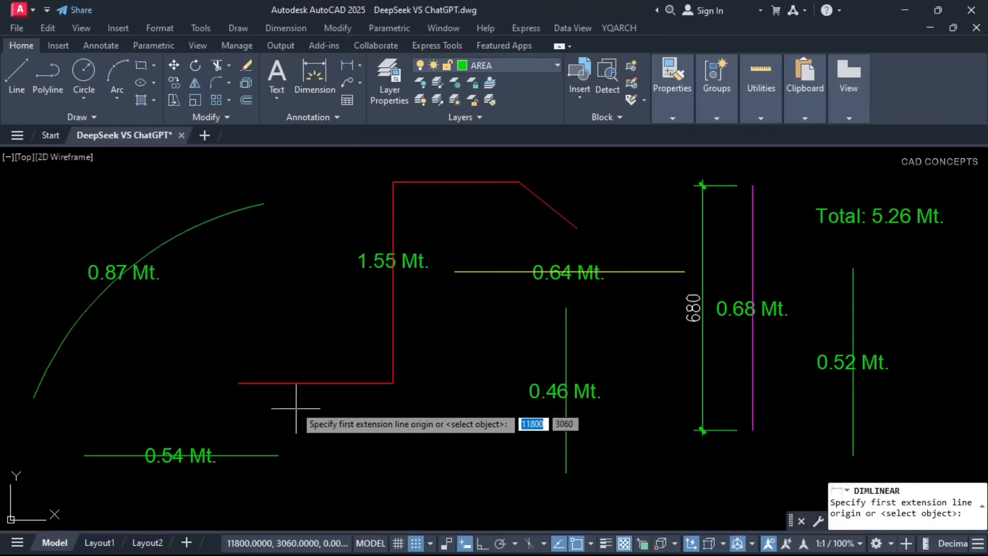
{"action": "left_click", "coordinate": [82, 456]}
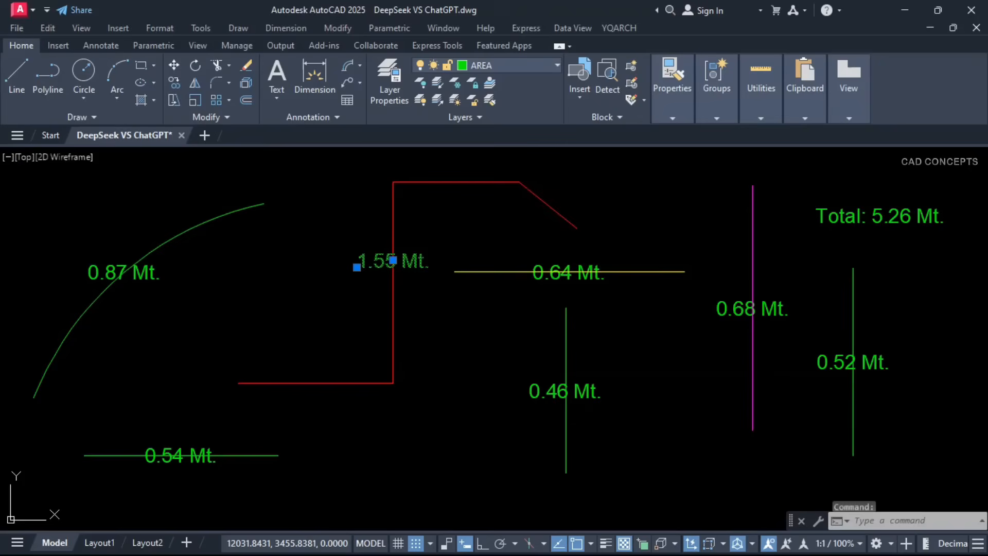
{"action": "right_click", "coordinate": [391, 260]}
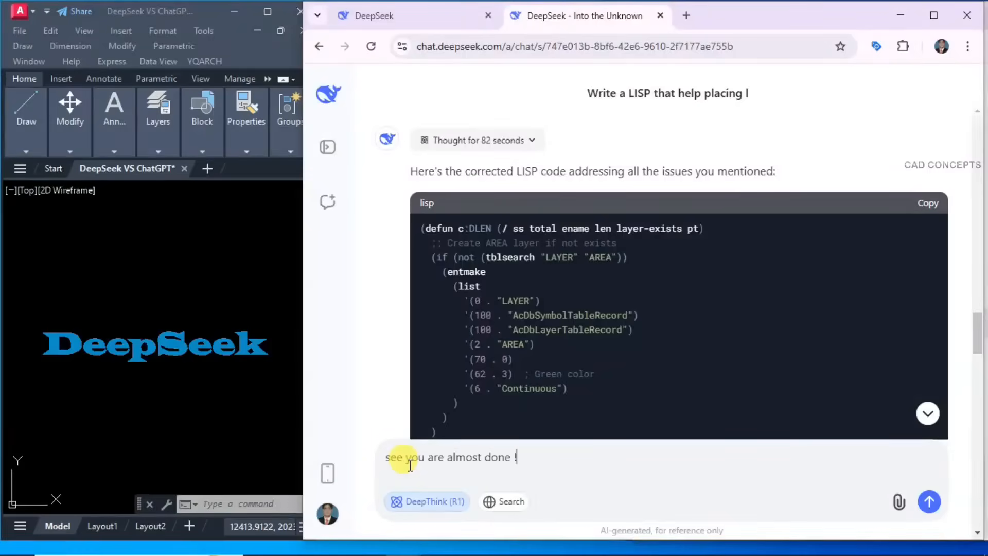
Send DeepSeek feedback that 1.55 Mt. must read 15.50 Mt. and read the corrected divide-by-100 code.
{"action": "type", "text": "but a bit"}
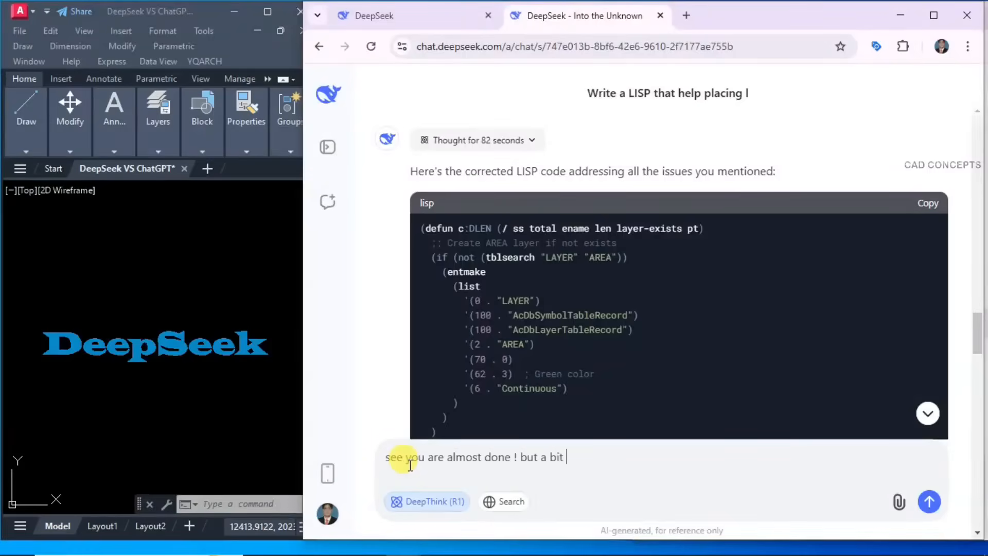
{"action": "type", "text": "you need to fix whit it give unit like this 1.55 Mt."}
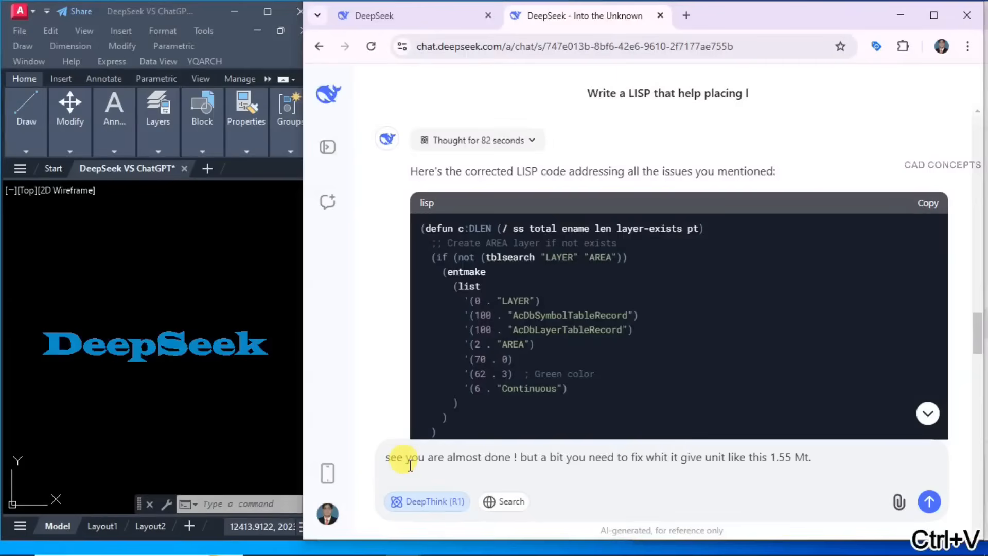
{"action": "type", "text": "while it must"}
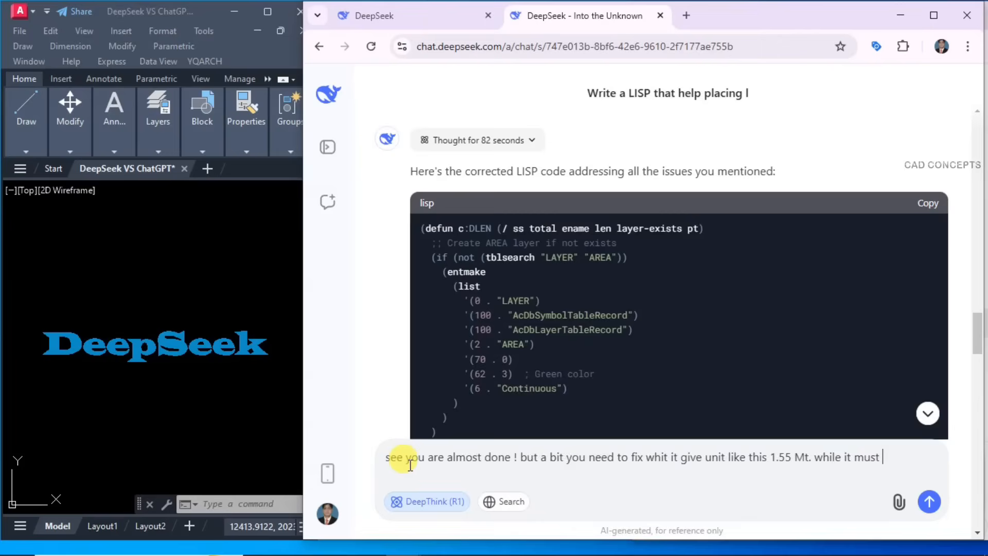
{"action": "type", "text": "give unit like"}
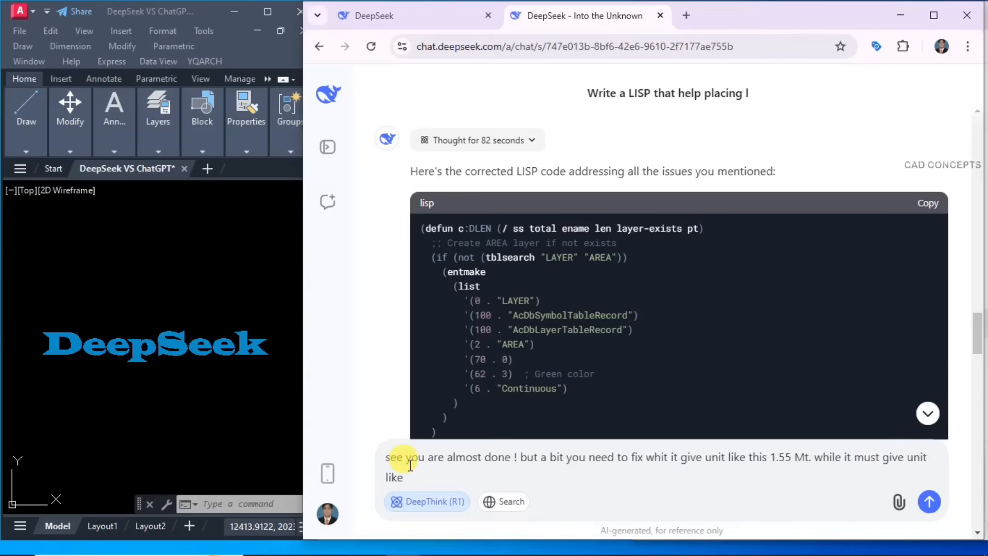
{"action": "key", "text": "ctrl+v"}
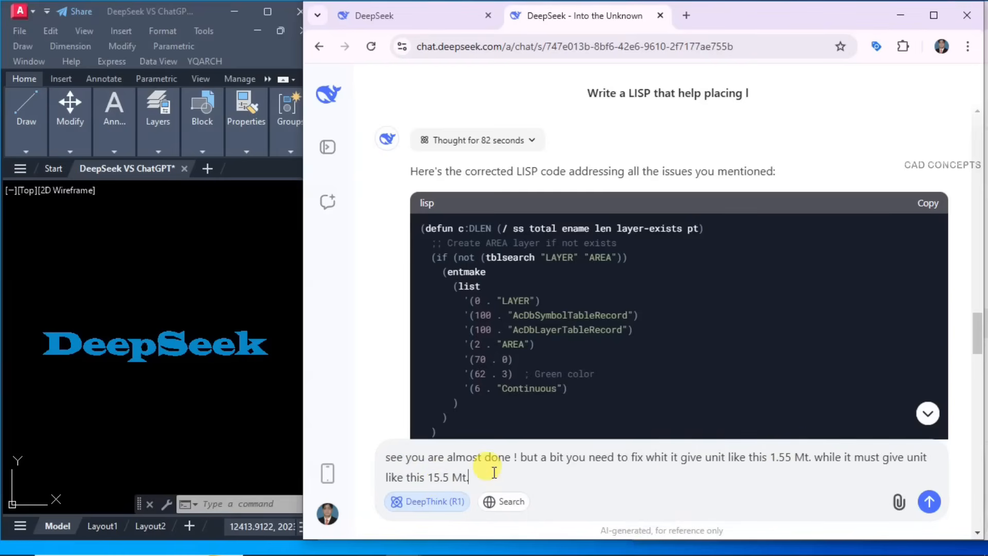
{"action": "type", "text": ", i hope you understand my point"}
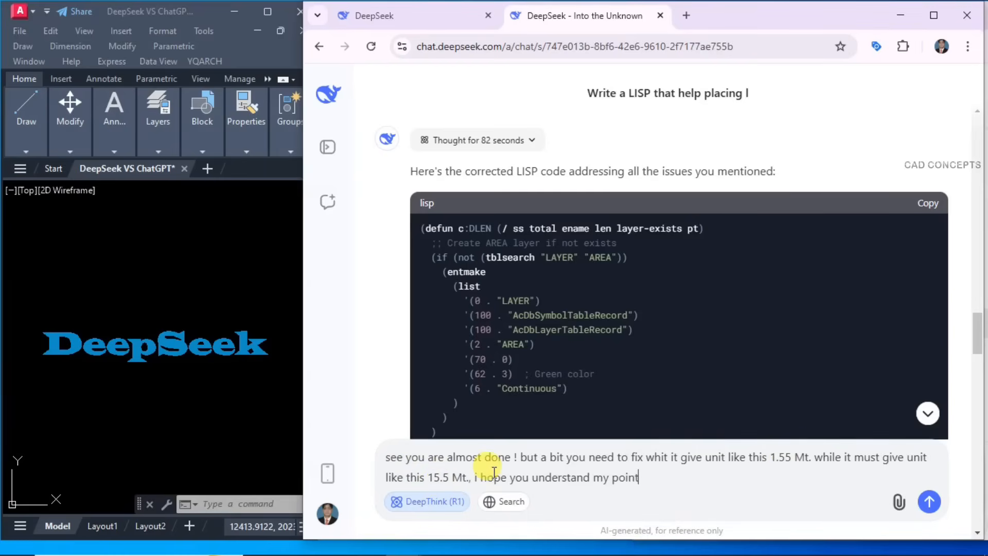
{"action": "left_click", "coordinate": [929, 501]}
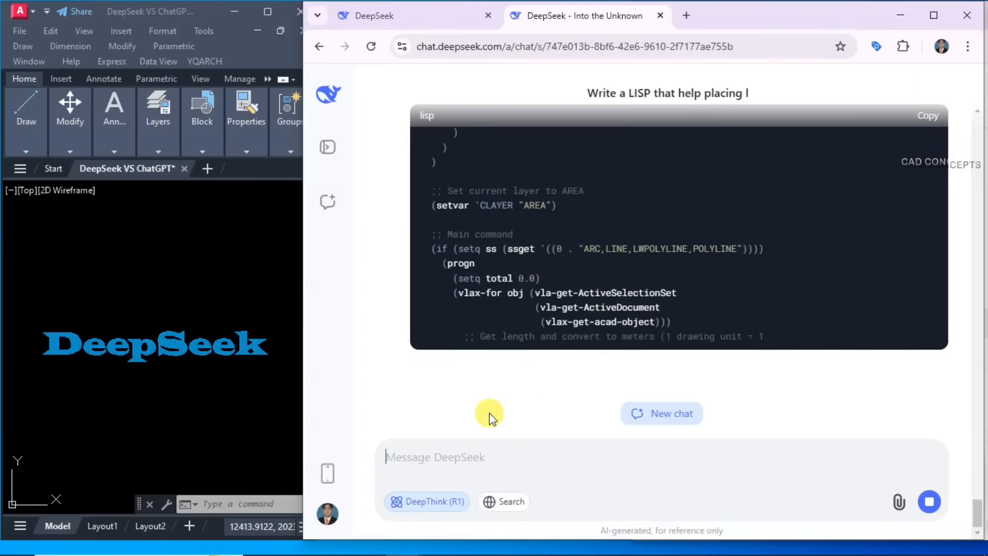
{"action": "scroll", "scroll_direction": "down", "scroll_amount": 3}
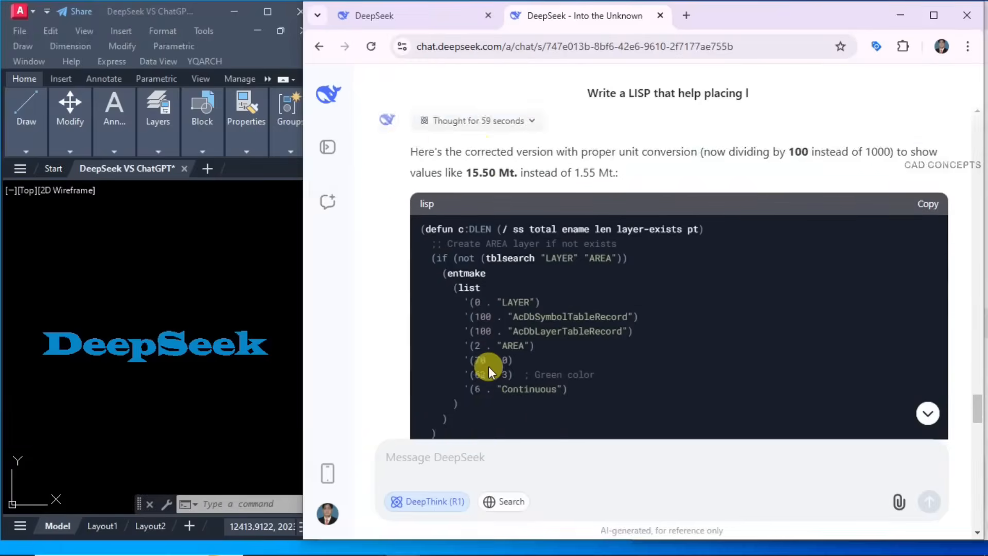
{"action": "scroll", "scroll_direction": "down", "scroll_amount": 3}
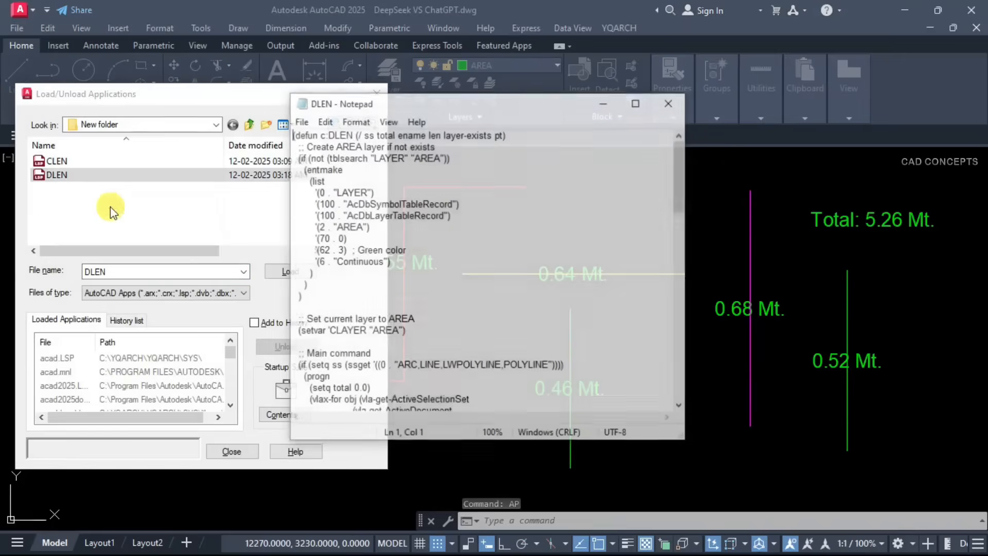
Load the saved DLEN routine via APPLOAD, erase the 8 old labels, and load DLEN again.
{"action": "key", "text": "ctrl+a"}
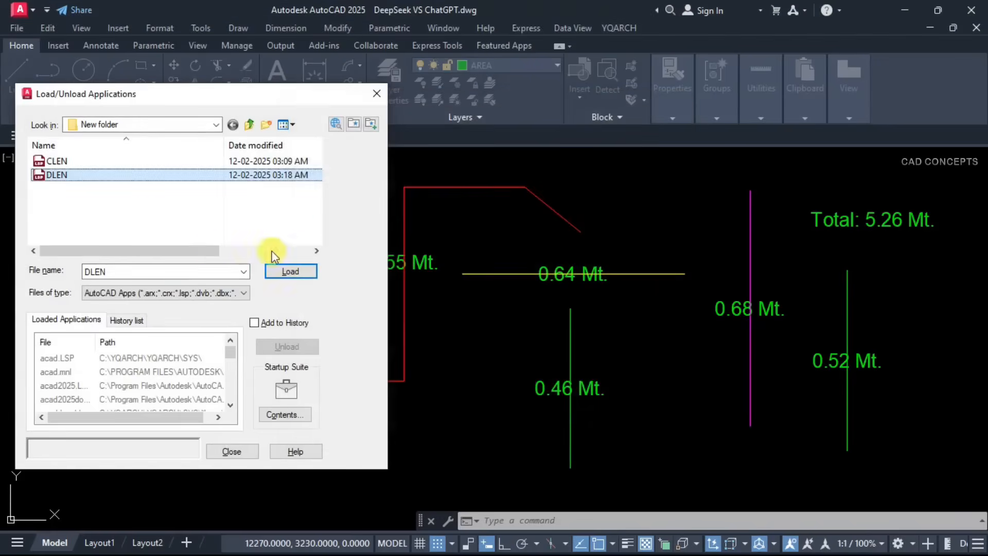
{"action": "left_click", "coordinate": [57, 160]}
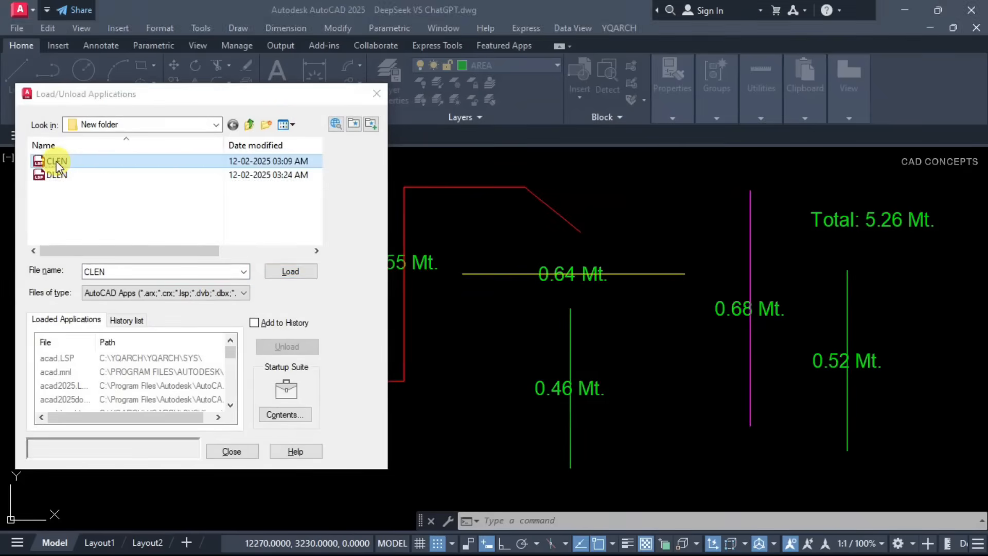
{"action": "left_click", "coordinate": [55, 175]}
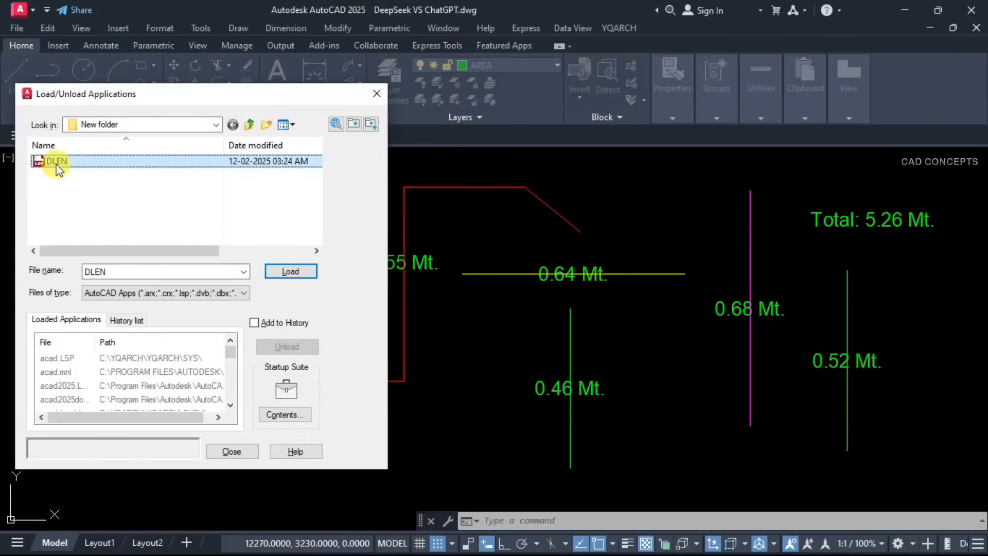
{"action": "left_click", "coordinate": [290, 270]}
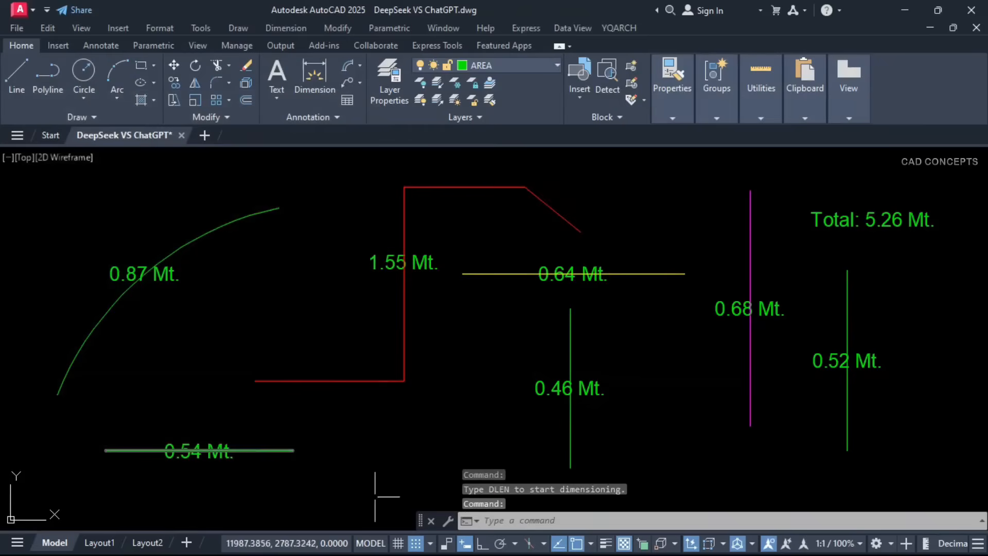
{"action": "mouse_move", "coordinate": [673, 504]}
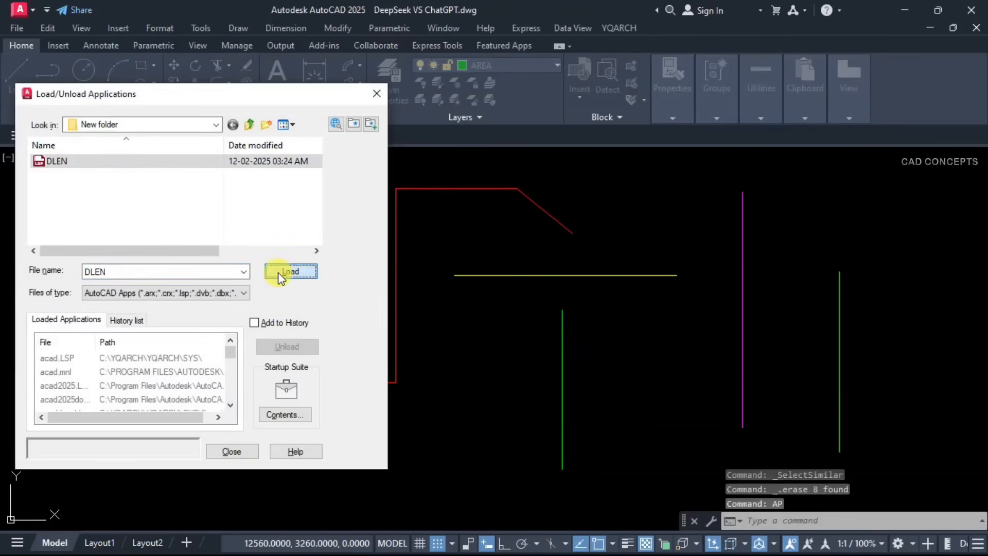
{"action": "left_click", "coordinate": [290, 272]}
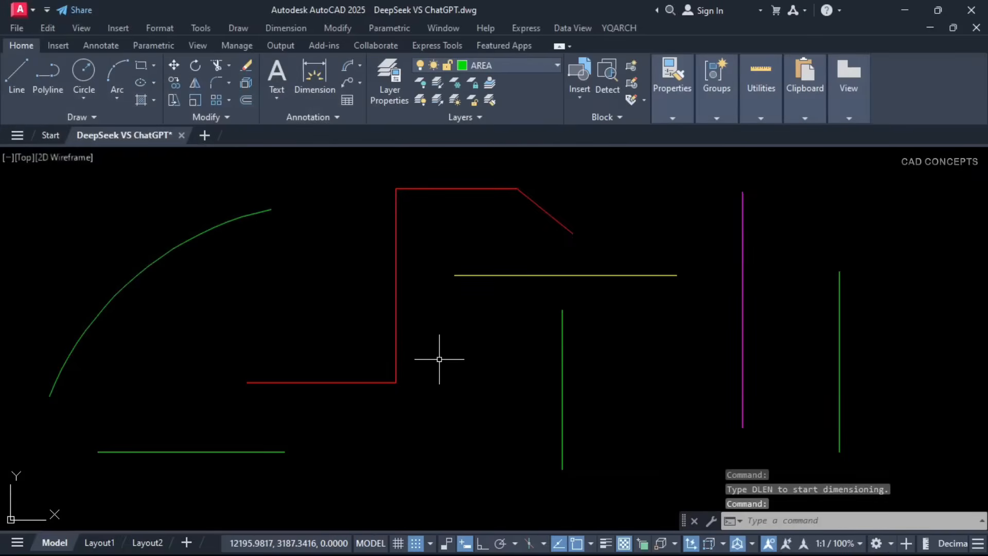
Run DLEN on the 7 objects and place the Total: 52.58 Mt. note at top right.
{"action": "type", "text": "DLEN"}
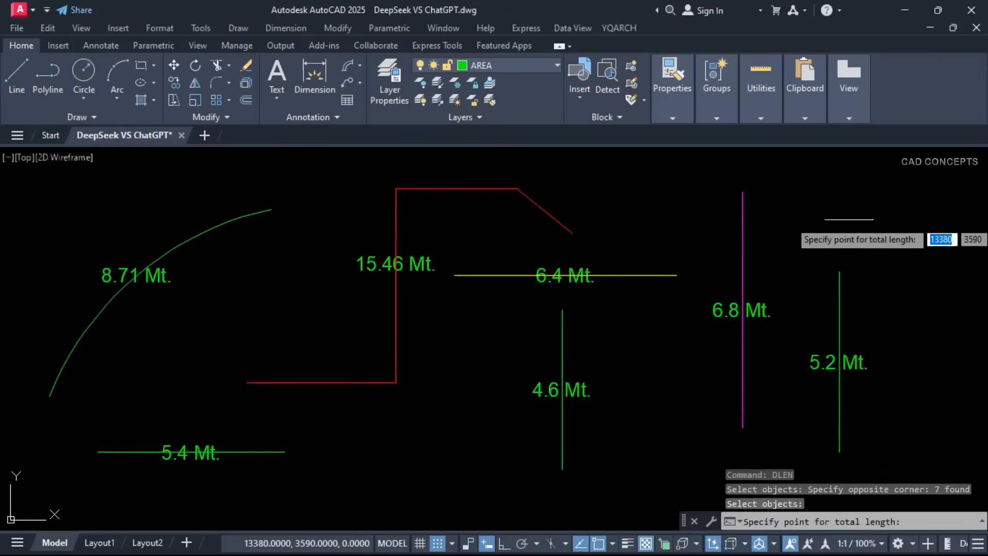
{"action": "left_click", "coordinate": [784, 328]}
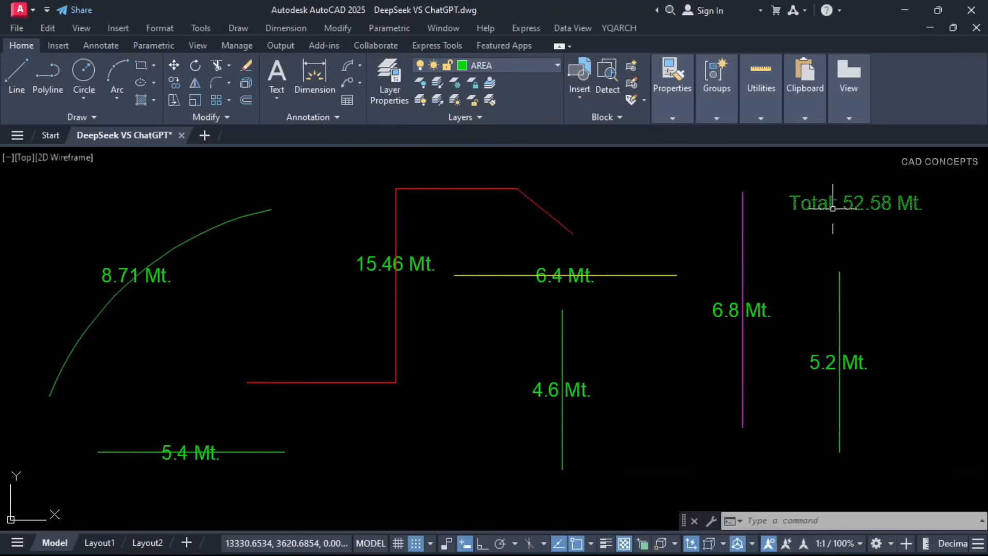
{"action": "mouse_move", "coordinate": [133, 303]}
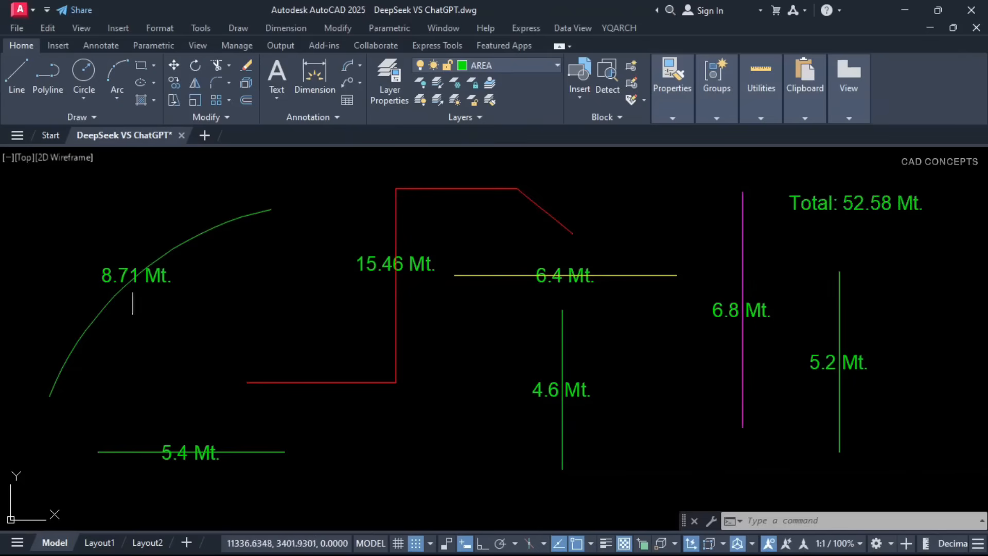
{"action": "mouse_move", "coordinate": [635, 431]}
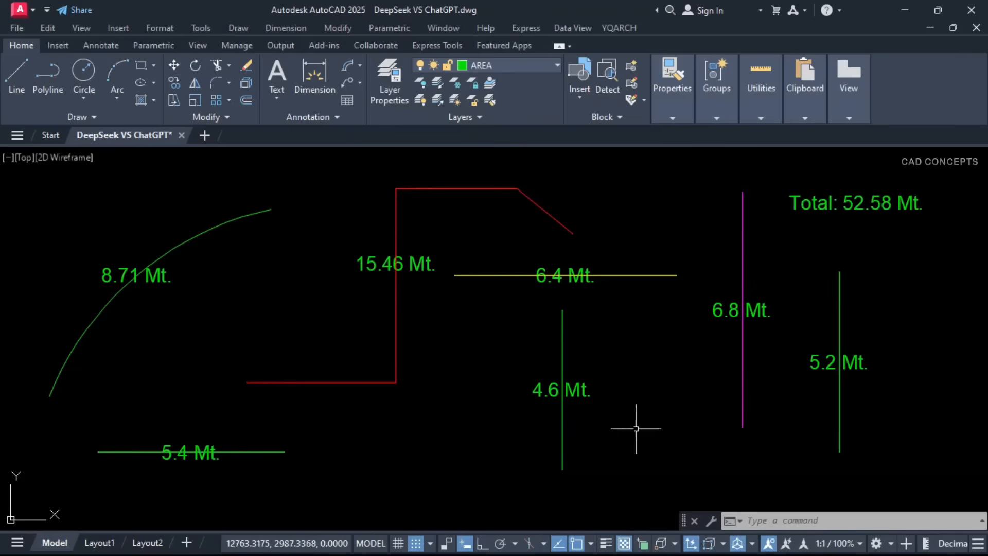
{"action": "mouse_move", "coordinate": [449, 440]}
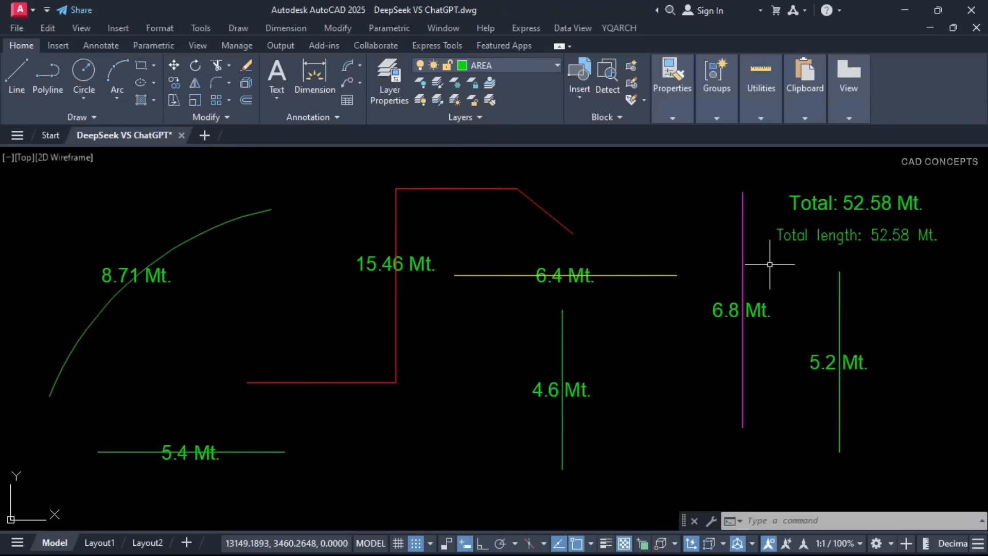
{"action": "mouse_move", "coordinate": [857, 256]}
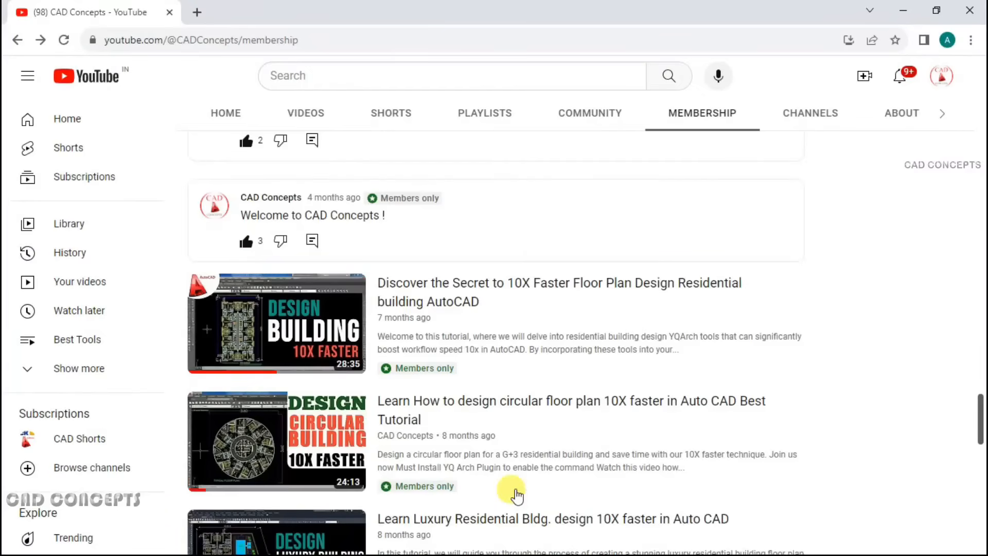
{"action": "scroll", "scroll_direction": "down", "scroll_amount": 3}
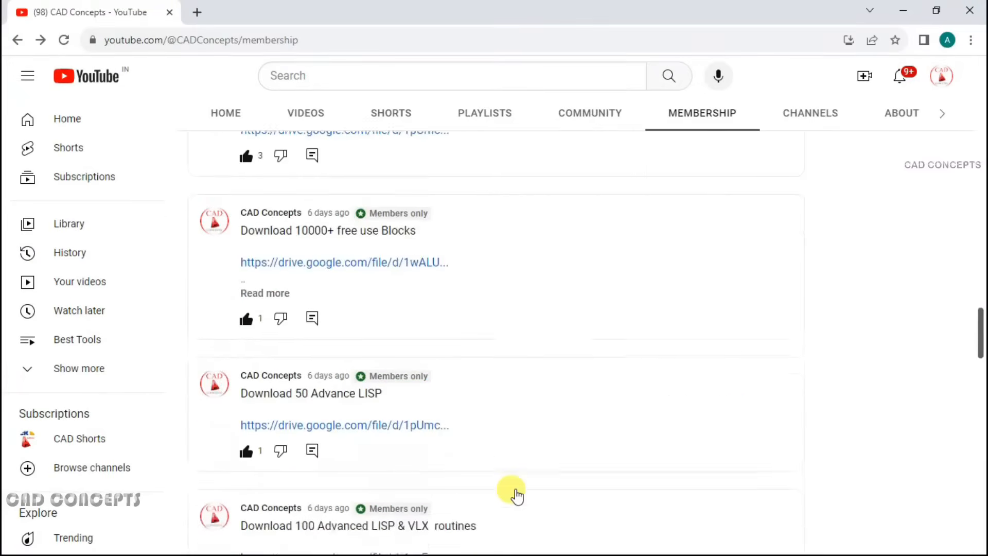
{"action": "scroll", "scroll_direction": "down", "scroll_amount": 3}
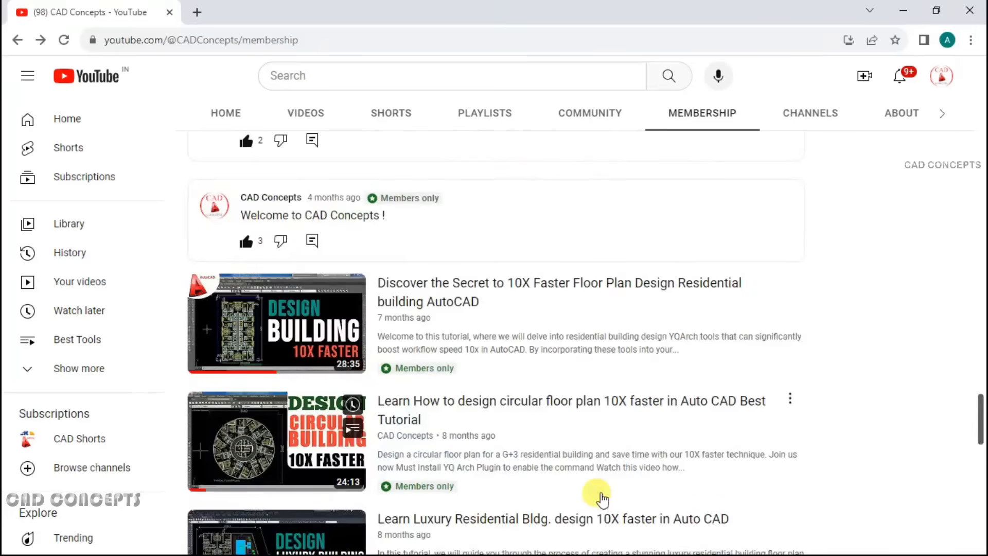
{"action": "scroll", "scroll_direction": "down", "scroll_amount": 3}
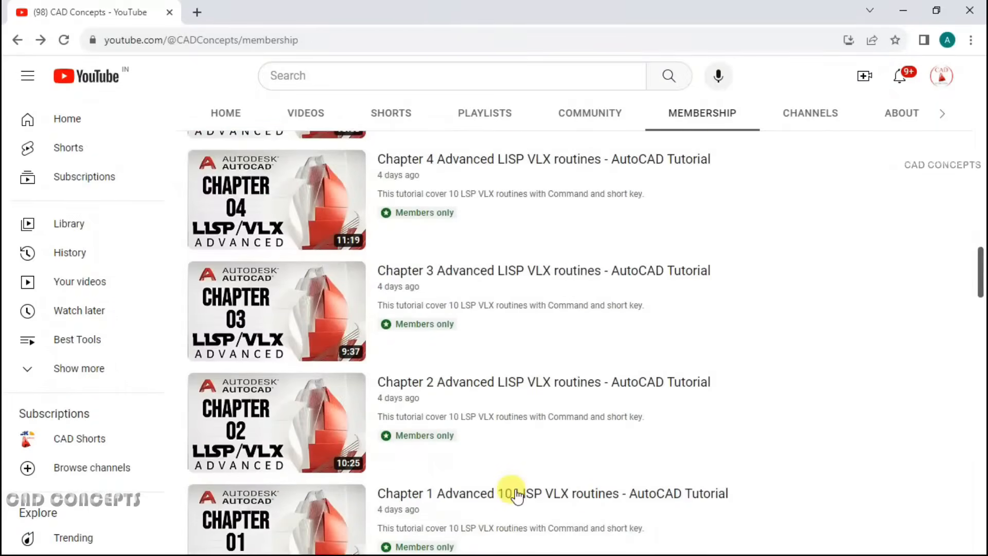
{"action": "scroll", "scroll_direction": "down", "scroll_amount": 3}
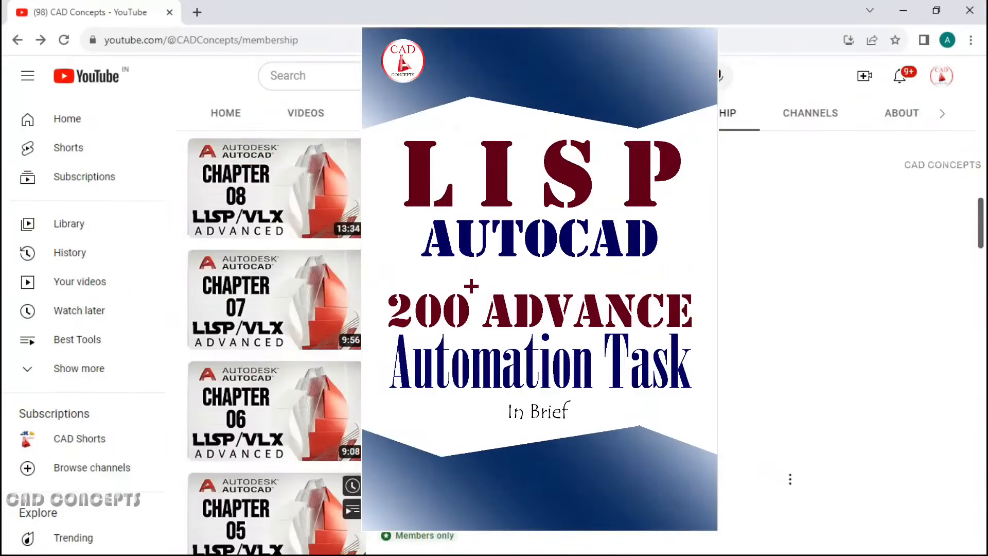
{"action": "scroll", "scroll_direction": "down", "scroll_amount": 3}
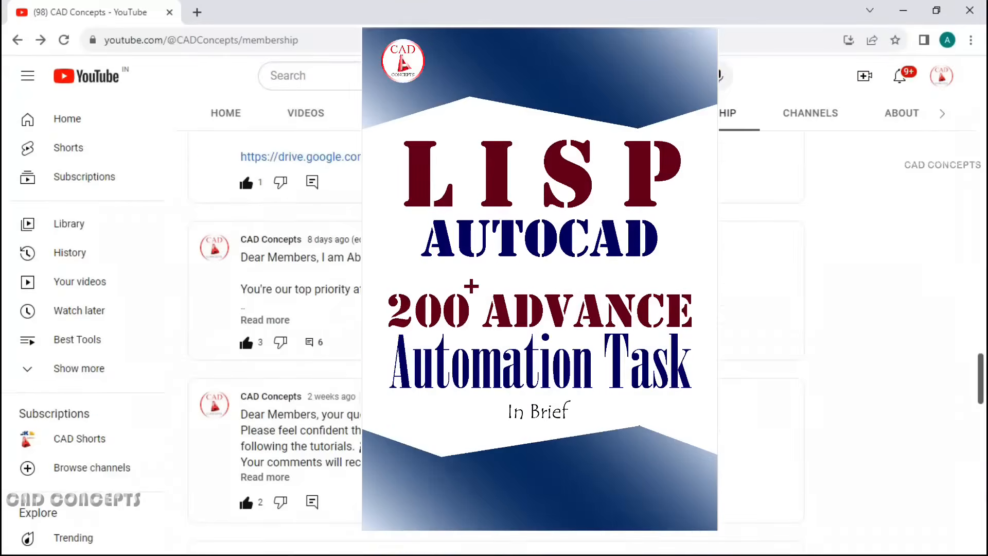